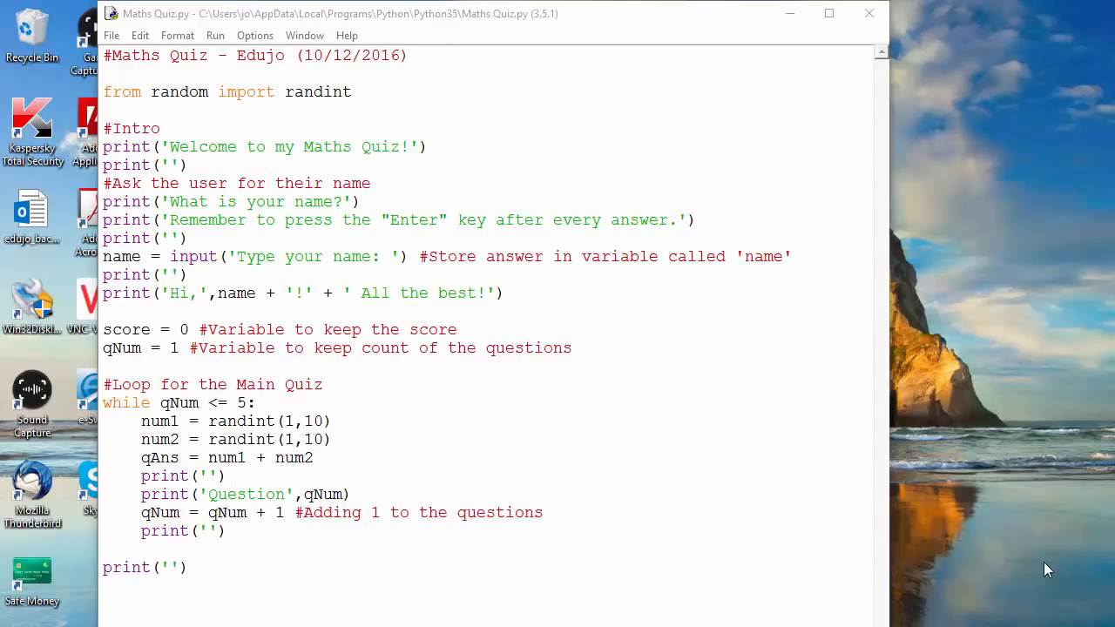
{"action": "mouse_move", "coordinate": [366, 481]}
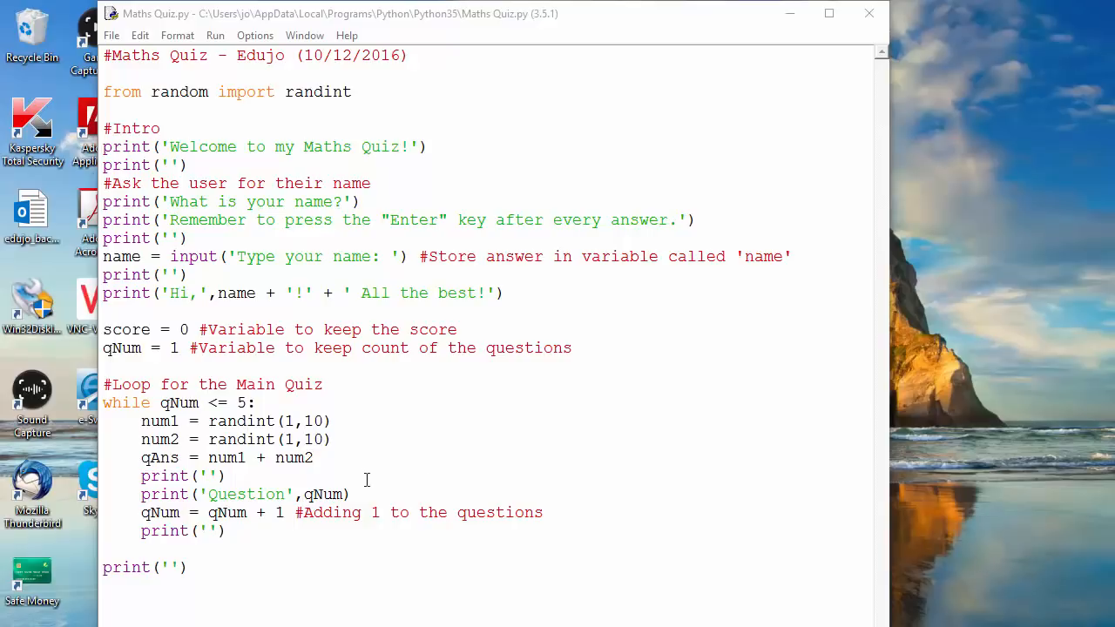
Step: Comment the num1 line with '#Generated a random number between 1 and 10'
{"action": "left_click", "coordinate": [334, 419]}
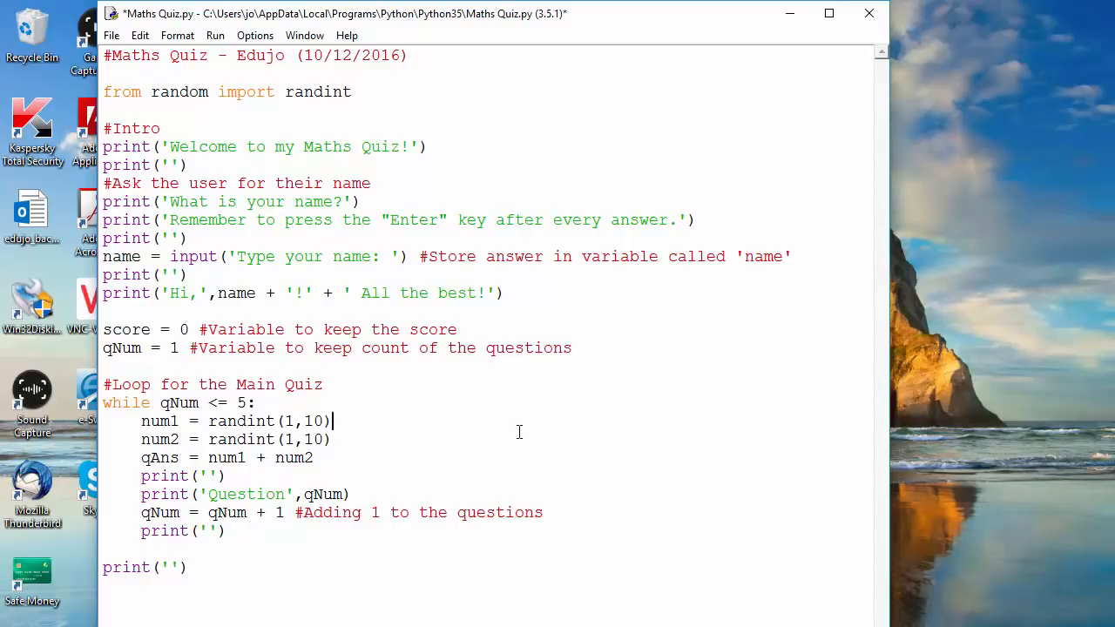
{"action": "type", "text": "#"}
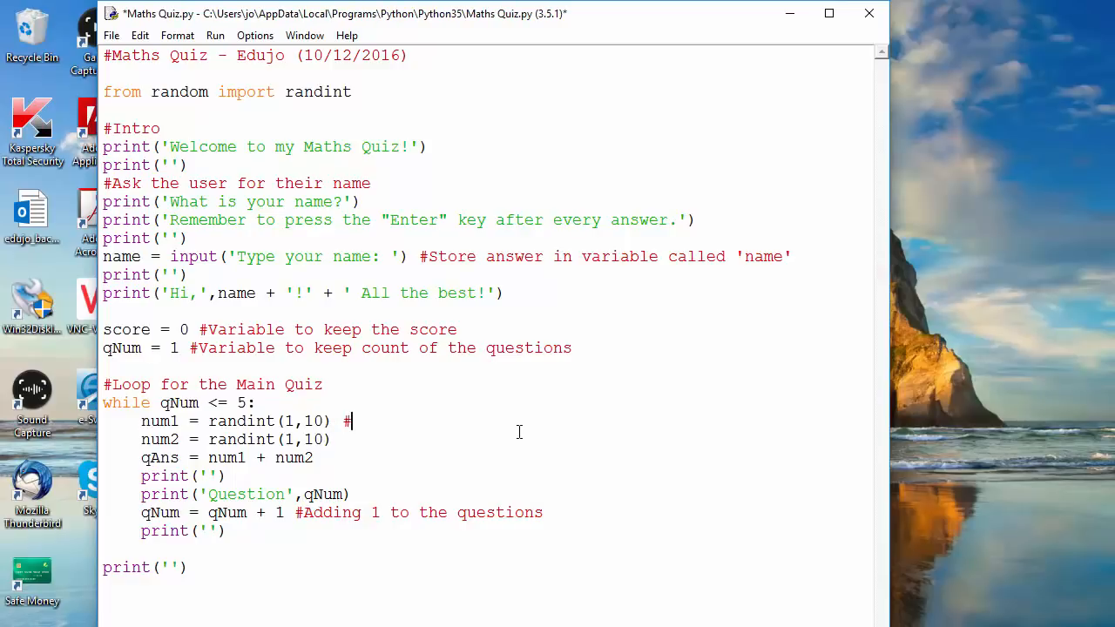
{"action": "type", "text": "G"}
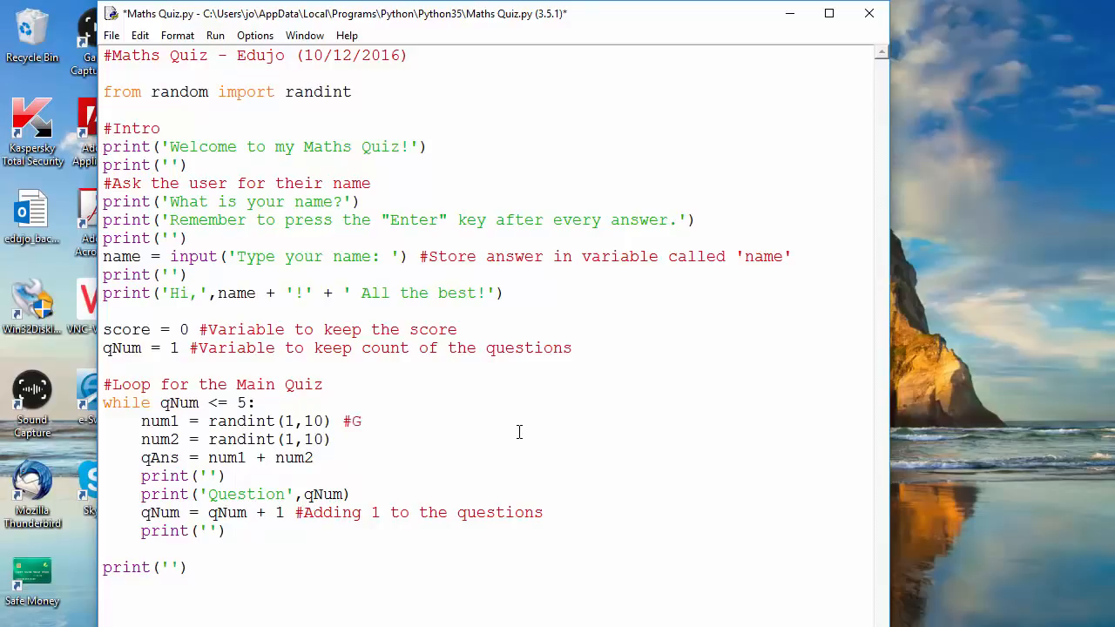
{"action": "type", "text": "enerat"}
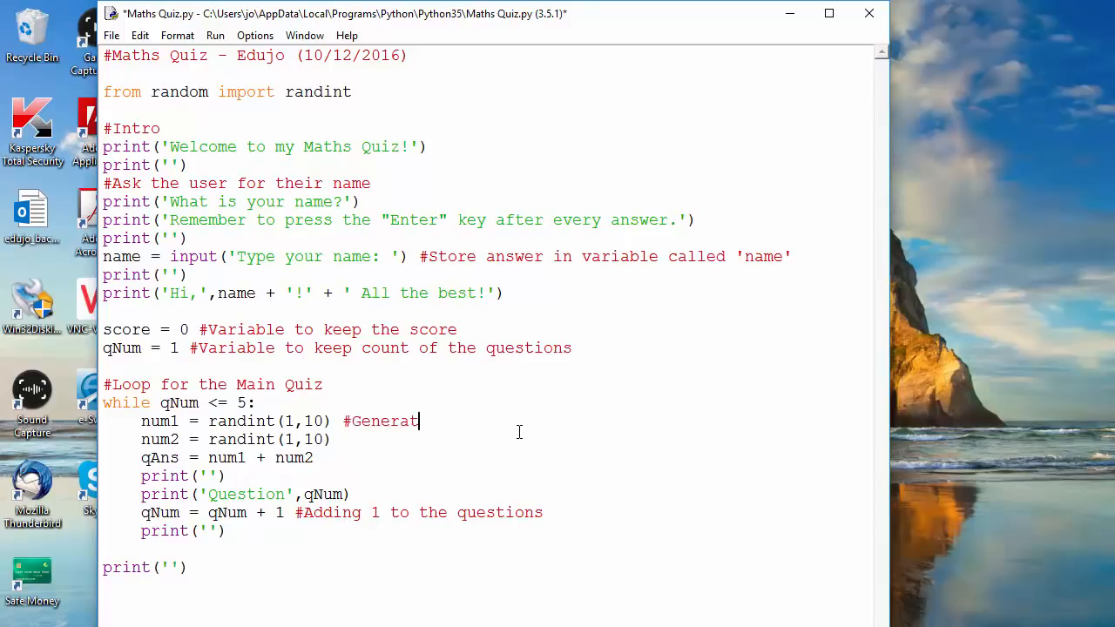
{"action": "type", "text": "ed"}
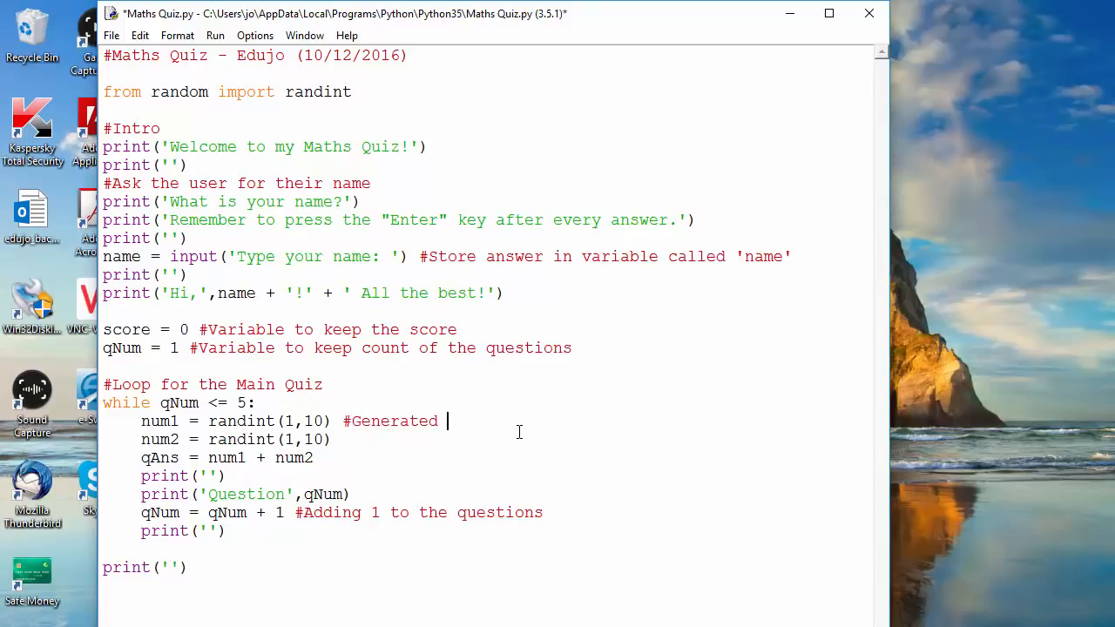
{"action": "type", "text": "a random num"}
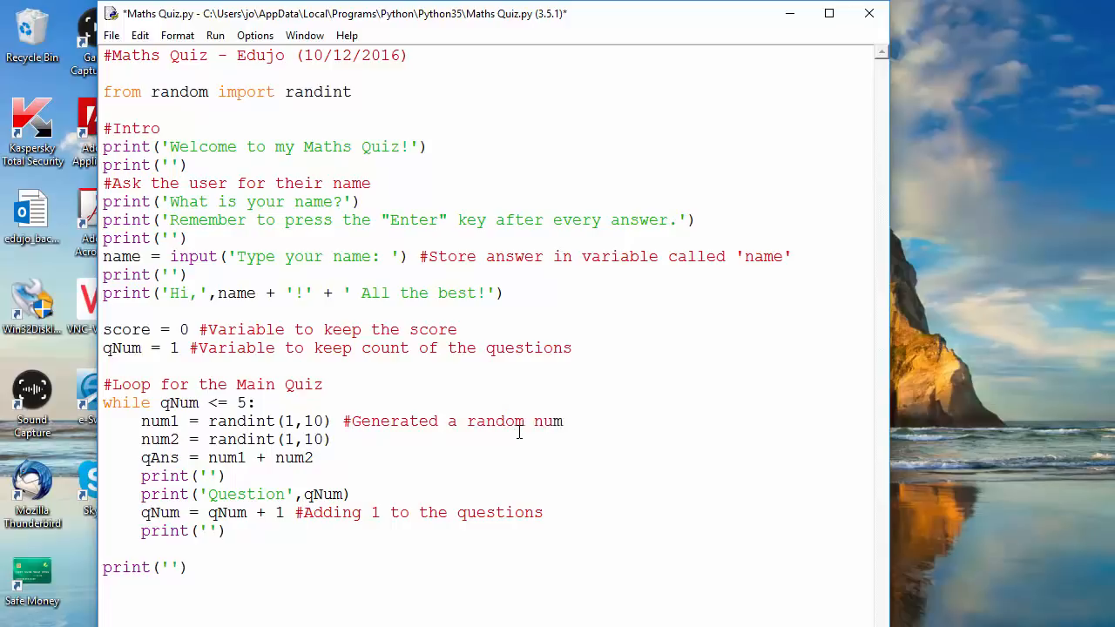
{"action": "type", "text": "ber"}
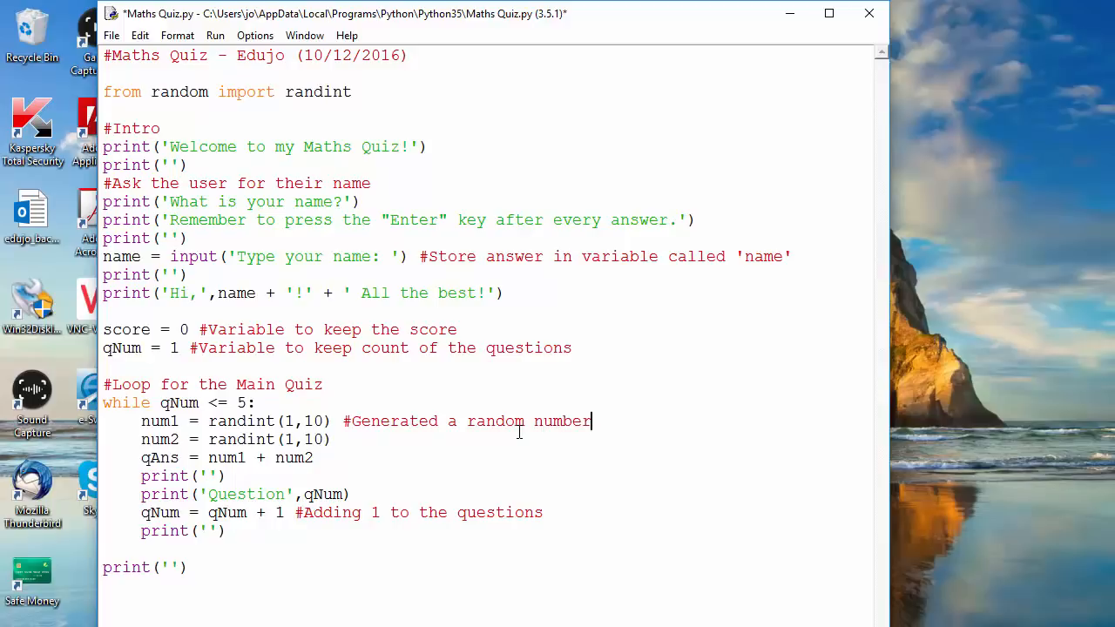
{"action": "type", "text": "betw"}
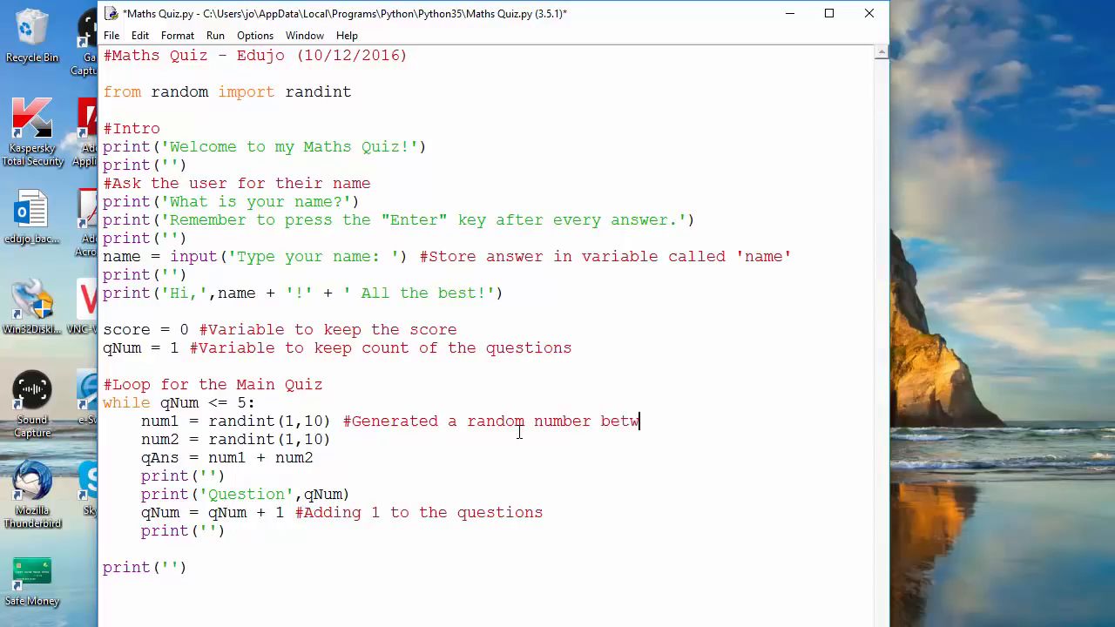
{"action": "type", "text": "een 1 and"}
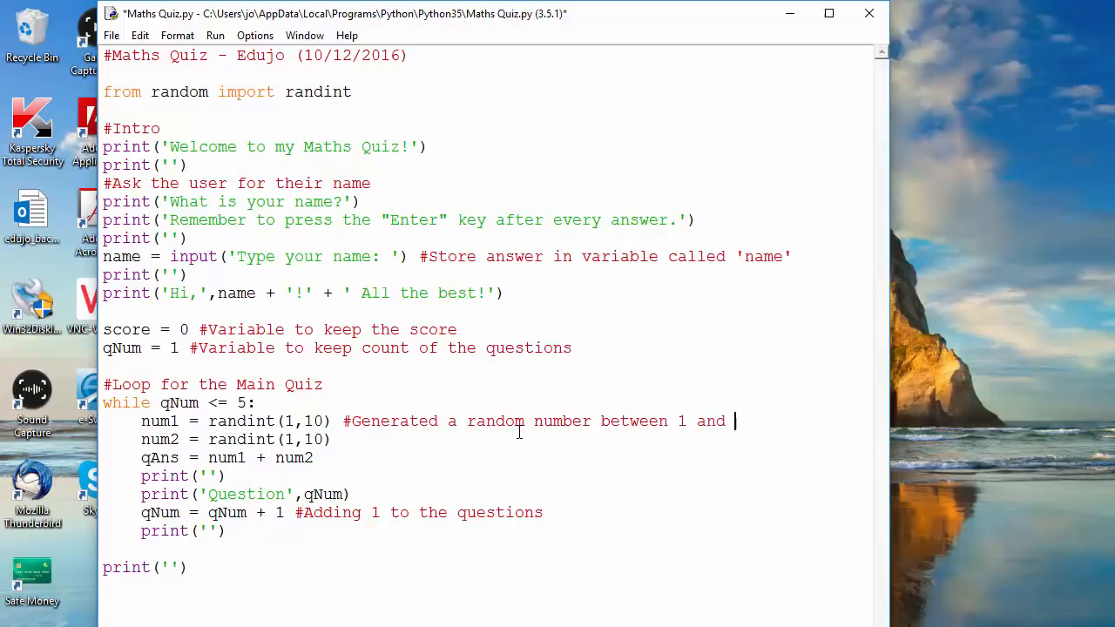
{"action": "type", "text": "10"}
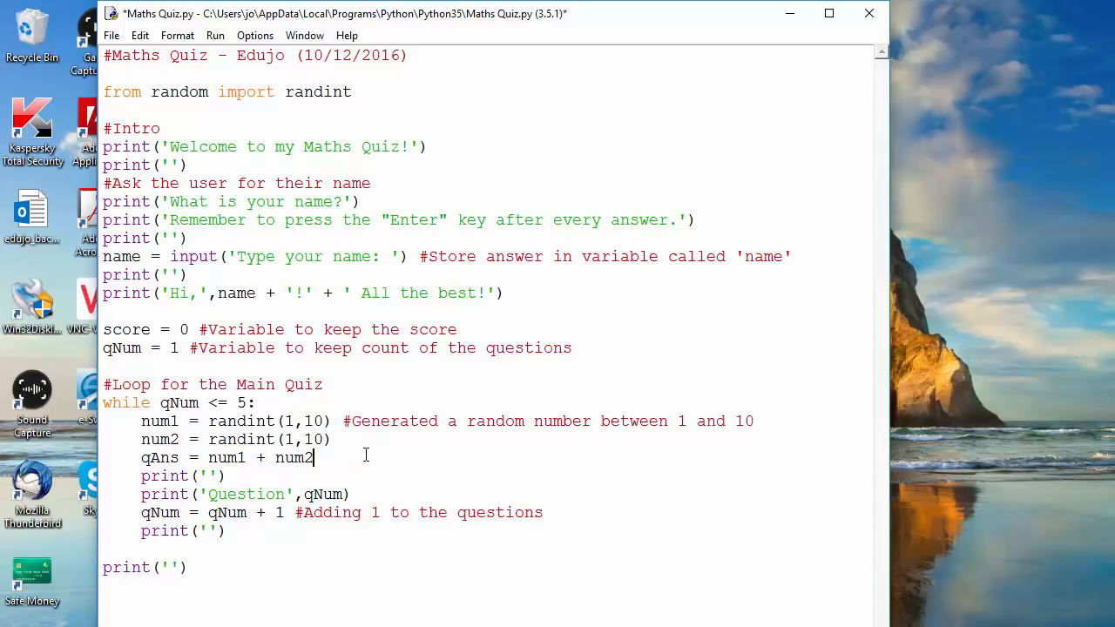
Step: Comment the qAns line with '#Adding two variables and storing the answer'
{"action": "type", "text": "#"}
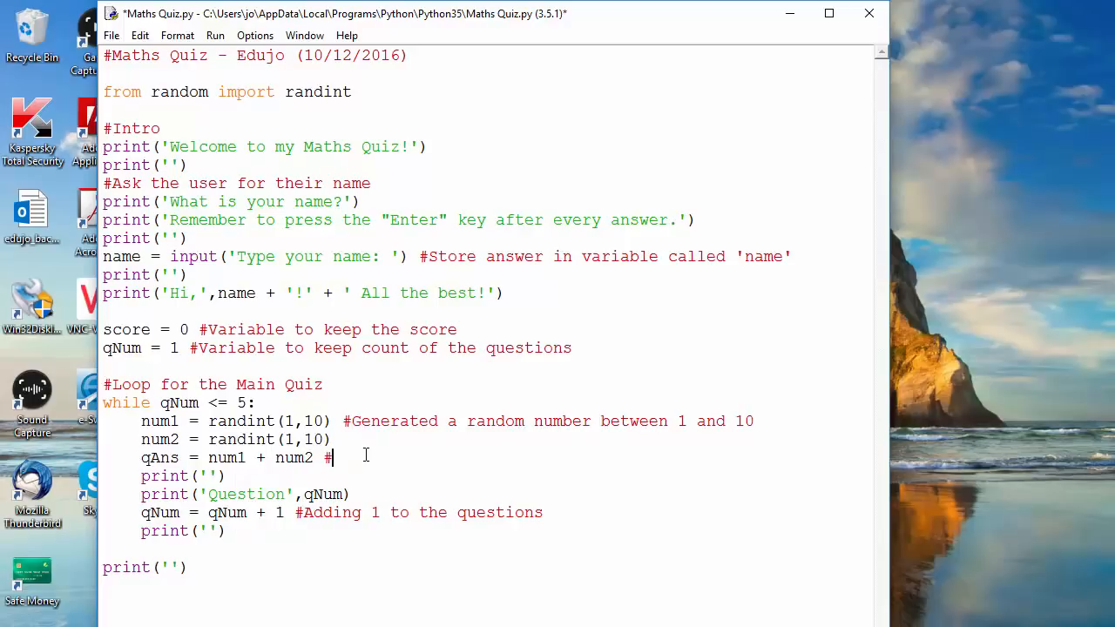
{"action": "type", "text": "Adding"}
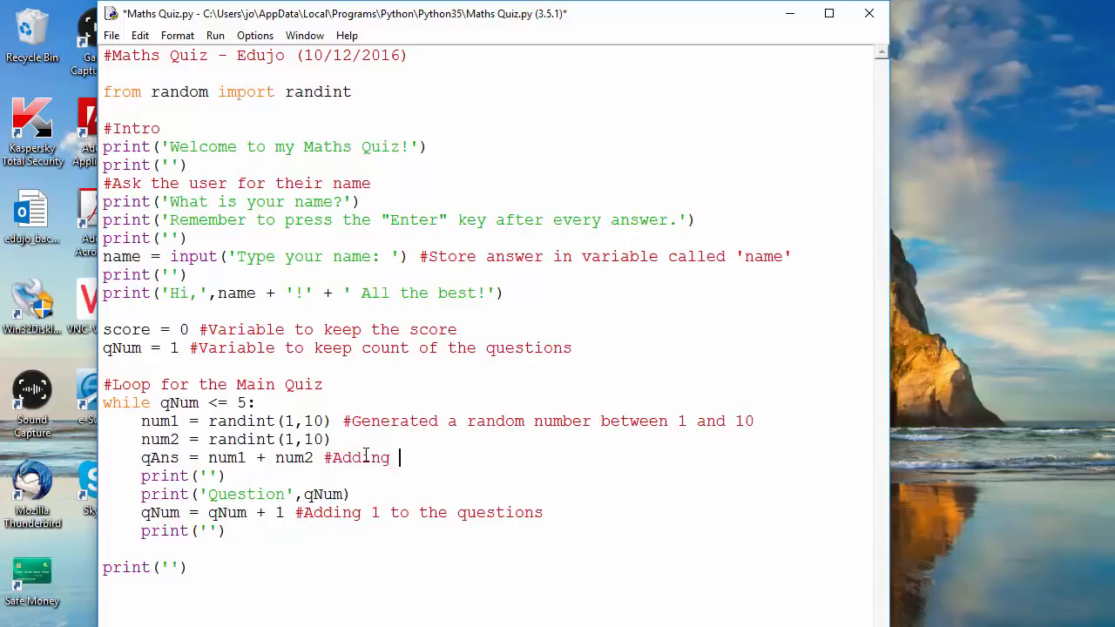
{"action": "type", "text": "two"}
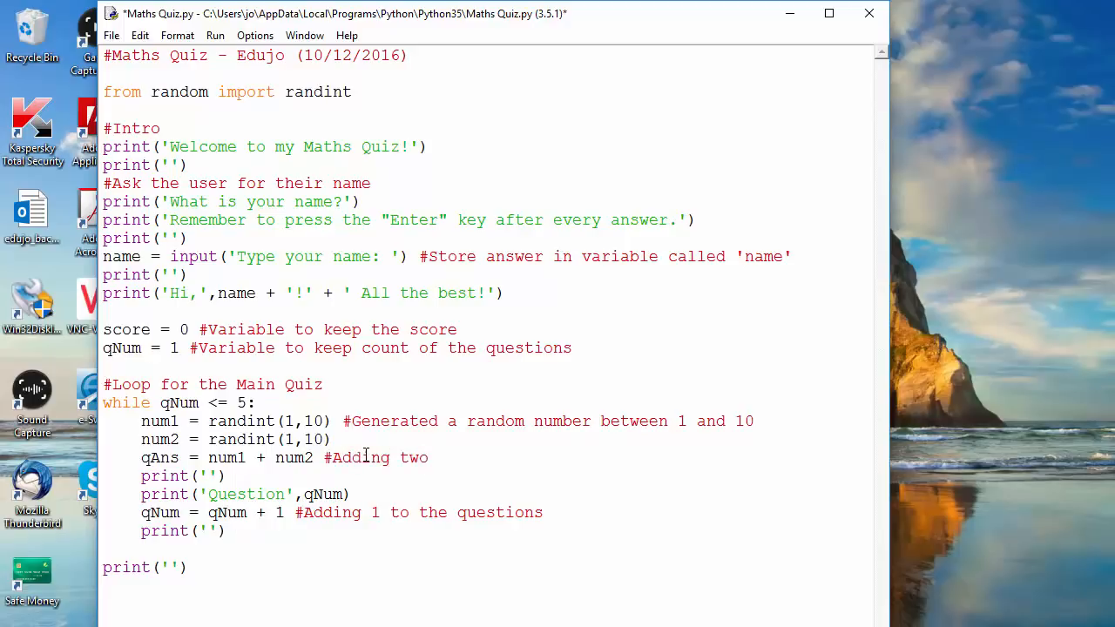
{"action": "type", "text": "variabl"}
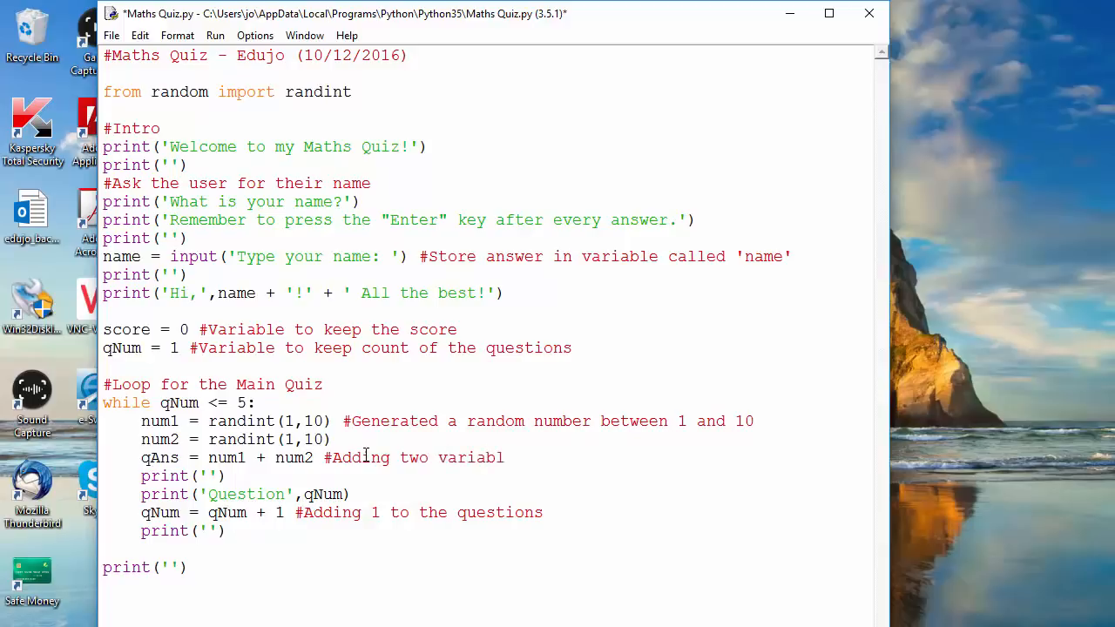
{"action": "type", "text": "es t"}
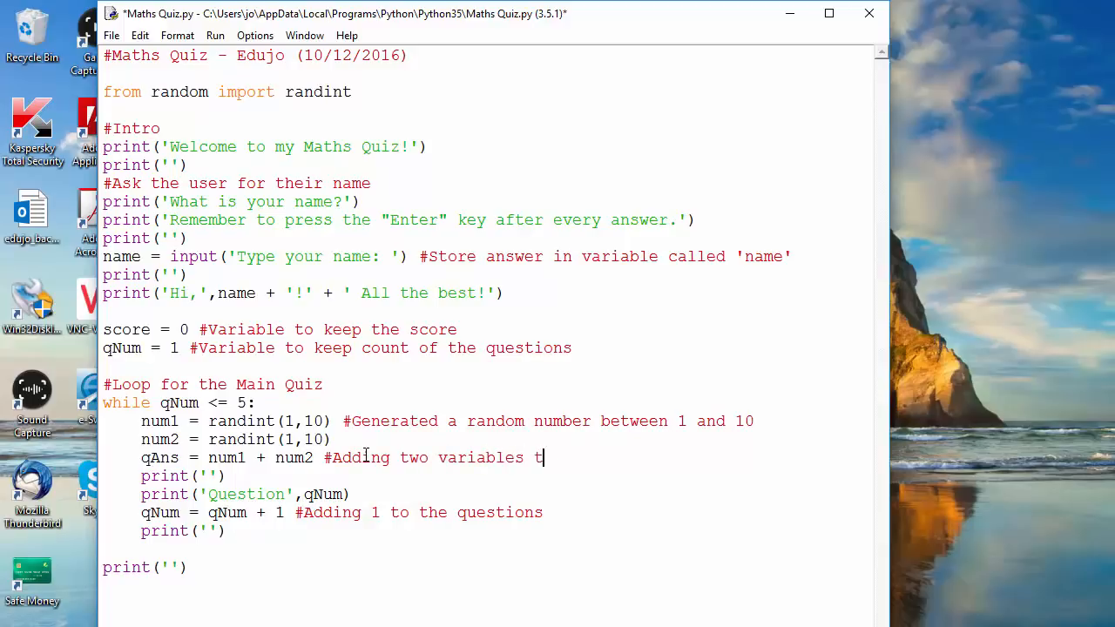
{"action": "key", "text": "Backspace"}
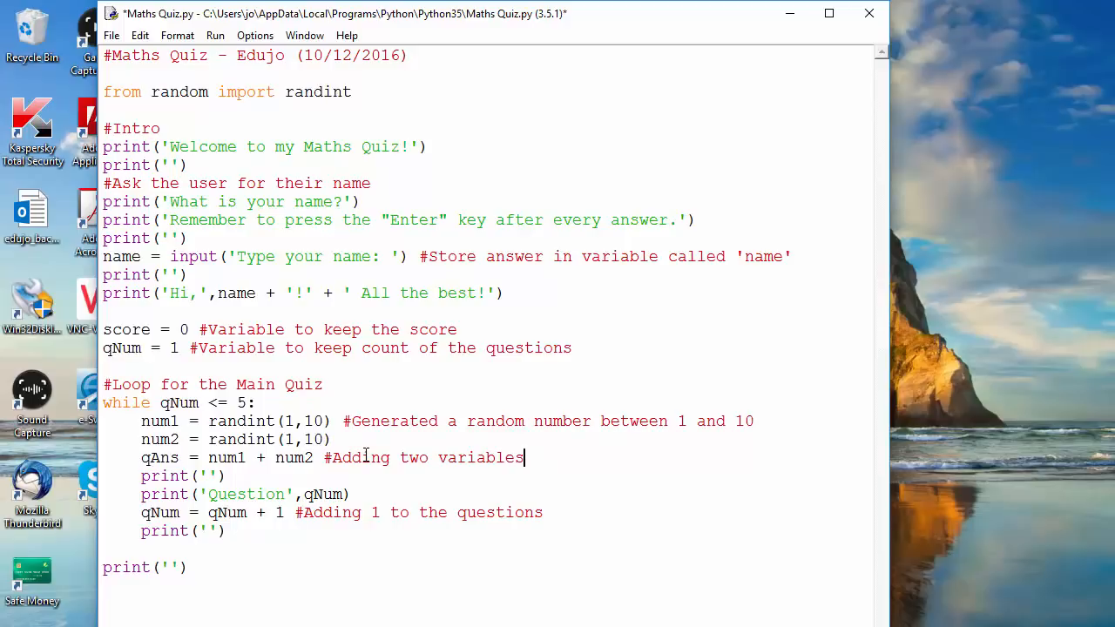
{"action": "type", "text": "and s"}
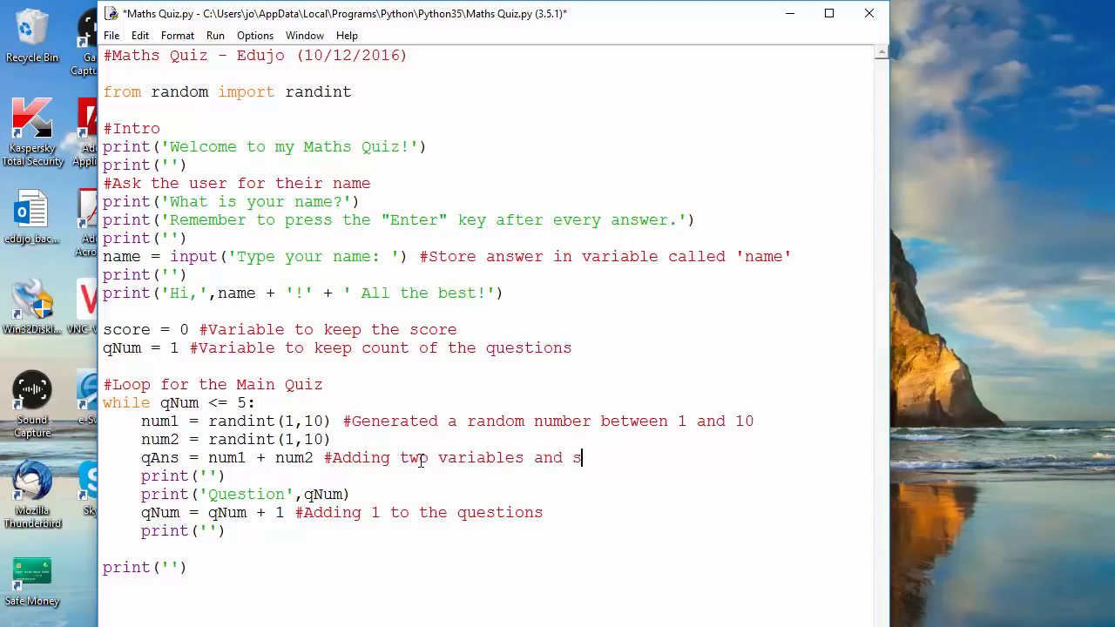
{"action": "type", "text": "toring the answer"}
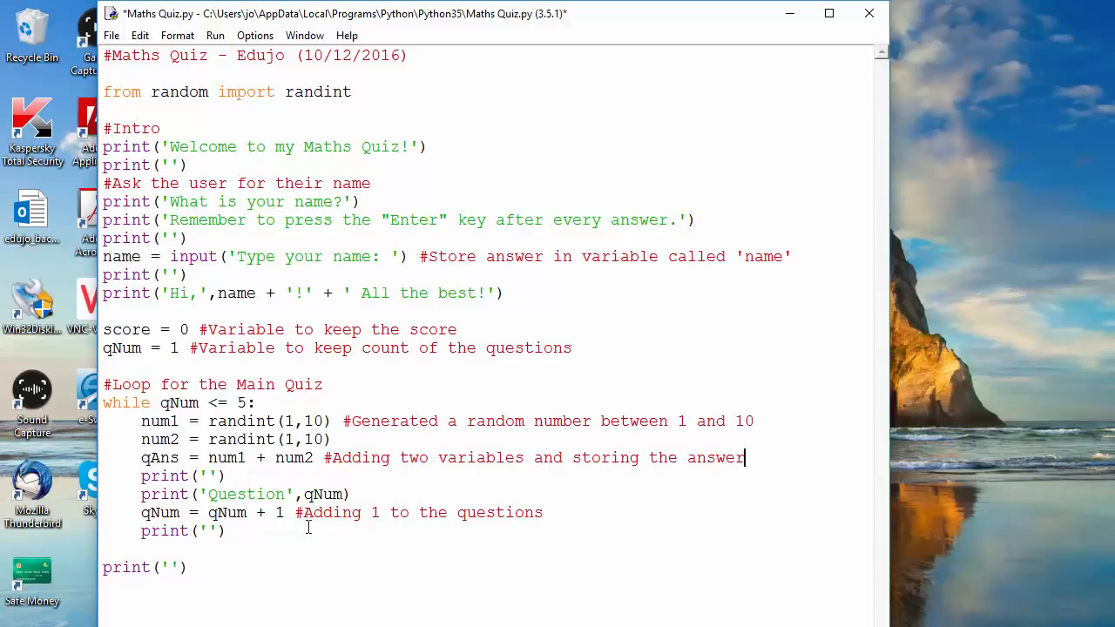
{"action": "mouse_move", "coordinate": [370, 495]}
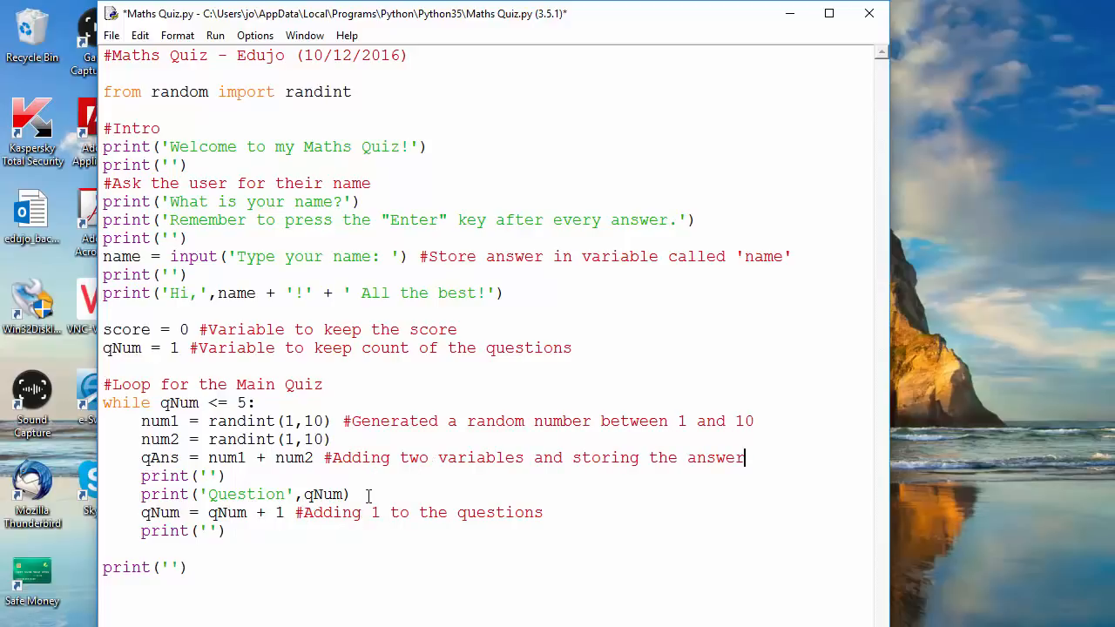
Step: Add a new print line in the loop starting with 'What is', num1
{"action": "key", "text": "Return"}
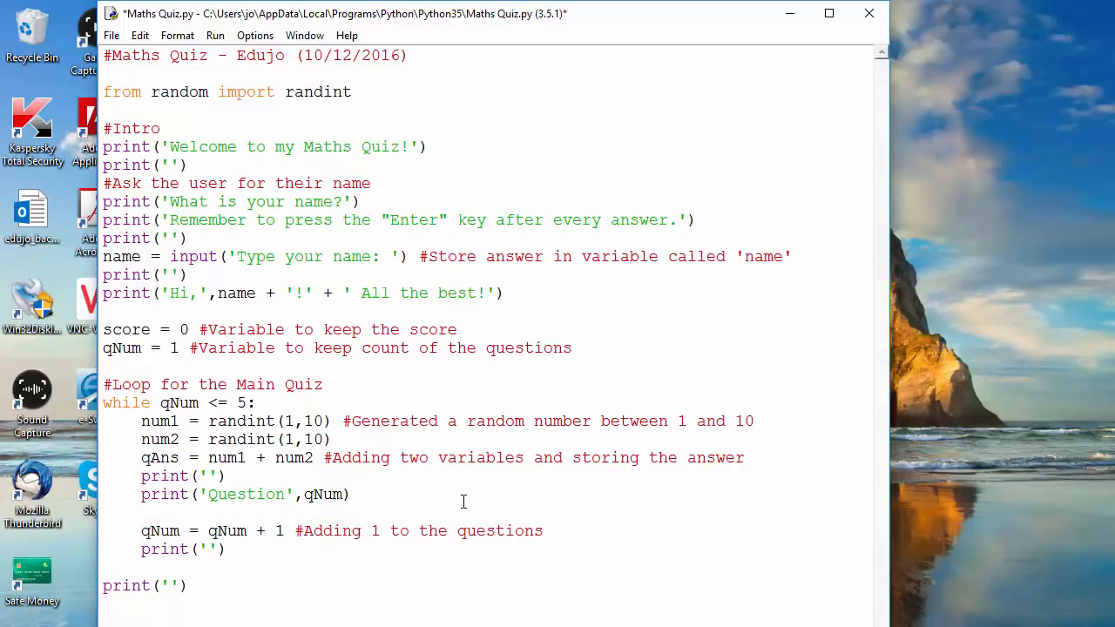
{"action": "left_click", "coordinate": [143, 512]}
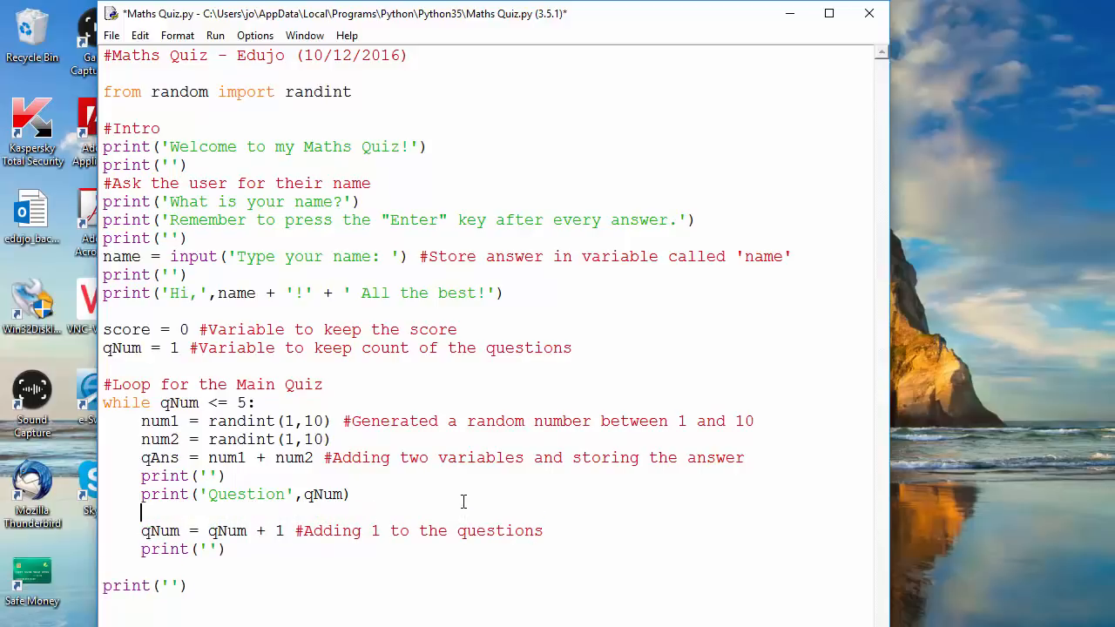
{"action": "type", "text": "print"}
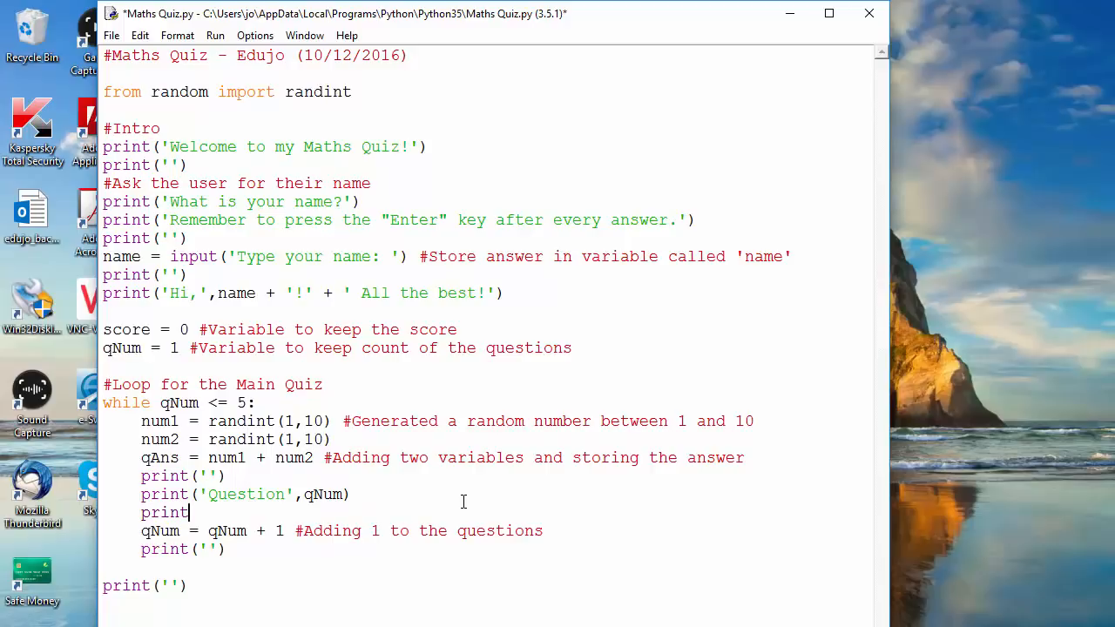
{"action": "type", "text": "('"}
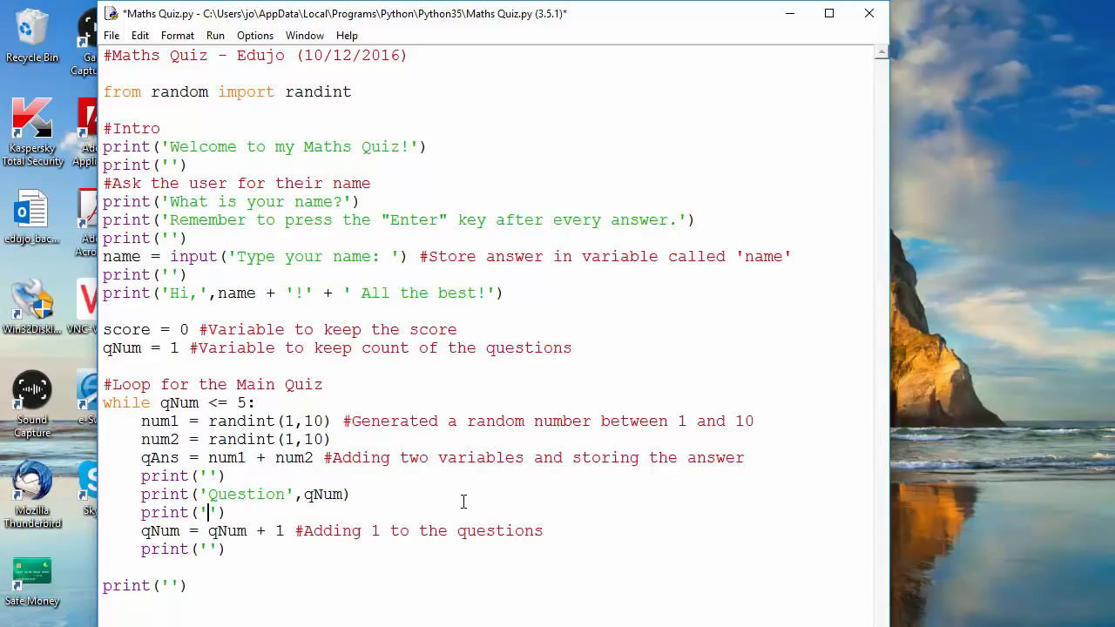
{"action": "type", "text": "What"}
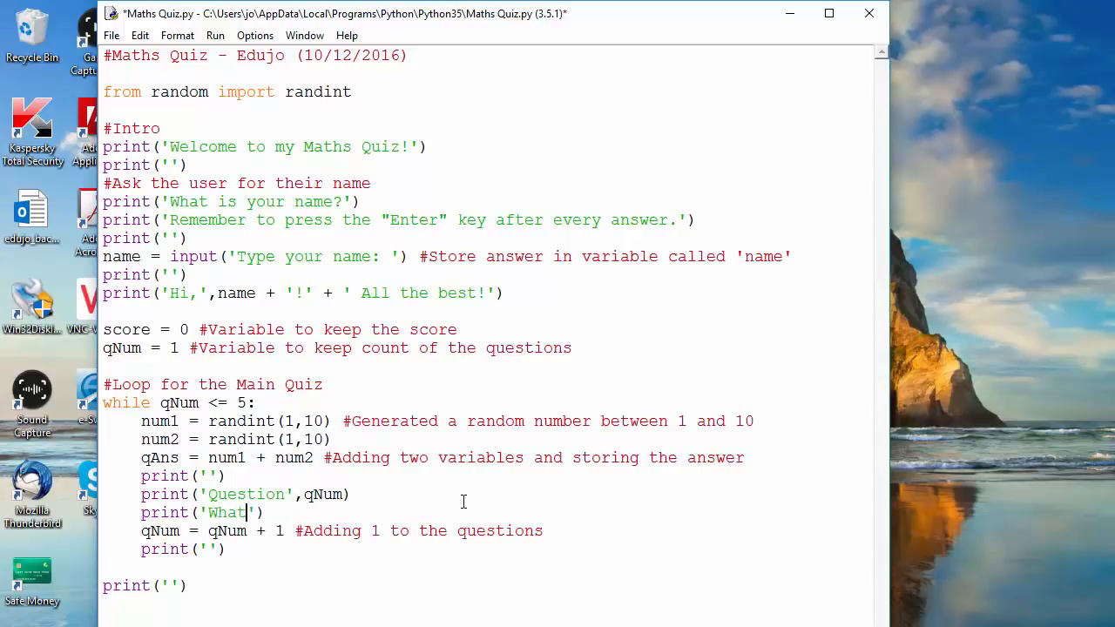
{"action": "type", "text": "is"}
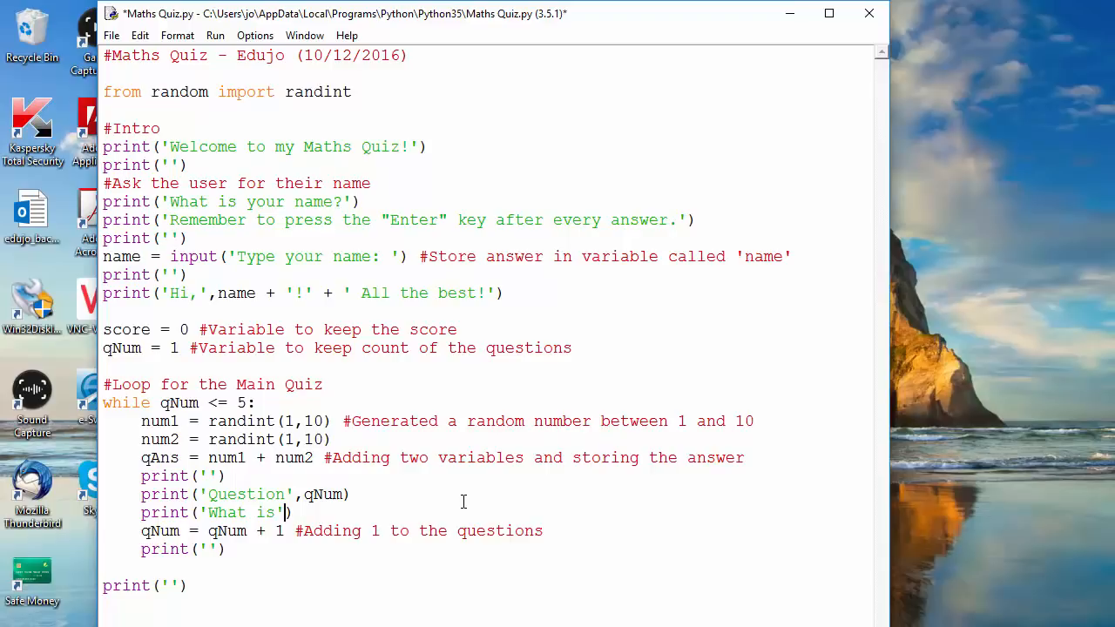
{"action": "type", "text": ","}
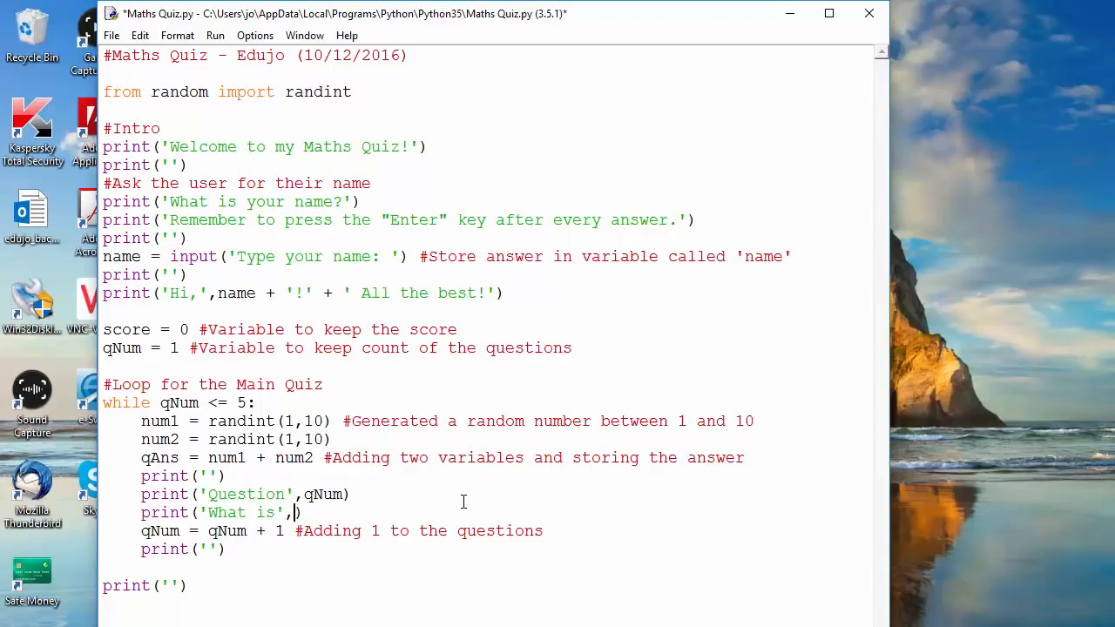
{"action": "type", "text": "num1"}
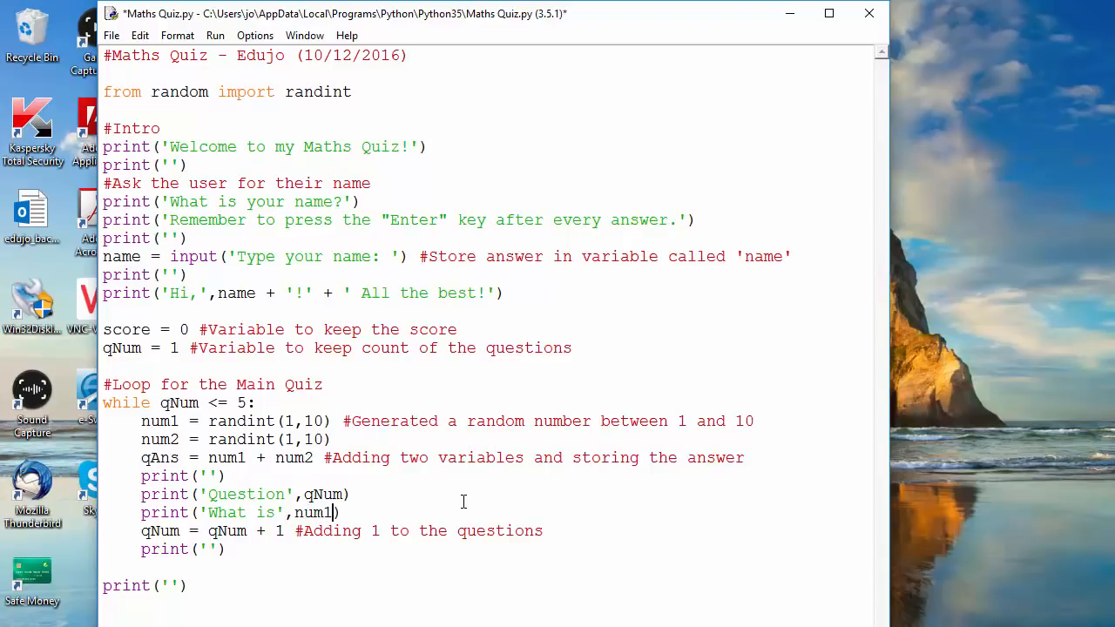
{"action": "type", "text": ","}
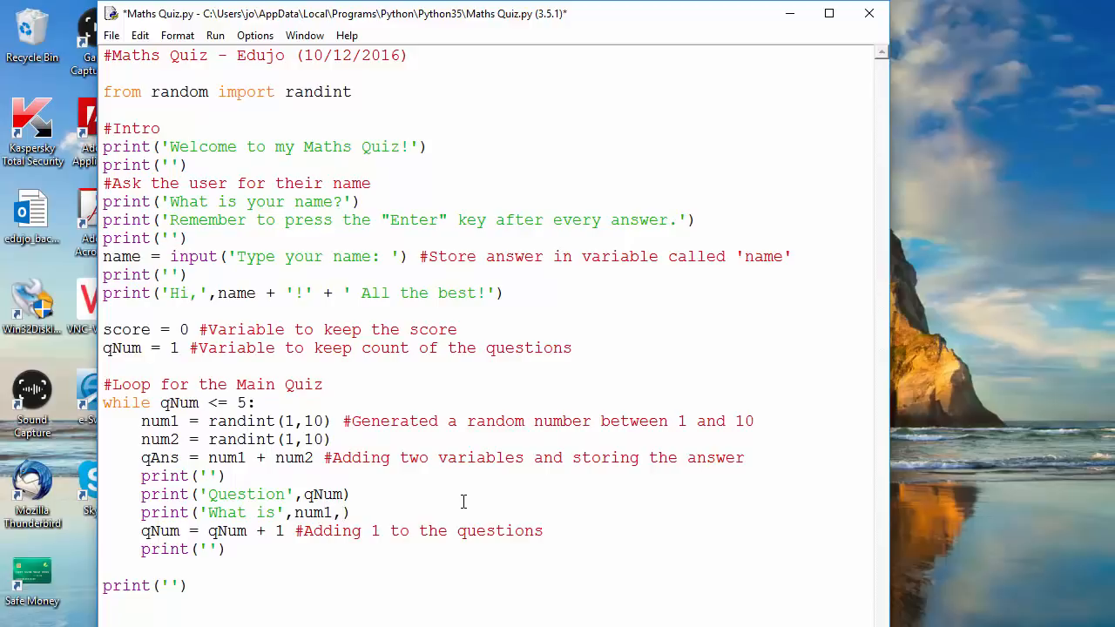
Step: Complete the question print with 'plus', num2 and a '?' argument
{"action": "type", "text": ",''"}
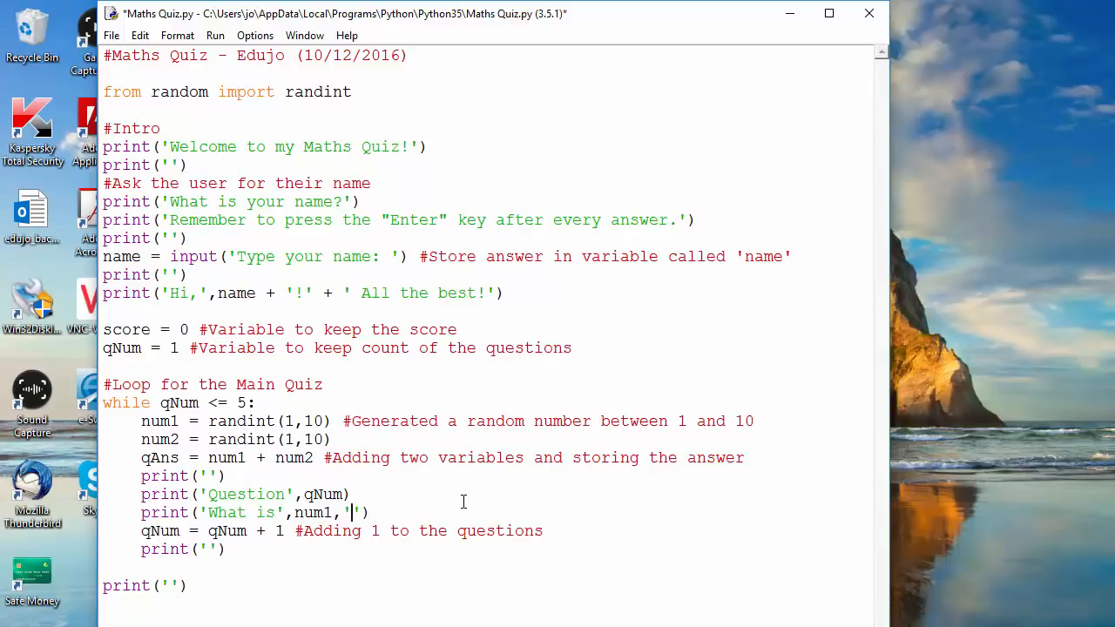
{"action": "type", "text": "plus"}
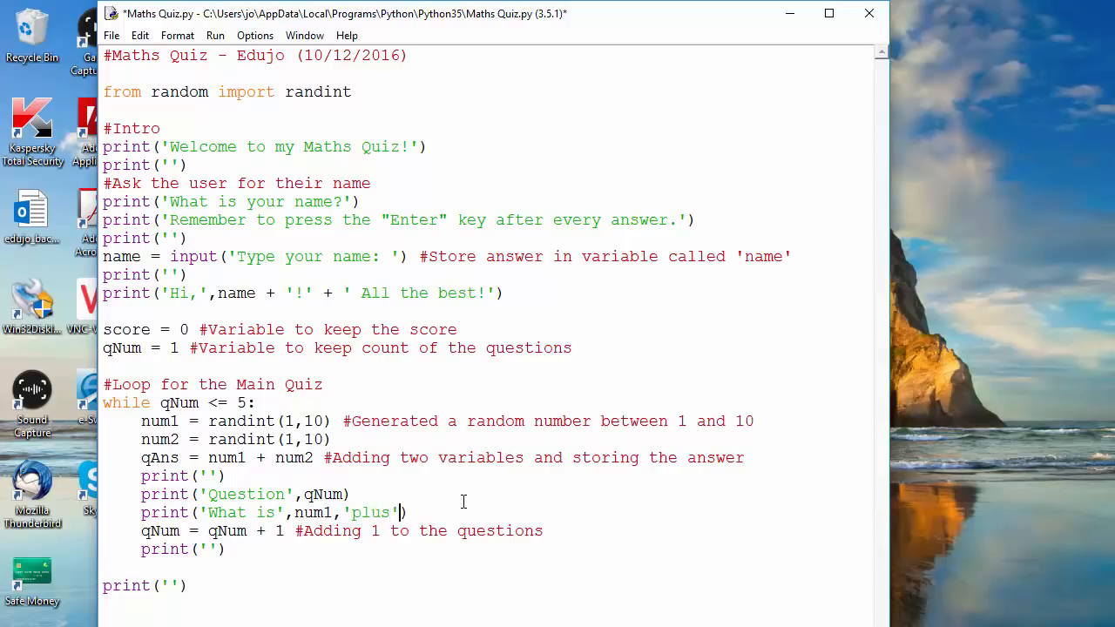
{"action": "type", "text": ","}
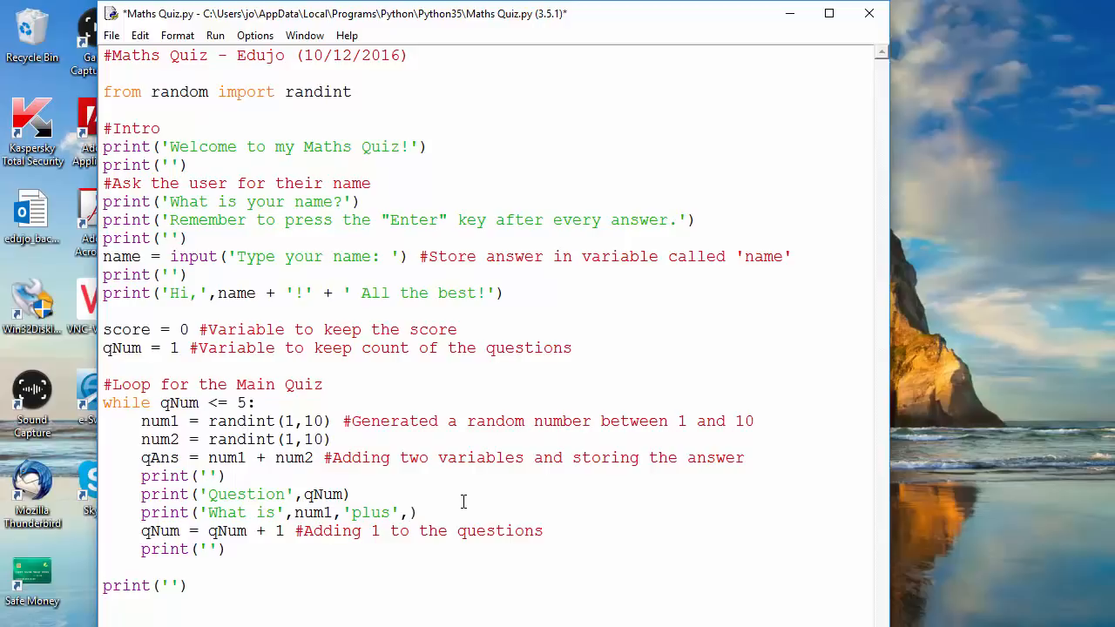
{"action": "type", "text": "num2"}
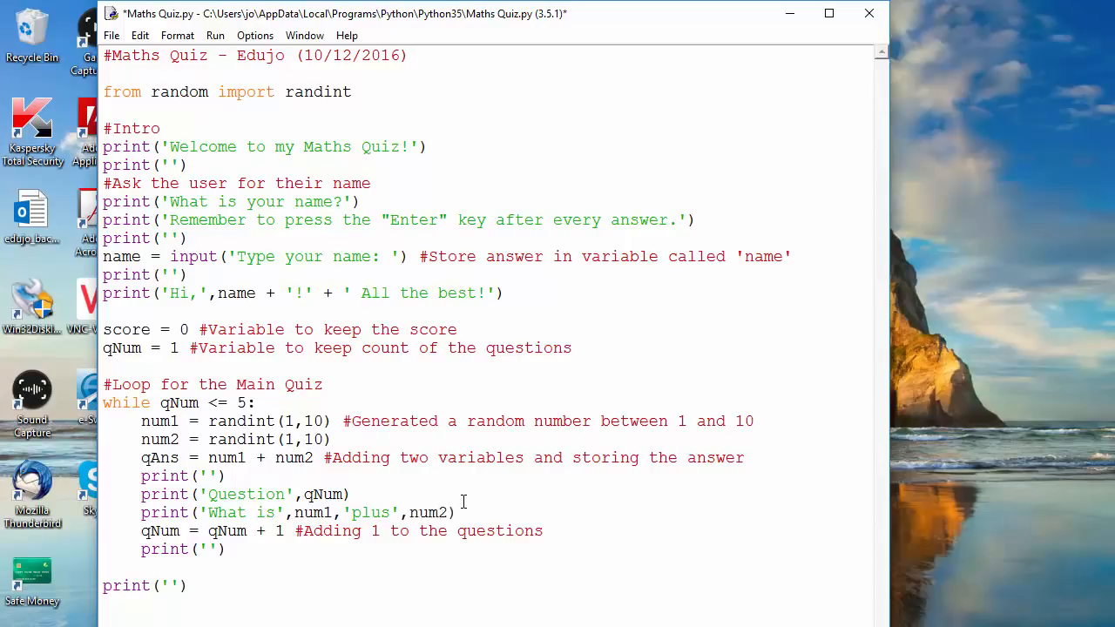
{"action": "type", "text": ","}
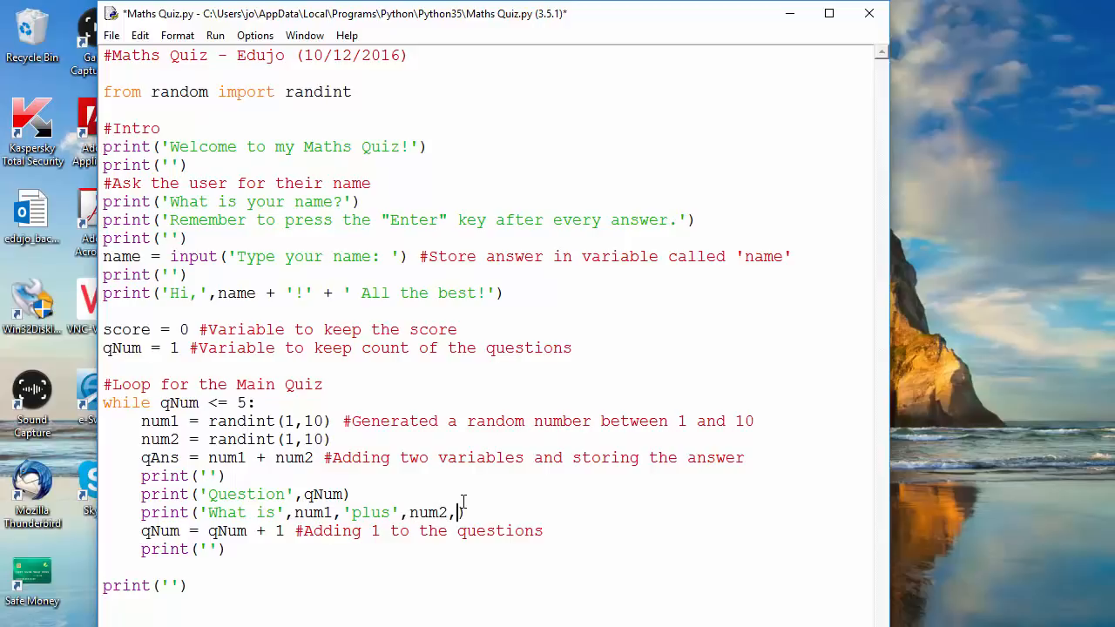
{"action": "type", "text": "'"}
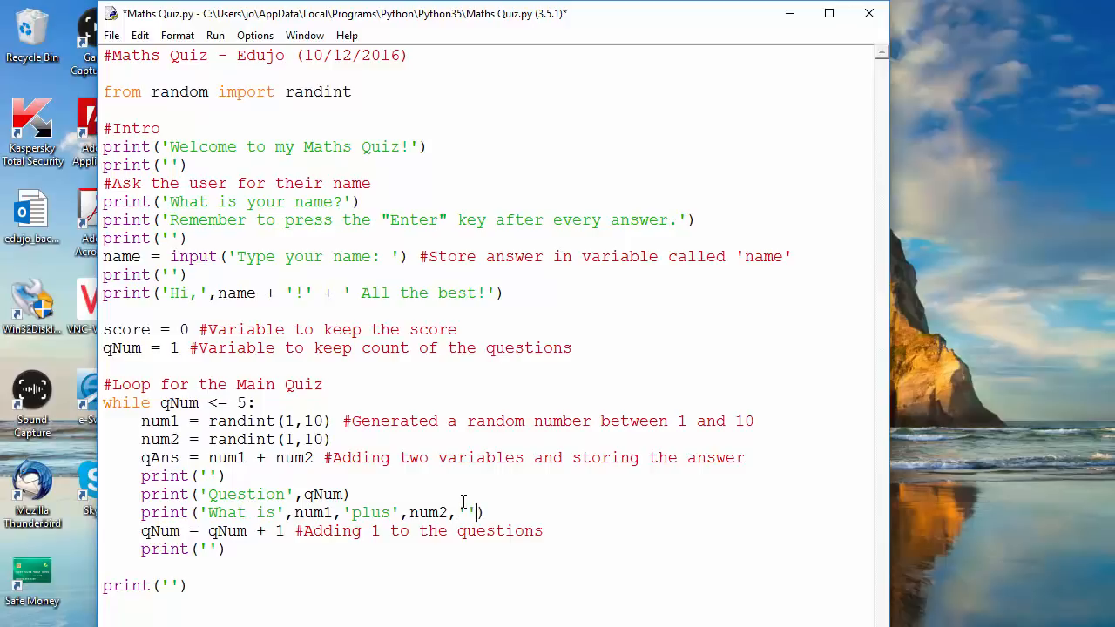
{"action": "type", "text": "?"}
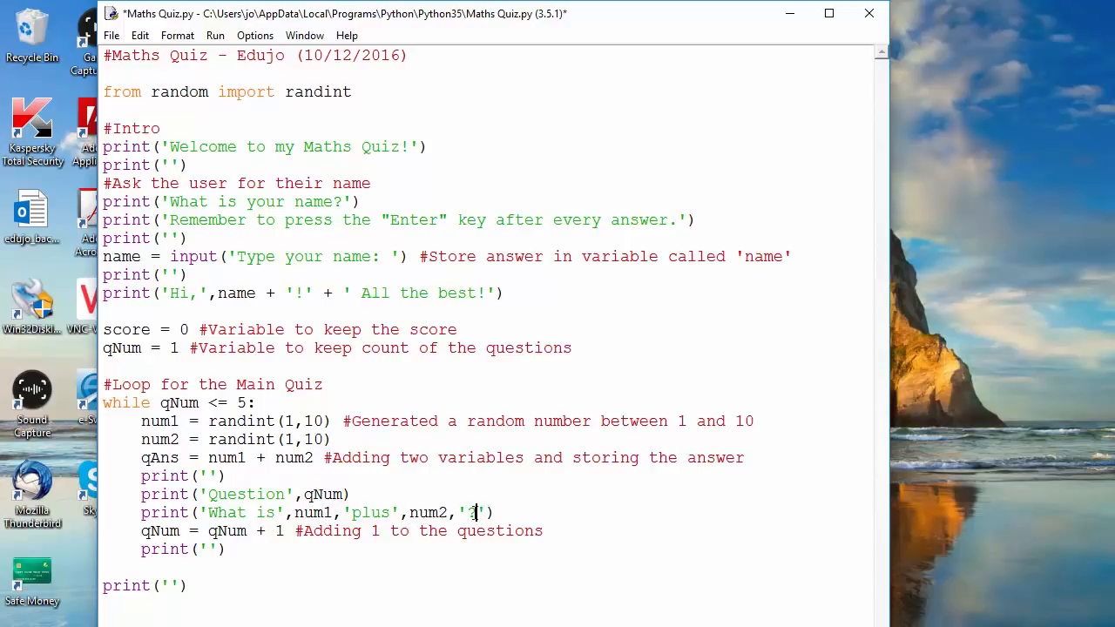
{"action": "type", "text": "?"}
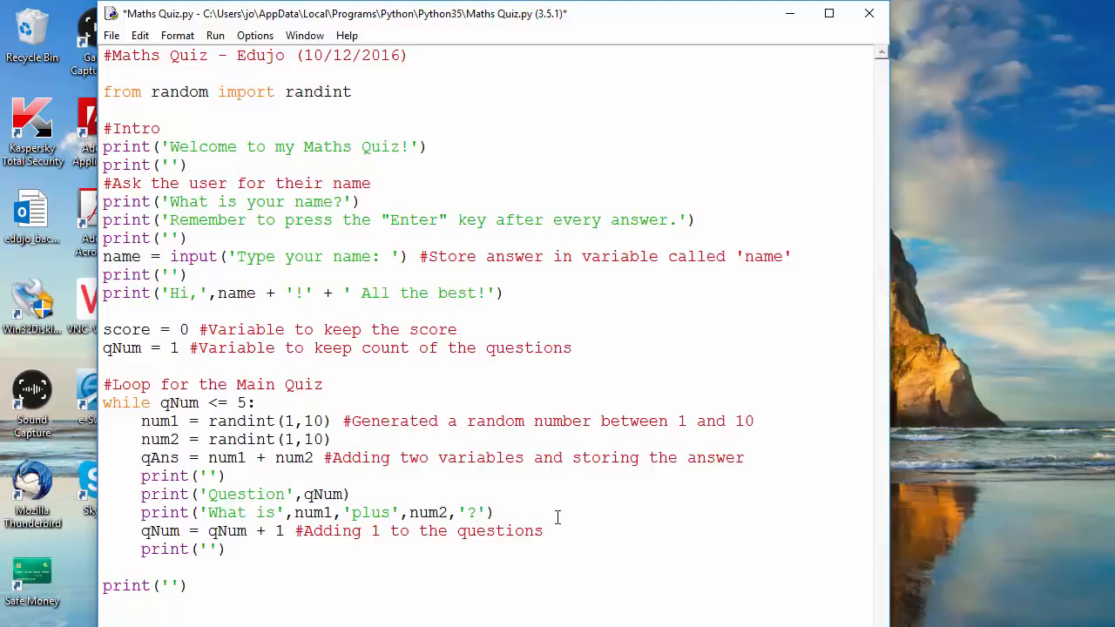
Step: Save and run the quiz as Edujo, then highlight the gap before the '?' in the output
{"action": "left_click", "coordinate": [477, 512]}
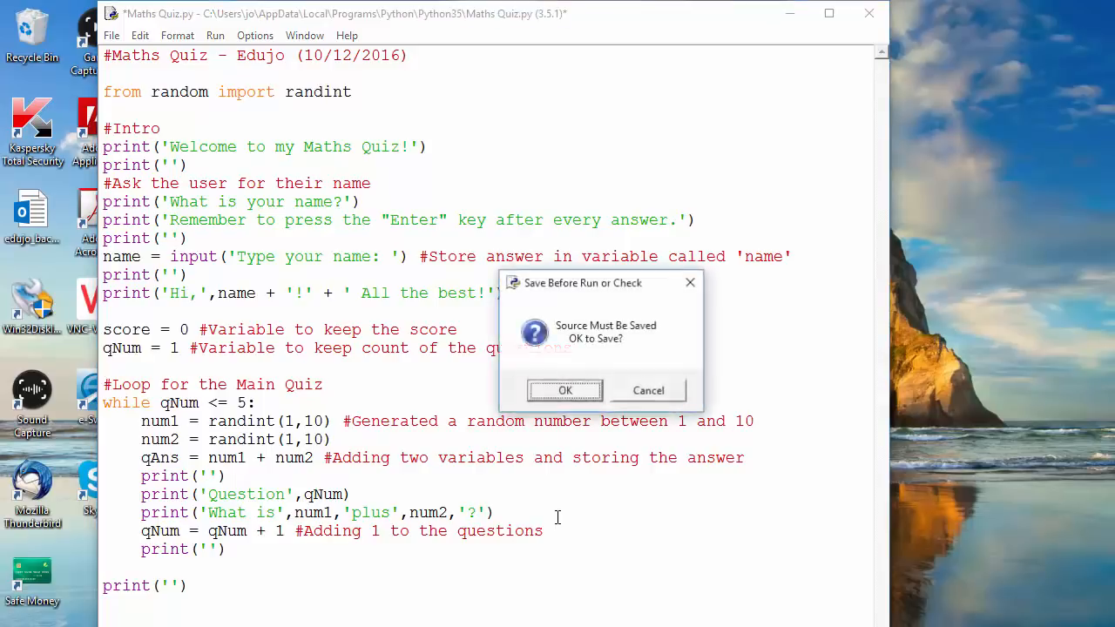
{"action": "left_click", "coordinate": [564, 390]}
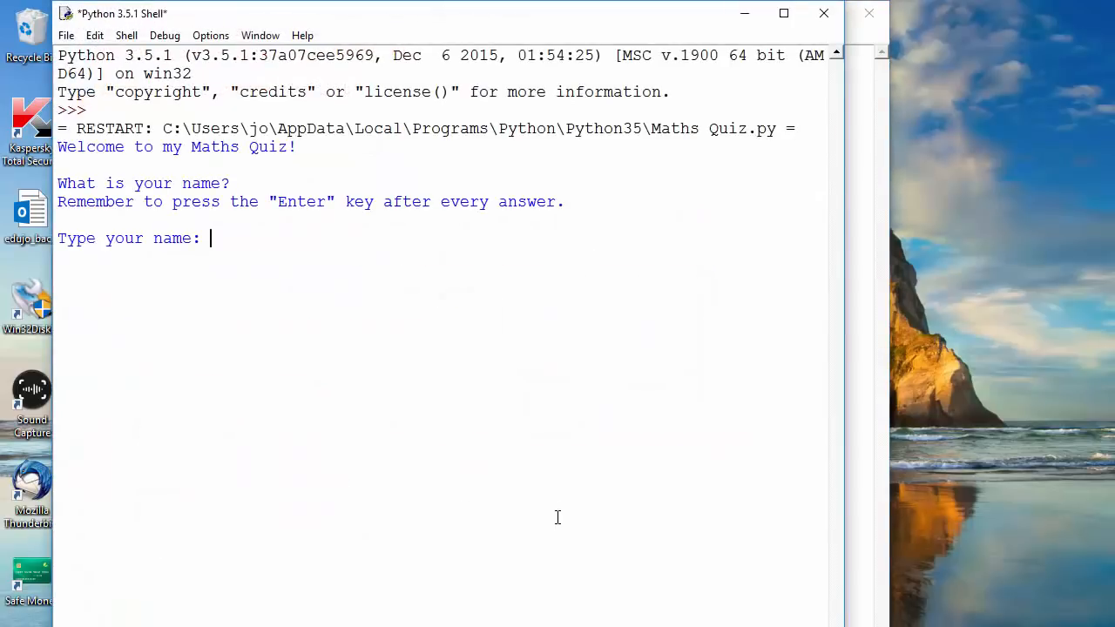
{"action": "type", "text": "Eduj"}
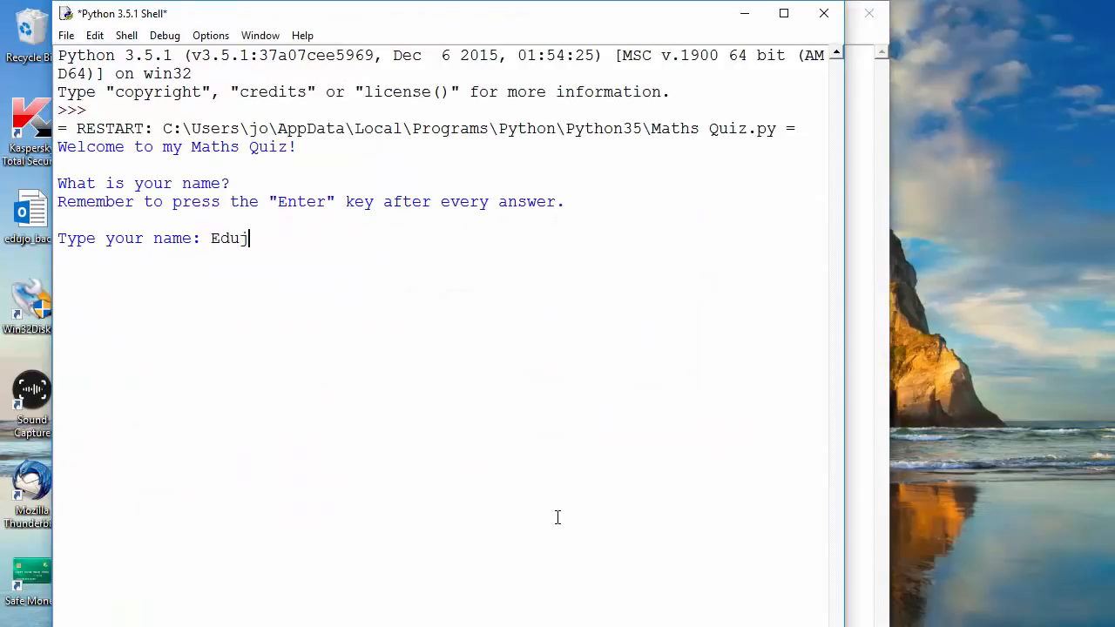
{"action": "key", "text": "Return"}
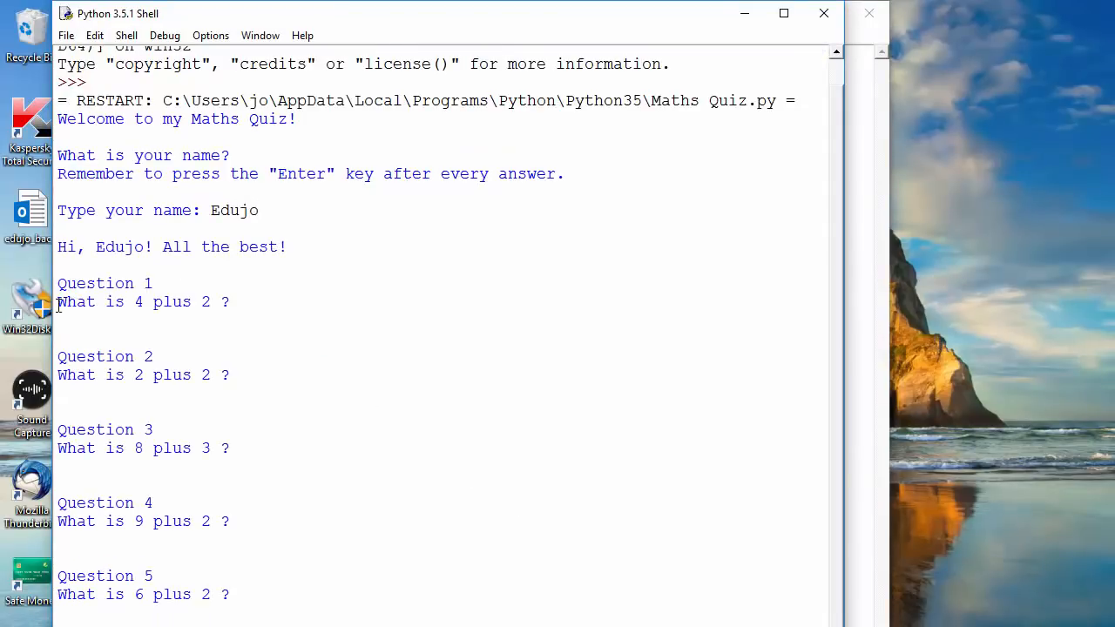
{"action": "double_click", "coordinate": [140, 301]}
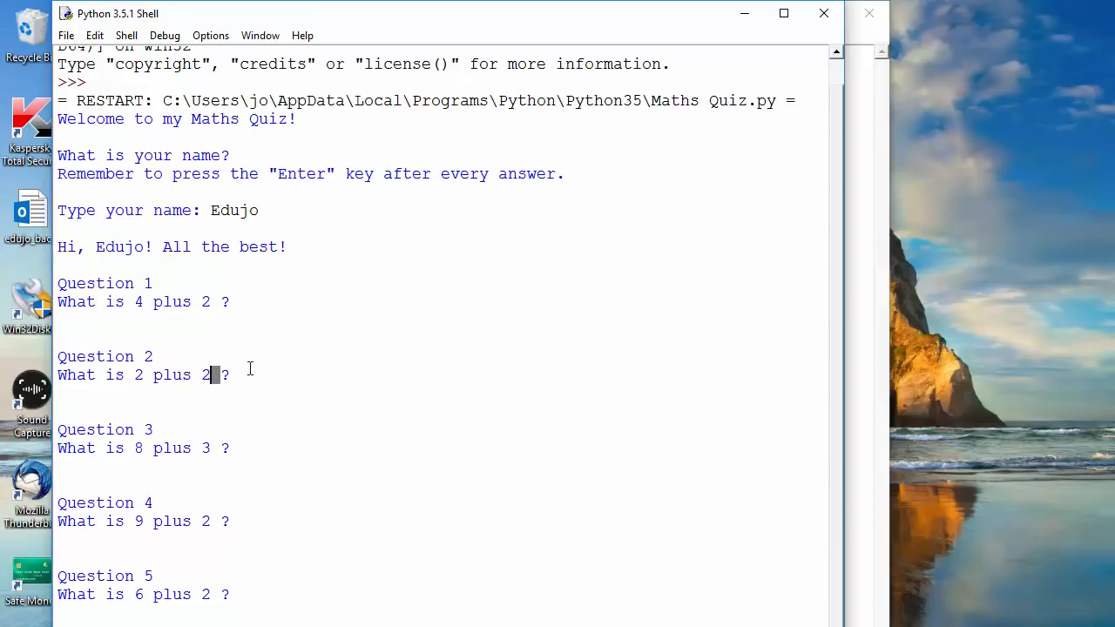
{"action": "mouse_move", "coordinate": [221, 308]}
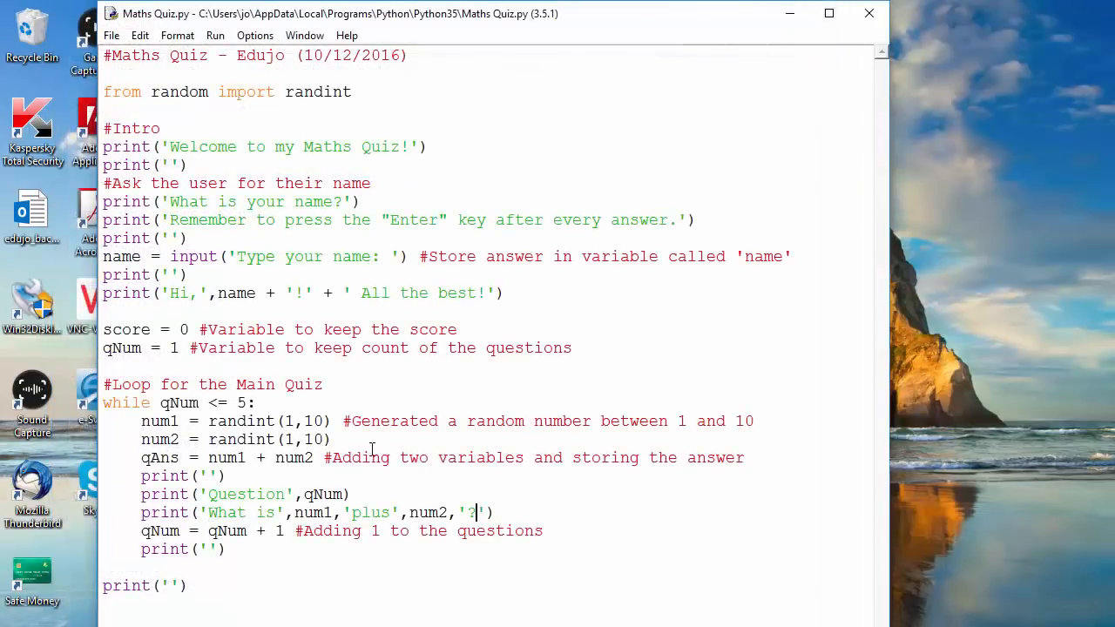
{"action": "mouse_move", "coordinate": [387, 427]}
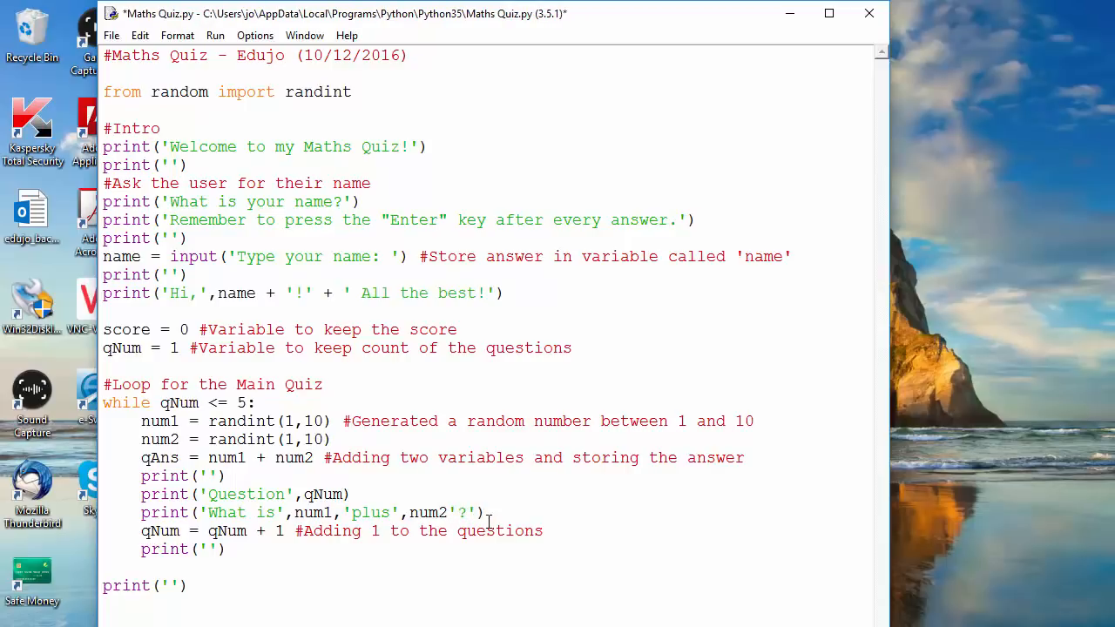
Step: Join num2 to '?' with a + instead of a comma and save the script
{"action": "type", "text": "+"}
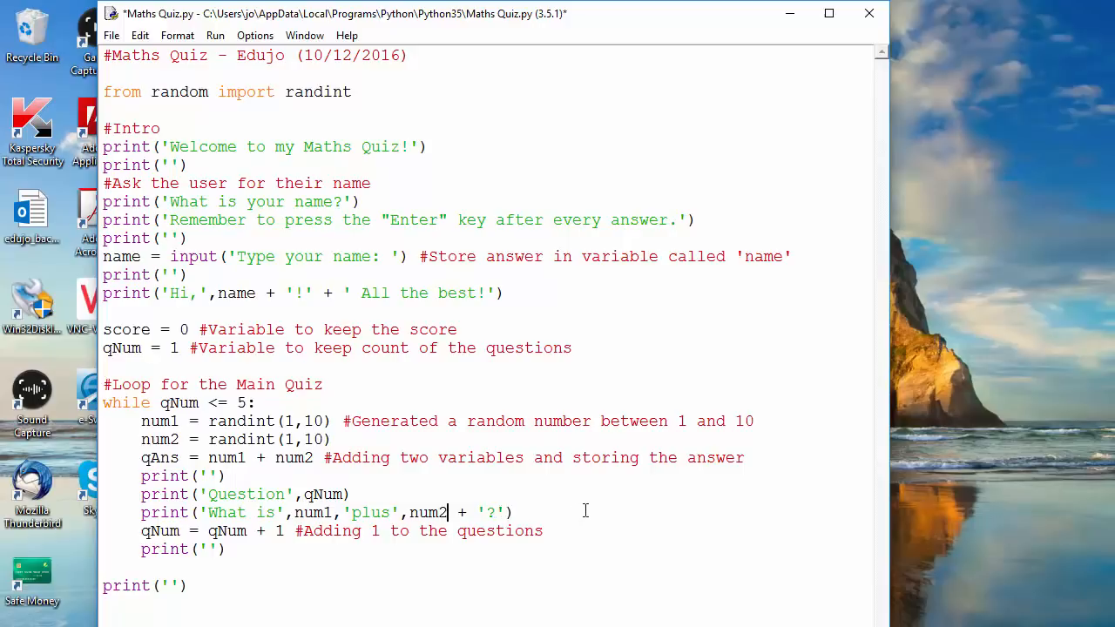
{"action": "mouse_move", "coordinate": [599, 509]}
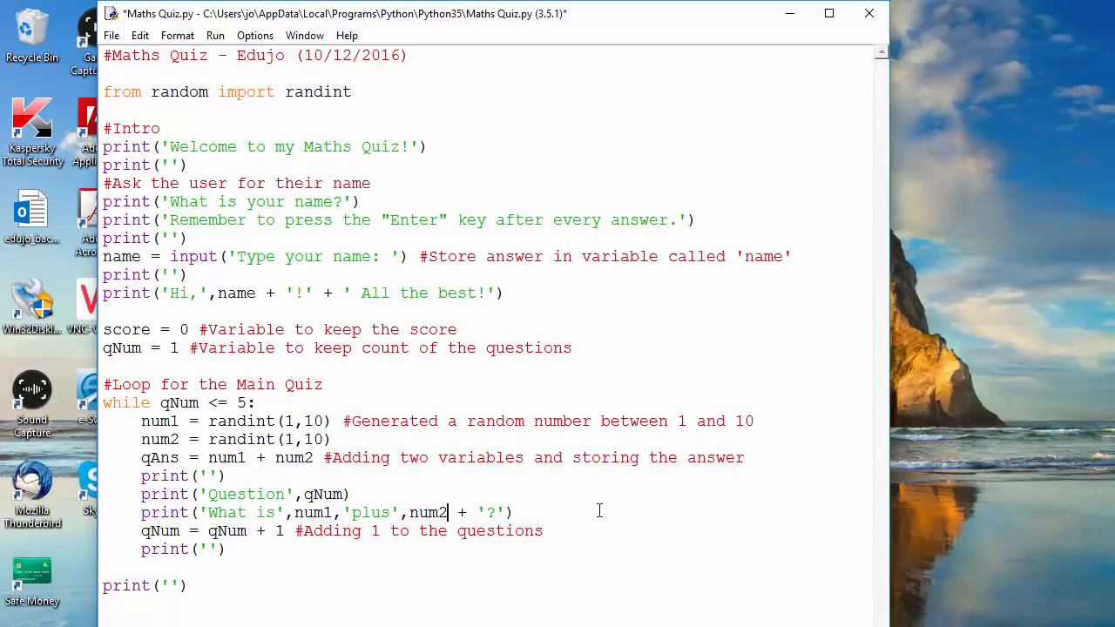
{"action": "key", "text": "ctrl+s"}
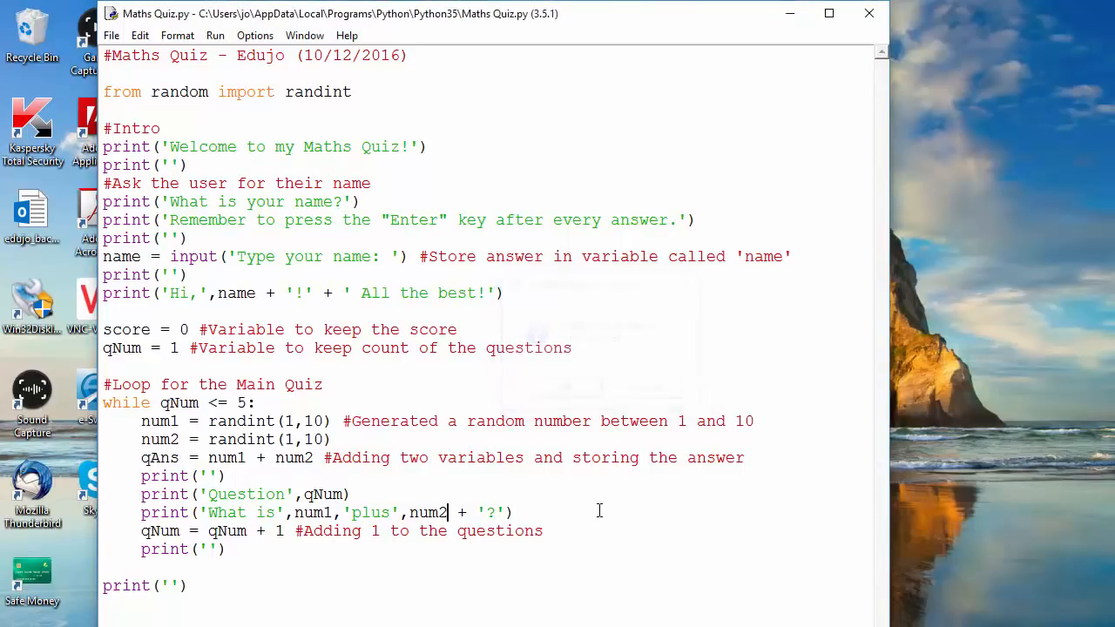
Step: Rerun the quiz as Edujo and highlight 'operand type', 'int' and 'str' in the TypeError
{"action": "key", "text": "F5"}
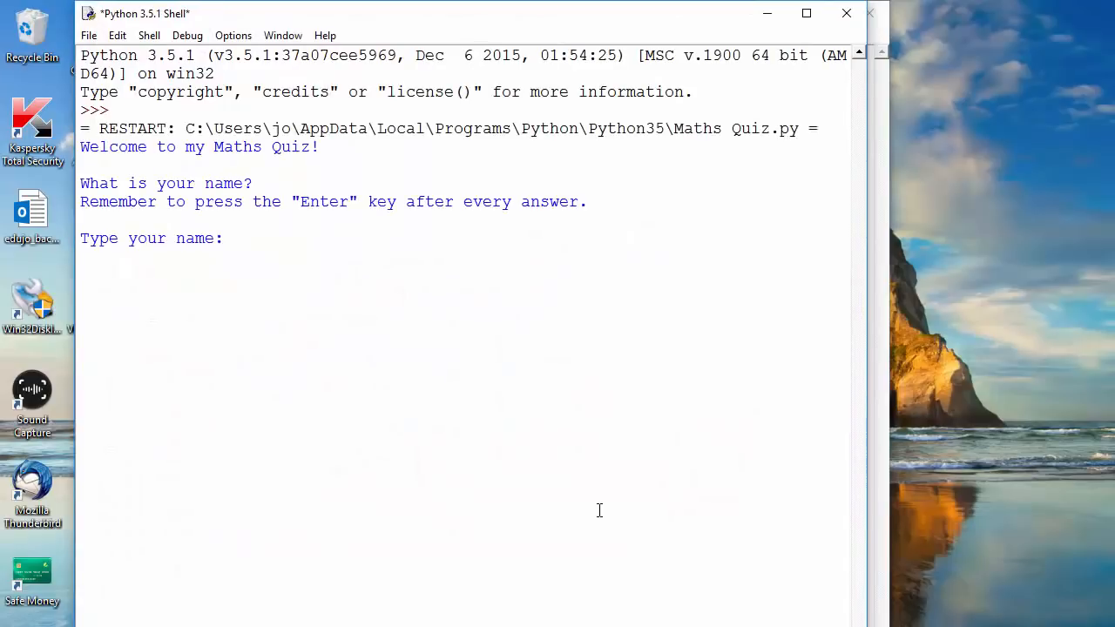
{"action": "type", "text": "Edujo"}
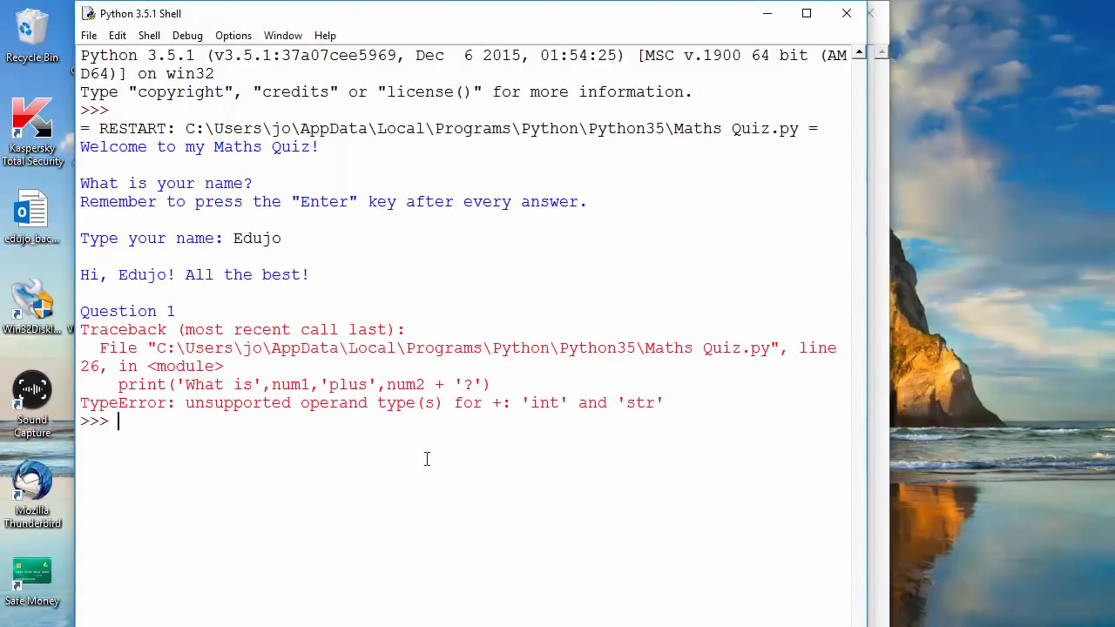
{"action": "mouse_move", "coordinate": [199, 312]}
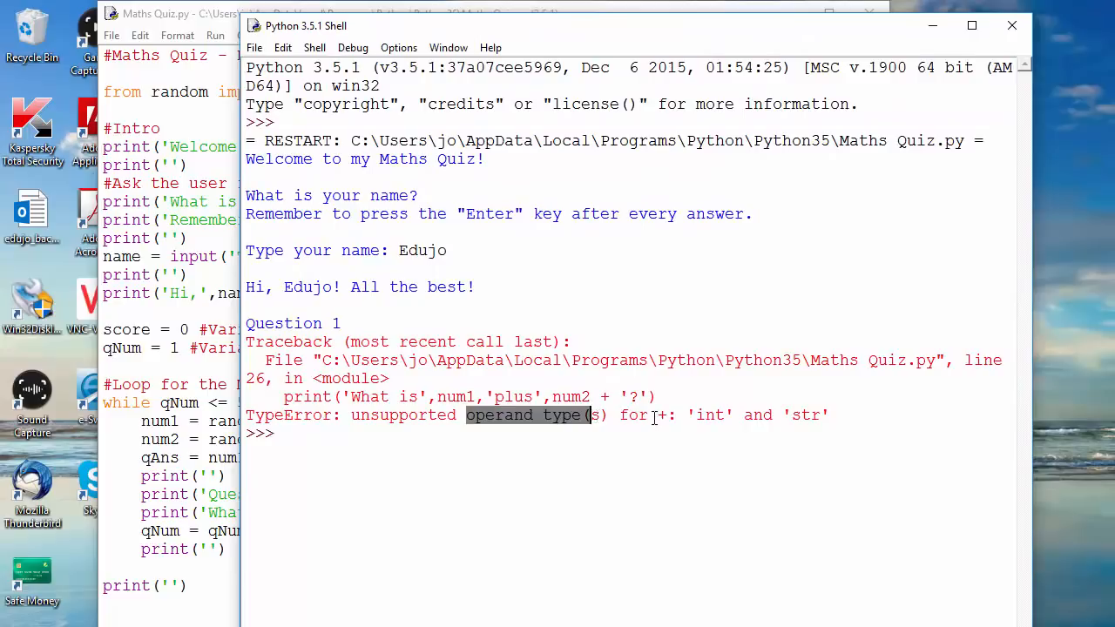
{"action": "double_click", "coordinate": [710, 414]}
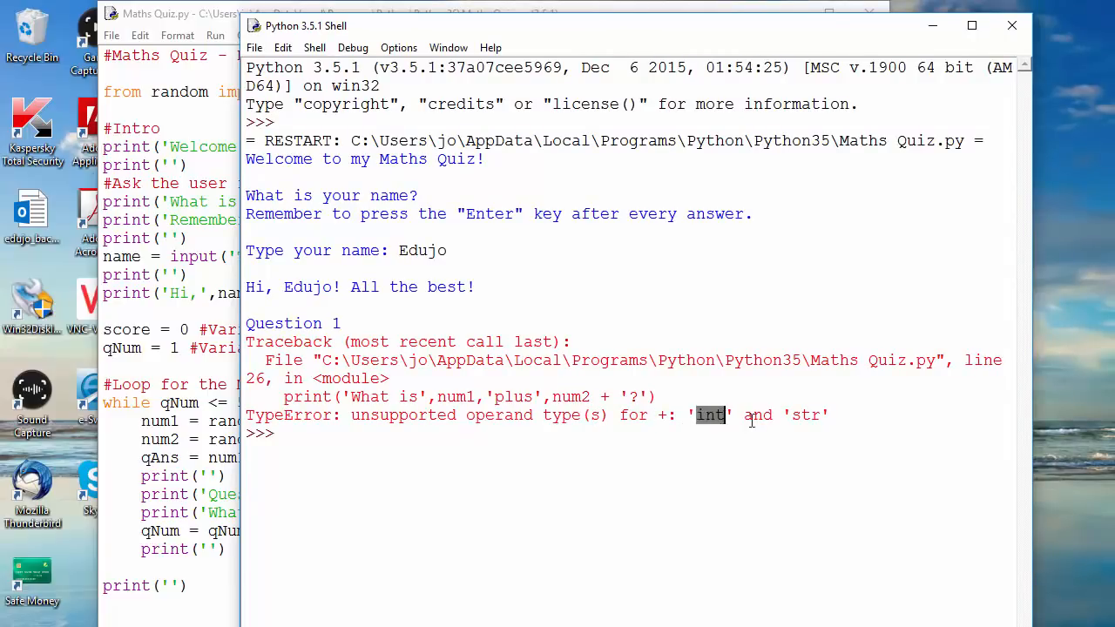
{"action": "double_click", "coordinate": [805, 415]}
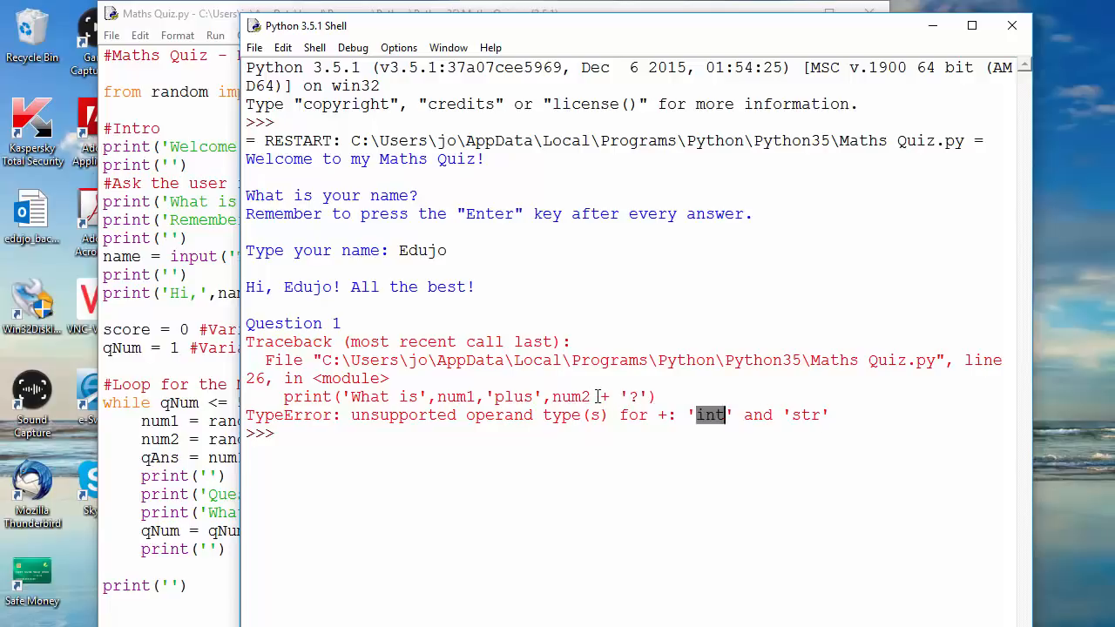
{"action": "double_click", "coordinate": [570, 397]}
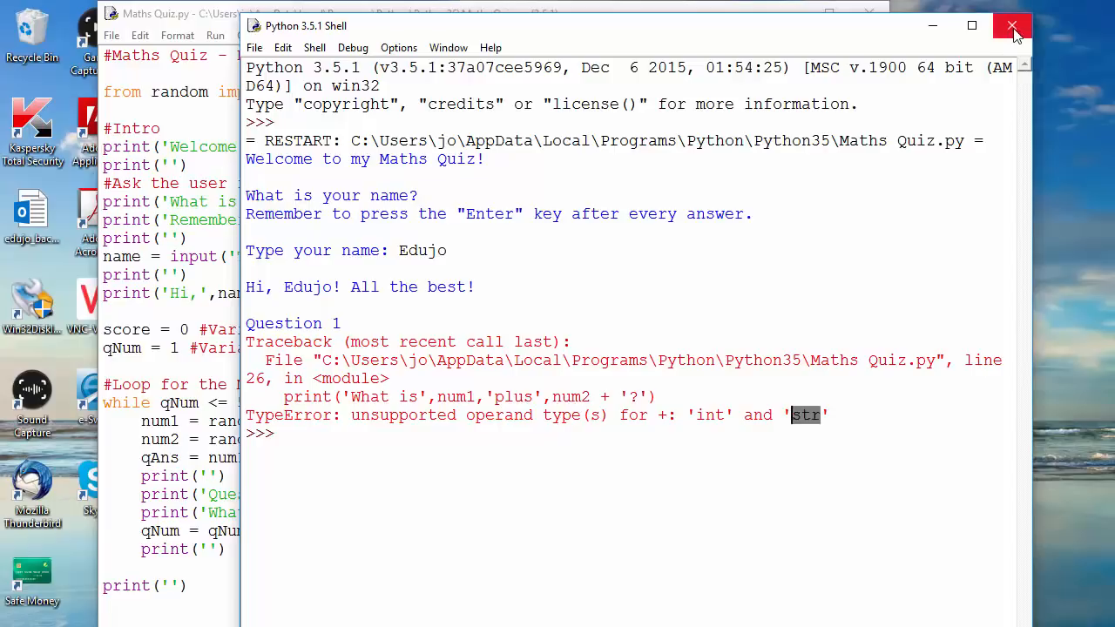
Step: Close the shell and wrap num2 in str( on the question print line
{"action": "left_click", "coordinate": [1012, 27]}
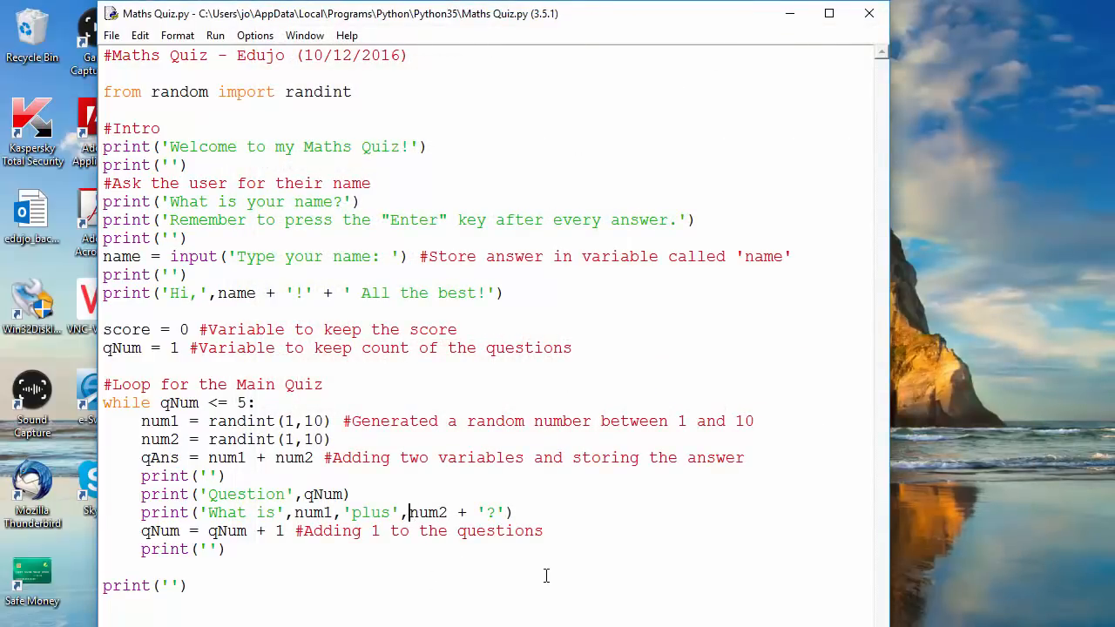
{"action": "type", "text": "str("}
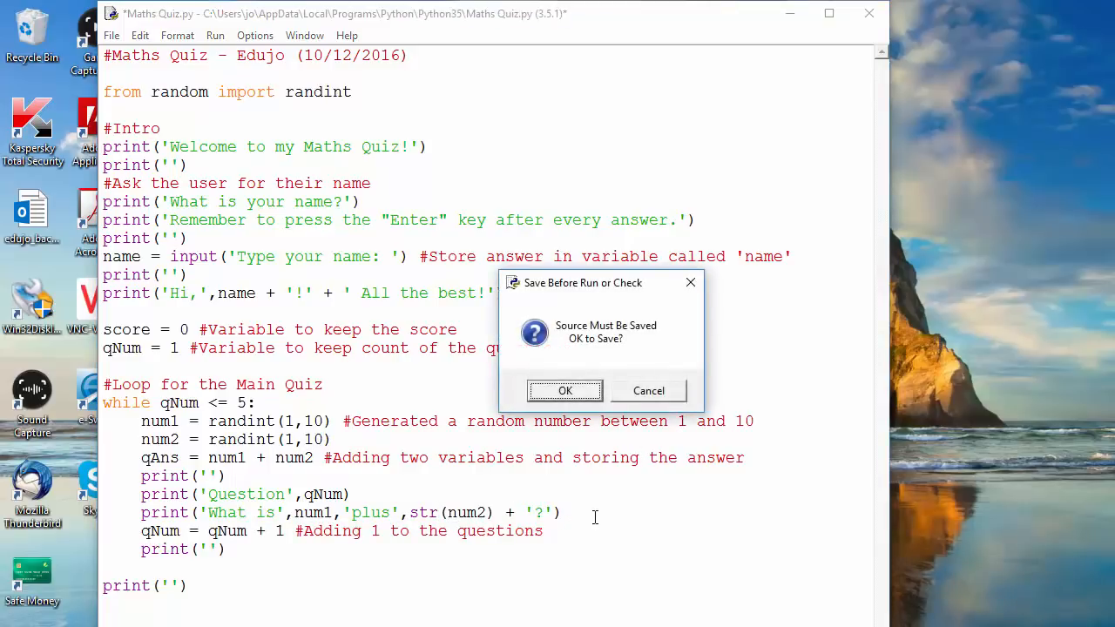
Step: Save and run the quiz as Edujo so all five questions print with '?' attached
{"action": "left_click", "coordinate": [564, 390]}
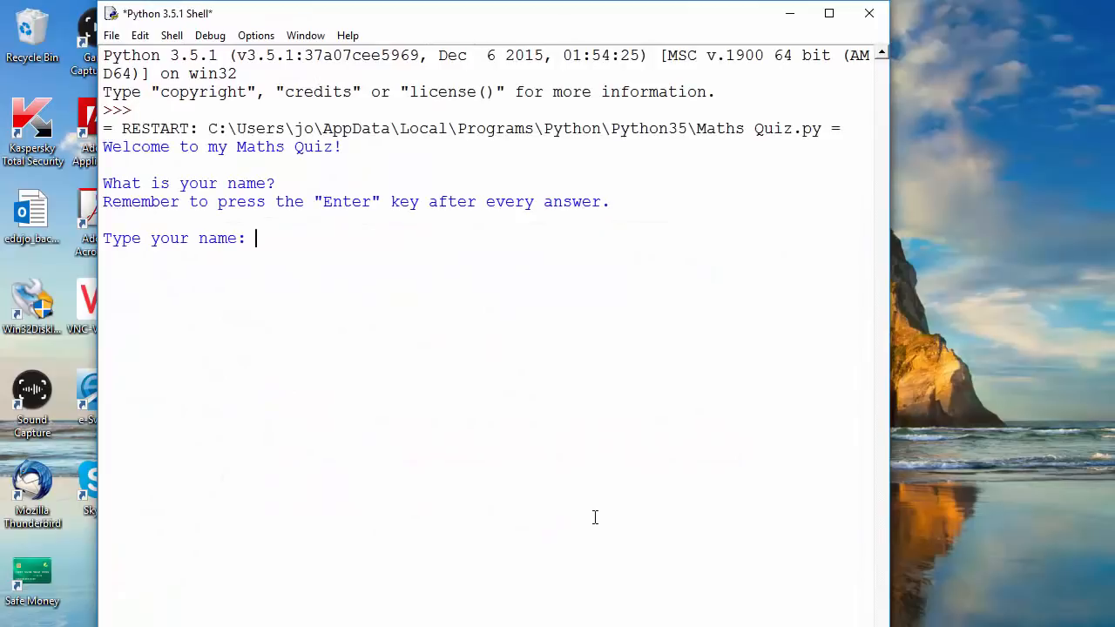
{"action": "type", "text": "Edujo"}
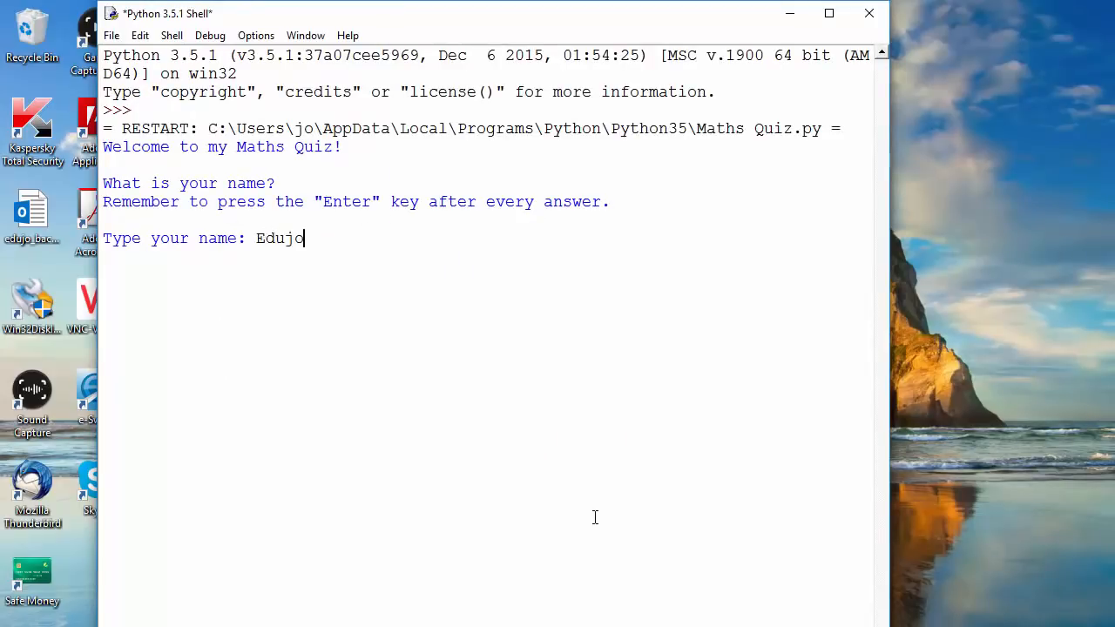
{"action": "key", "text": "Return"}
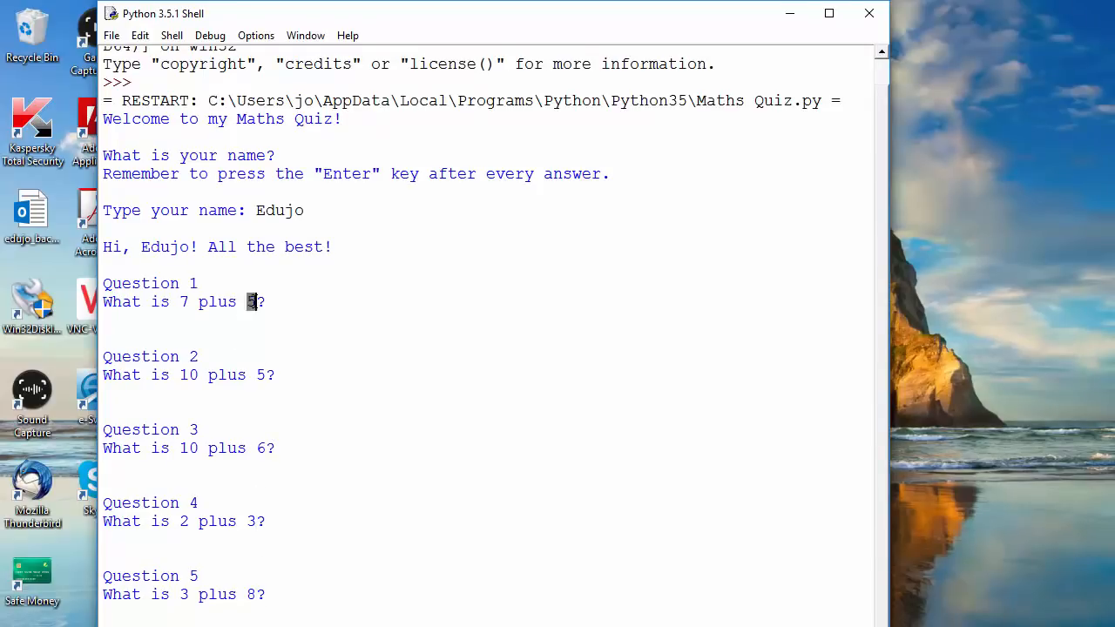
{"action": "mouse_move", "coordinate": [272, 334]}
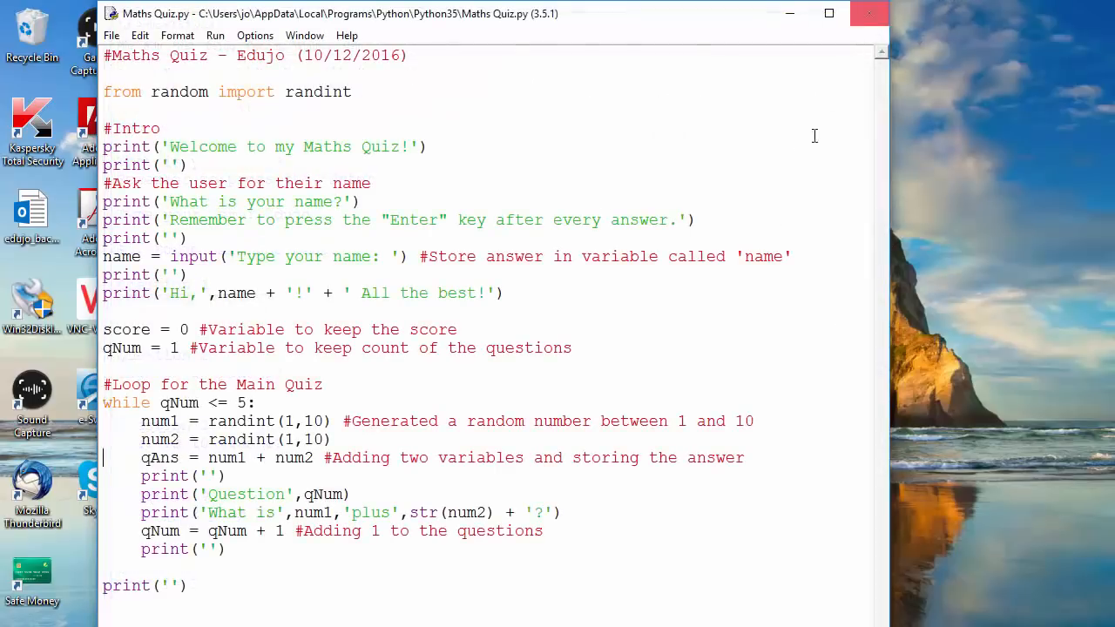
{"action": "mouse_move", "coordinate": [345, 561]}
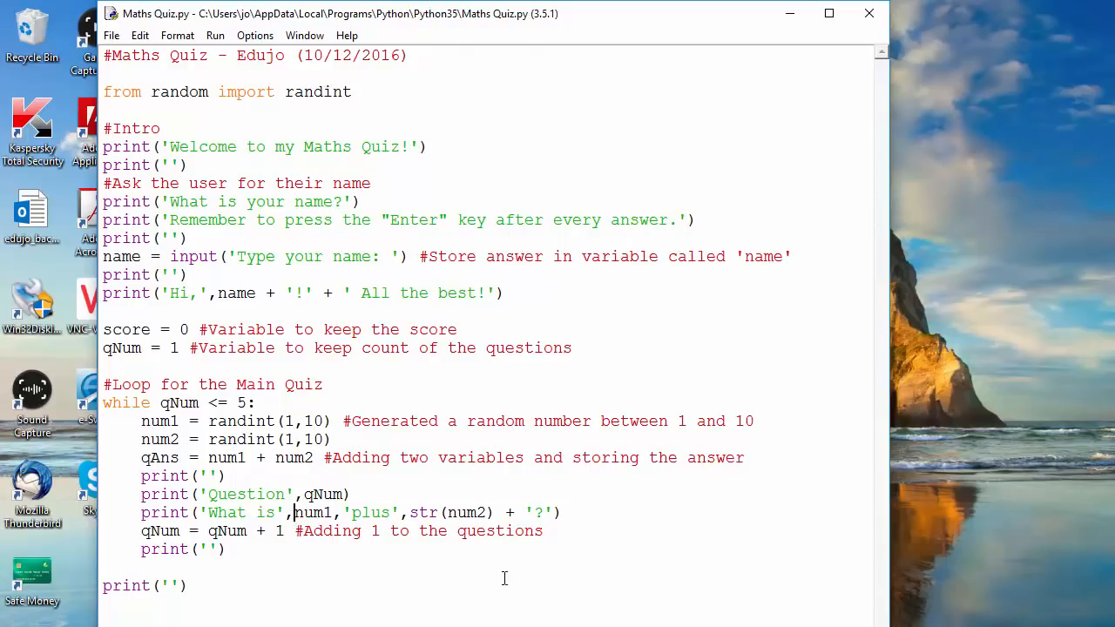
Step: Wrap num1 in str( so it joins ' plus', point out num1 and num2, and save
{"action": "type", "text": "str("}
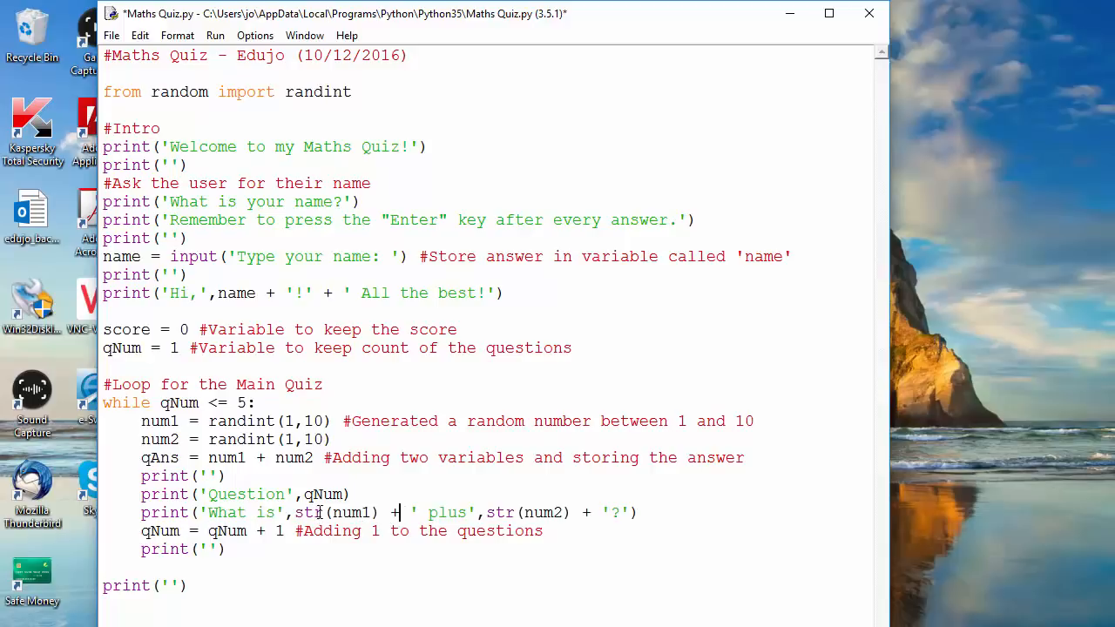
{"action": "double_click", "coordinate": [352, 512]}
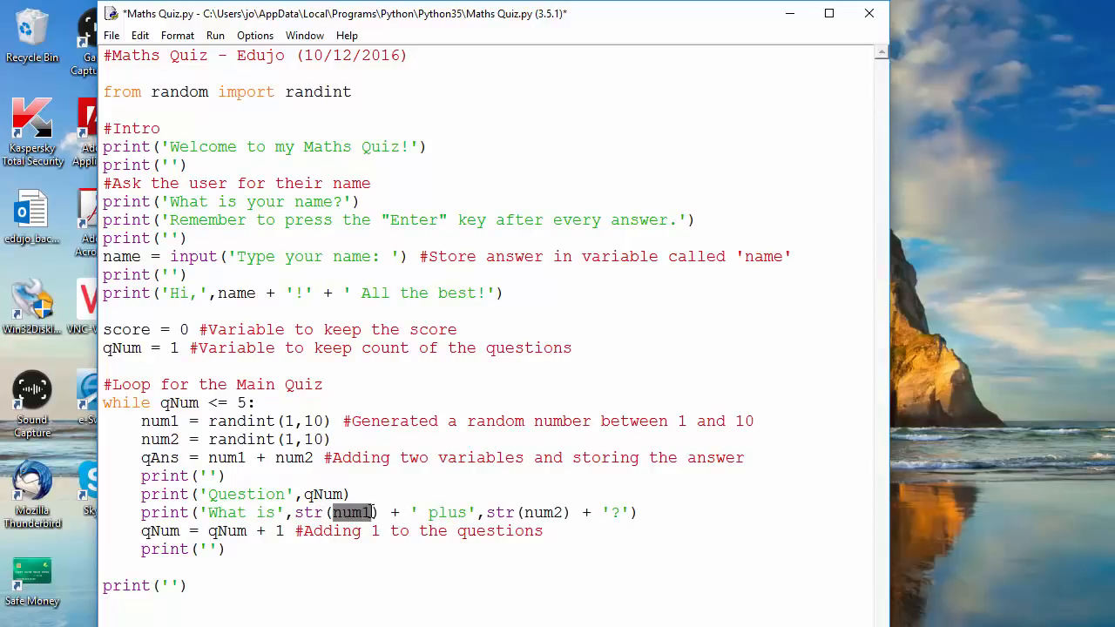
{"action": "mouse_move", "coordinate": [527, 512]}
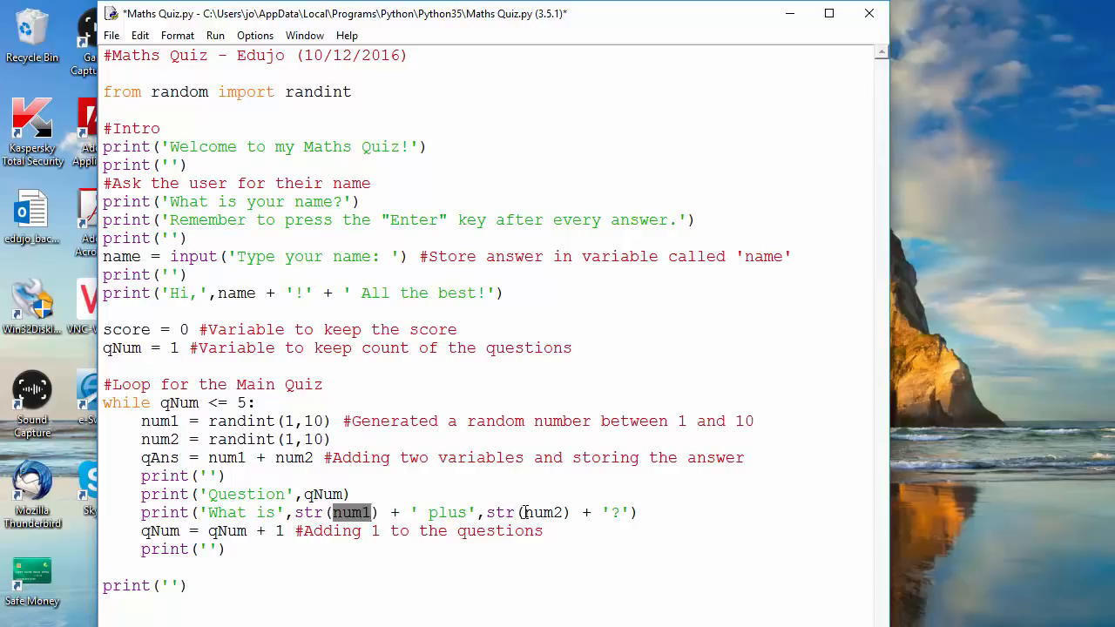
{"action": "double_click", "coordinate": [542, 512]}
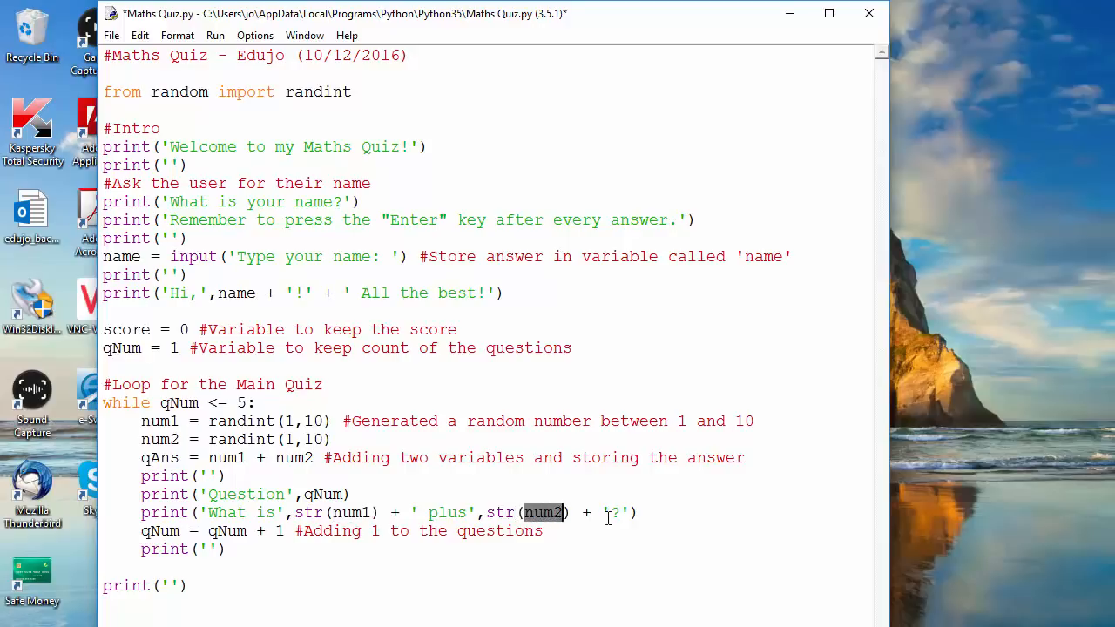
{"action": "key", "text": "ctrl+s"}
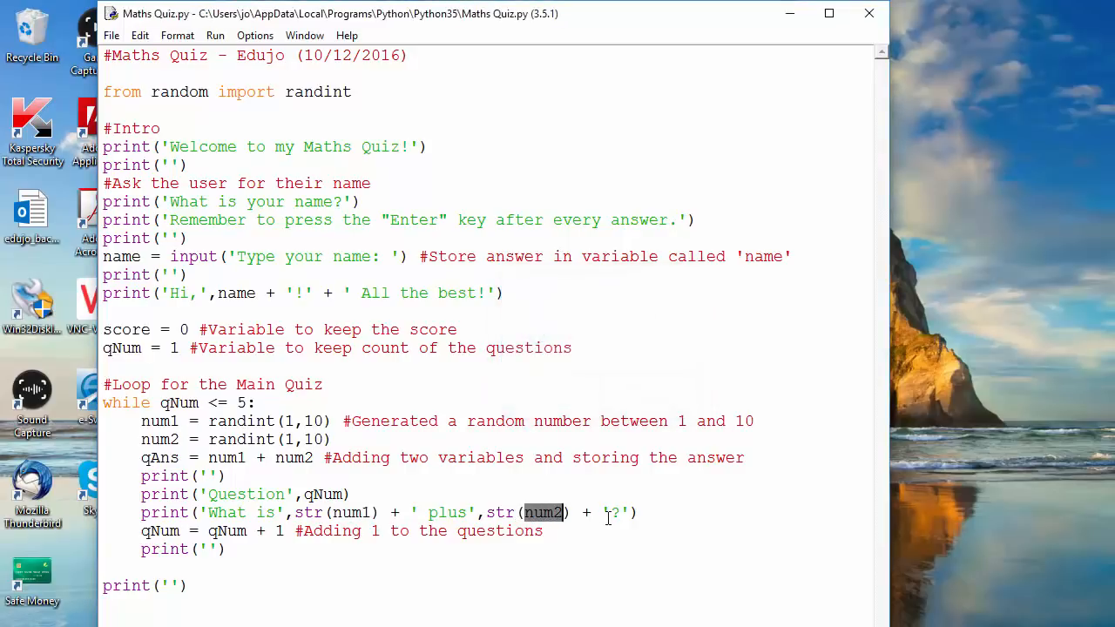
Step: Run the revised quiz as Edujo and check a printed question like 'What is 6 plus 8?'
{"action": "key", "text": "F5"}
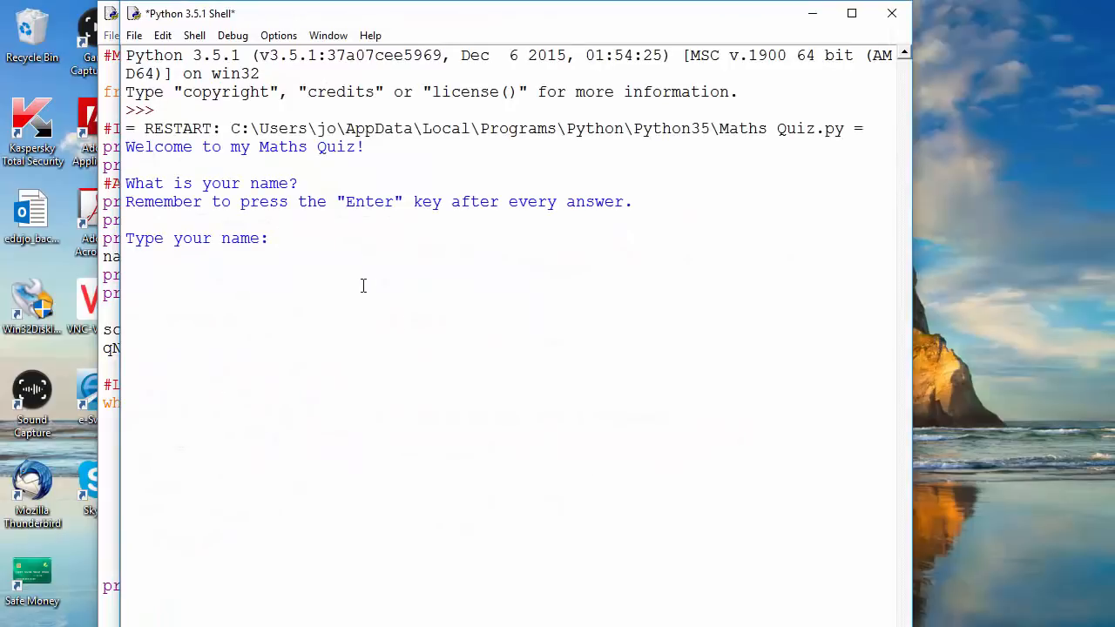
{"action": "type", "text": "Edujo"}
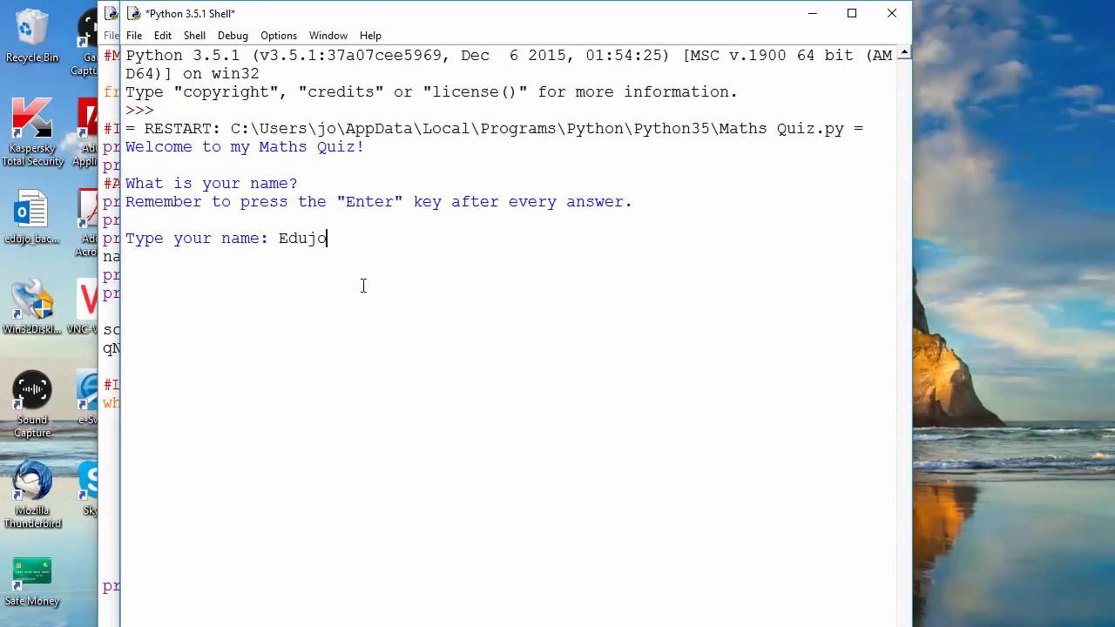
{"action": "key", "text": "Return"}
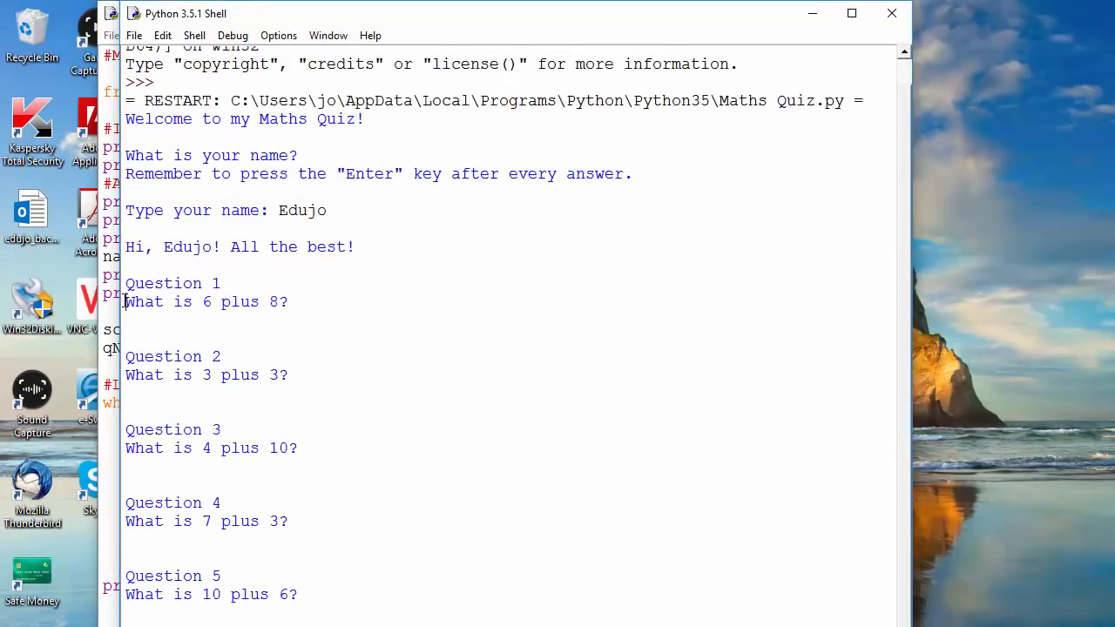
{"action": "double_click", "coordinate": [206, 302]}
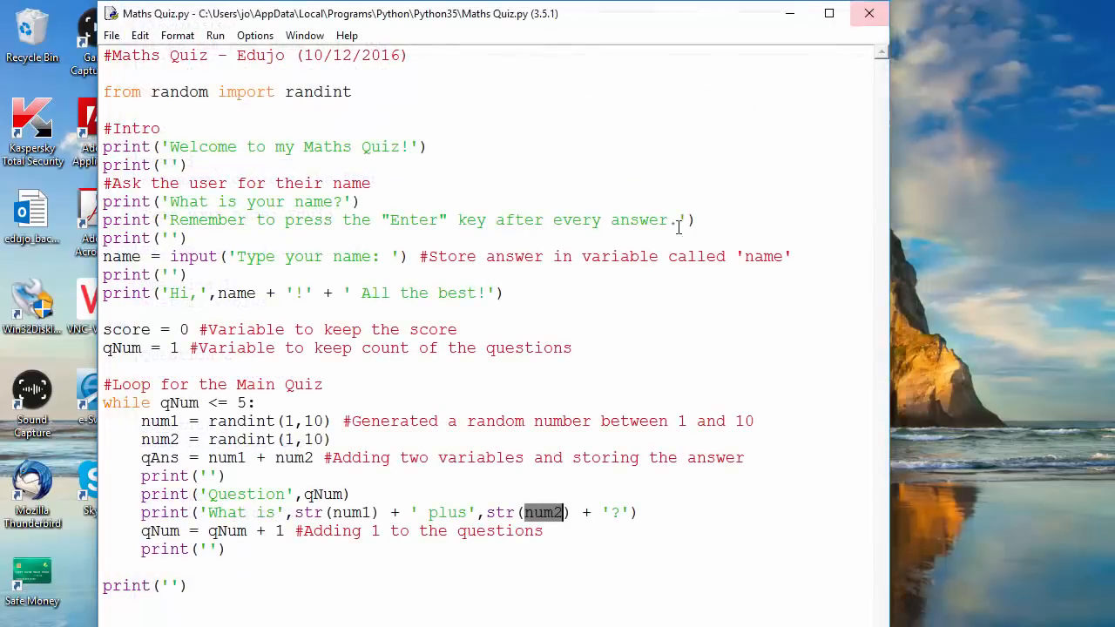
{"action": "left_click", "coordinate": [562, 513]}
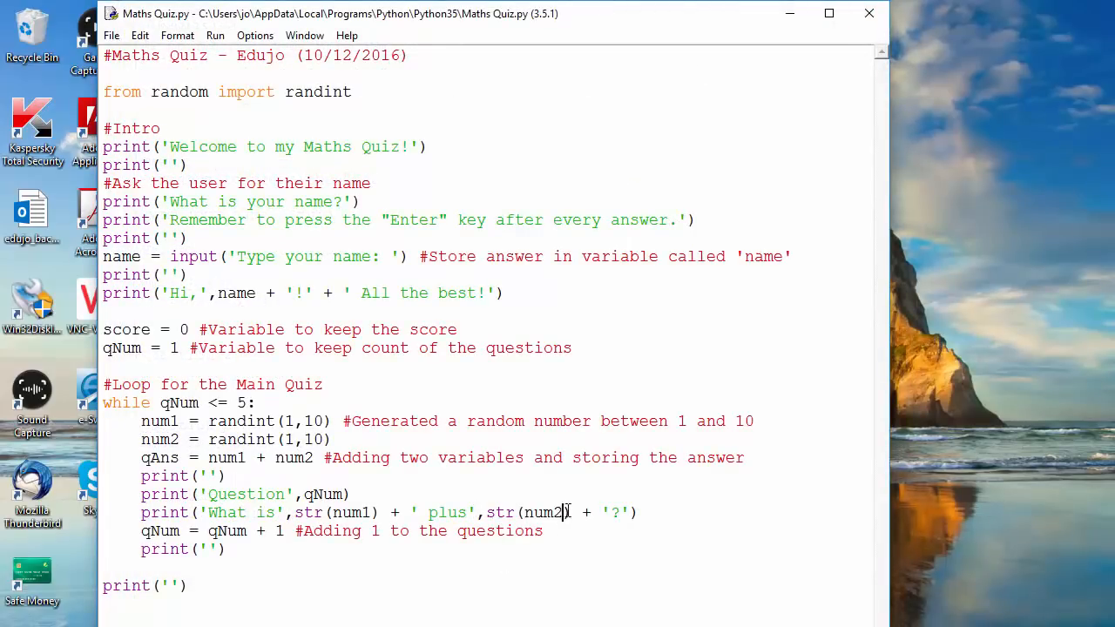
{"action": "double_click", "coordinate": [331, 513]}
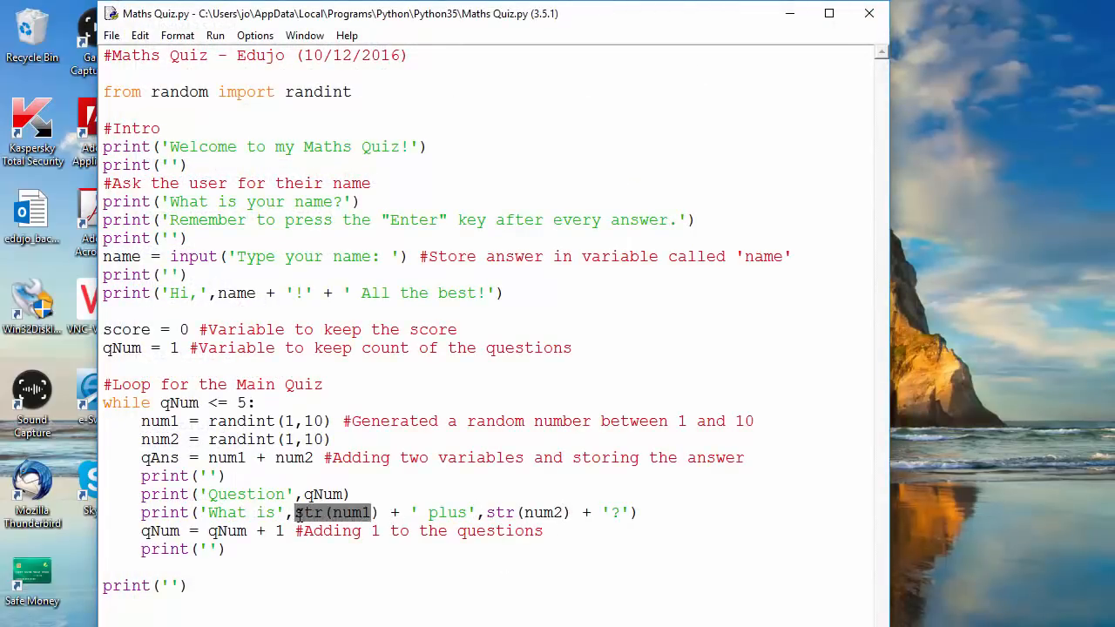
{"action": "double_click", "coordinate": [547, 512]}
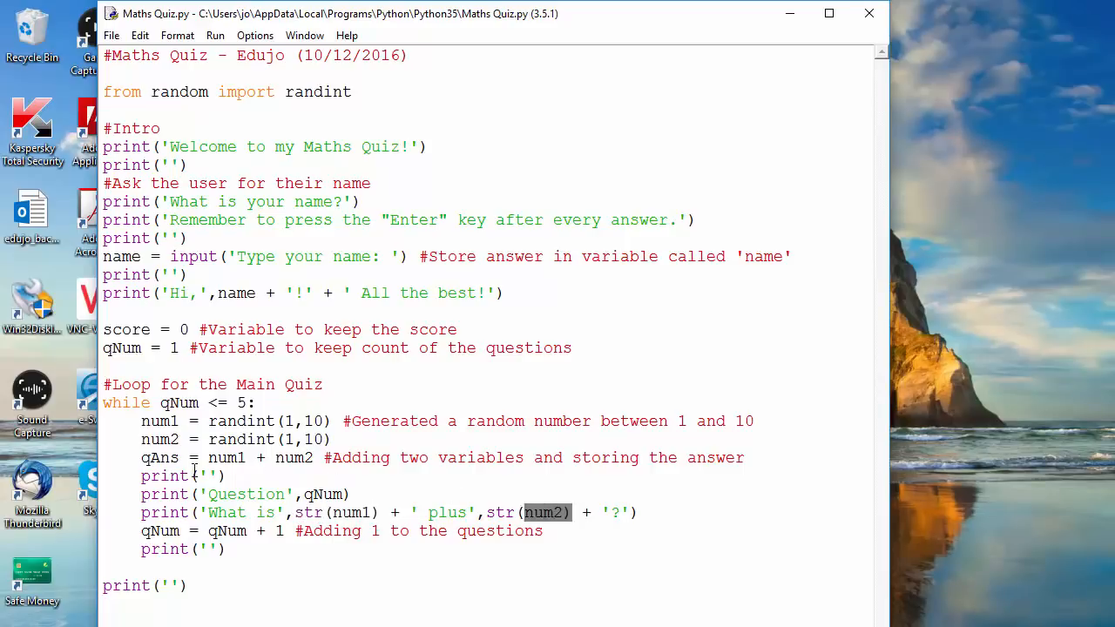
{"action": "double_click", "coordinate": [161, 456]}
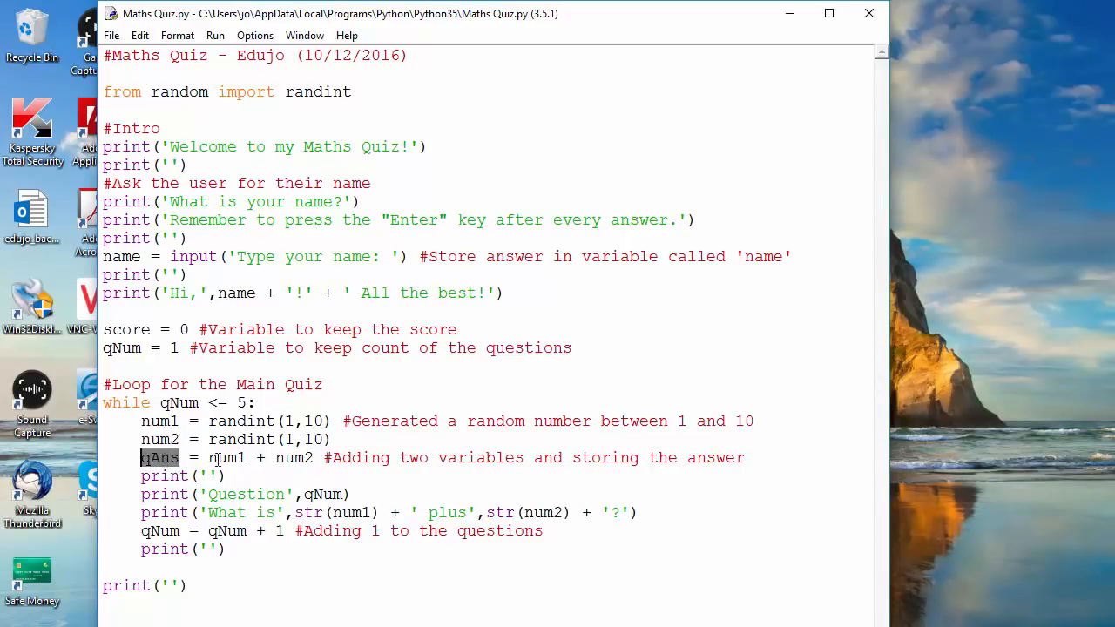
{"action": "double_click", "coordinate": [292, 456]}
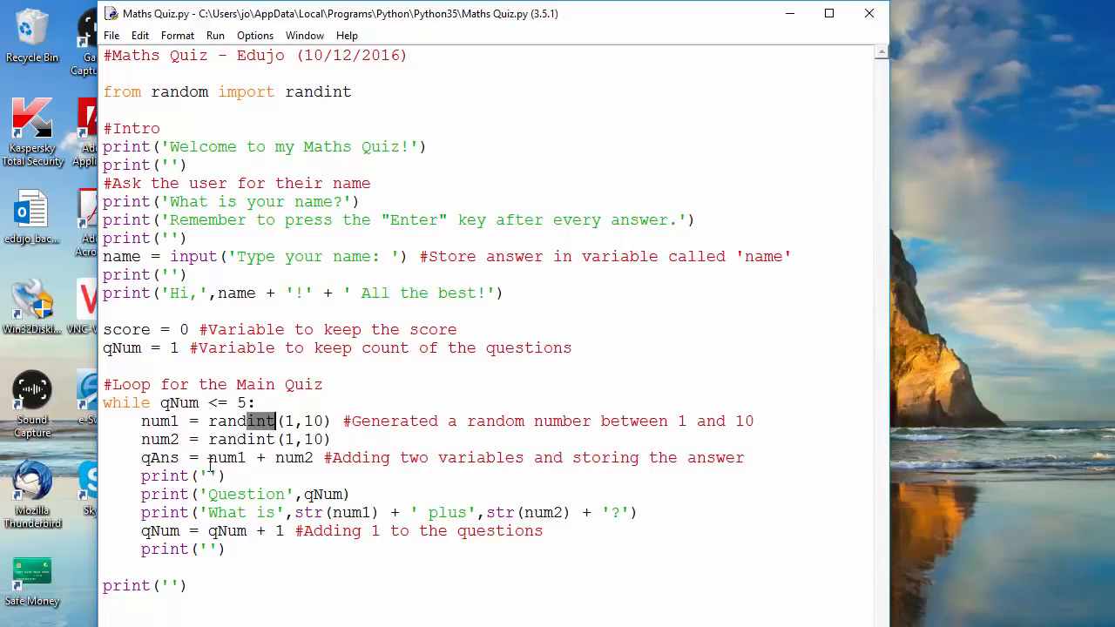
{"action": "double_click", "coordinate": [161, 456]}
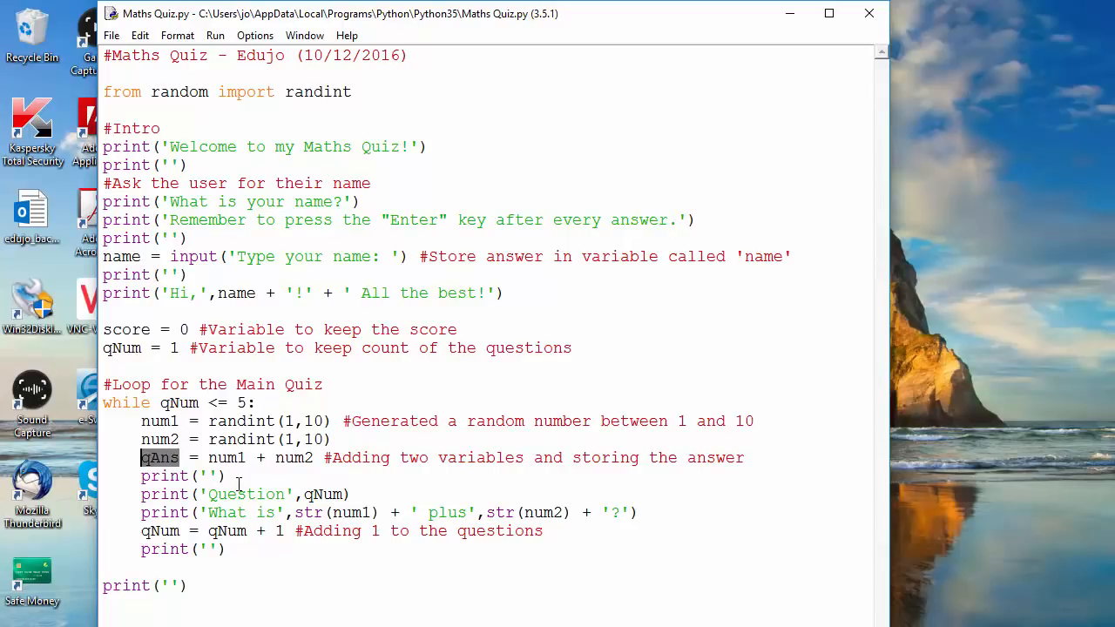
{"action": "mouse_move", "coordinate": [353, 491]}
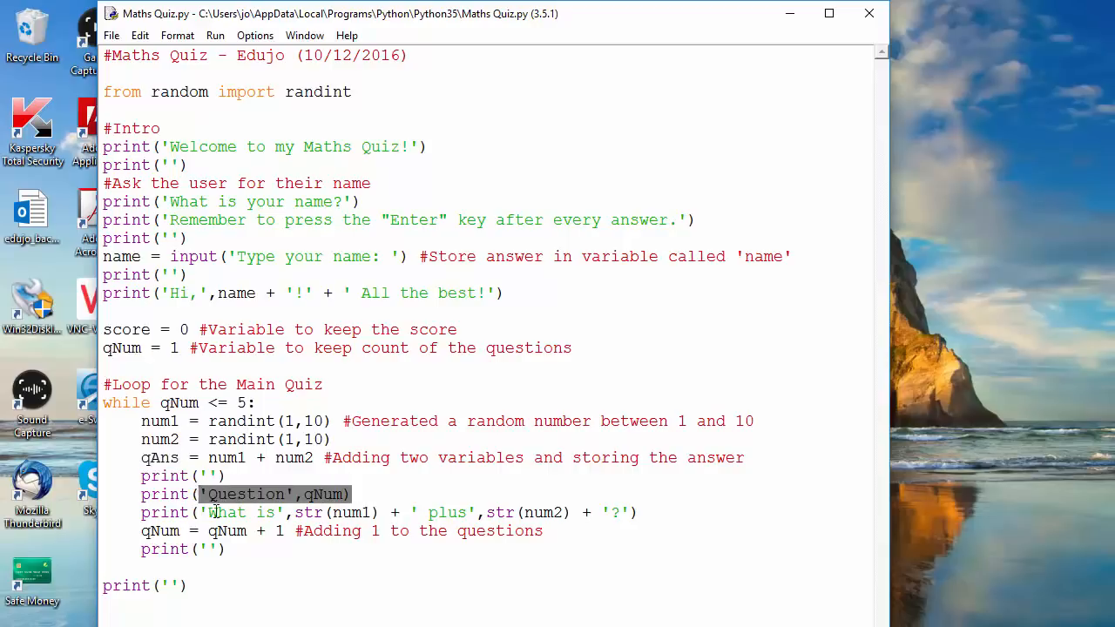
{"action": "left_click", "coordinate": [648, 513]}
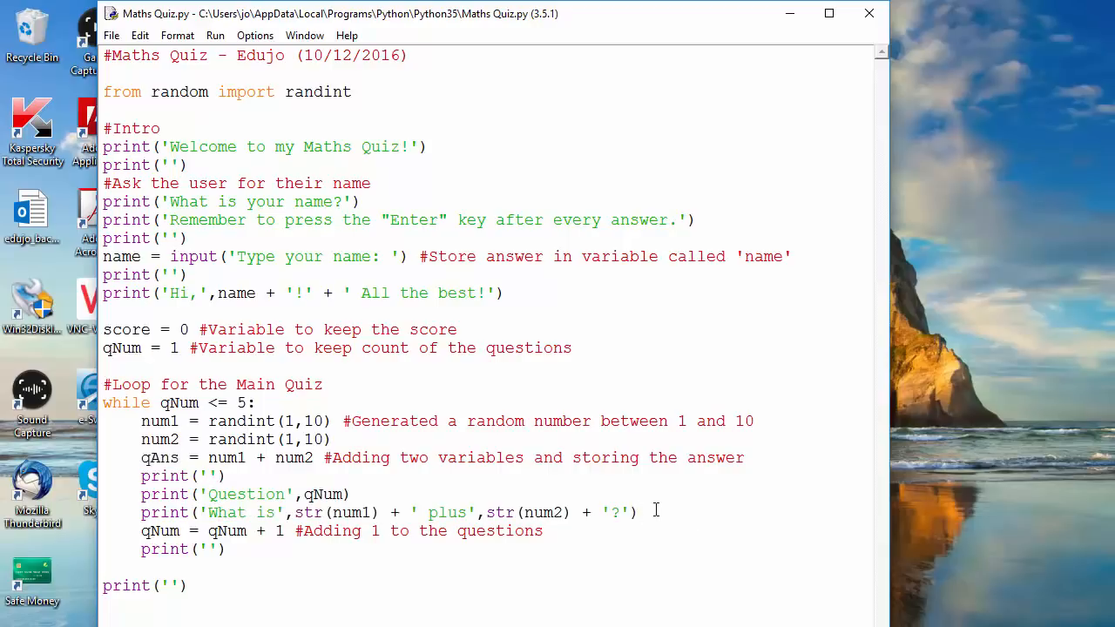
{"action": "left_click", "coordinate": [637, 512]}
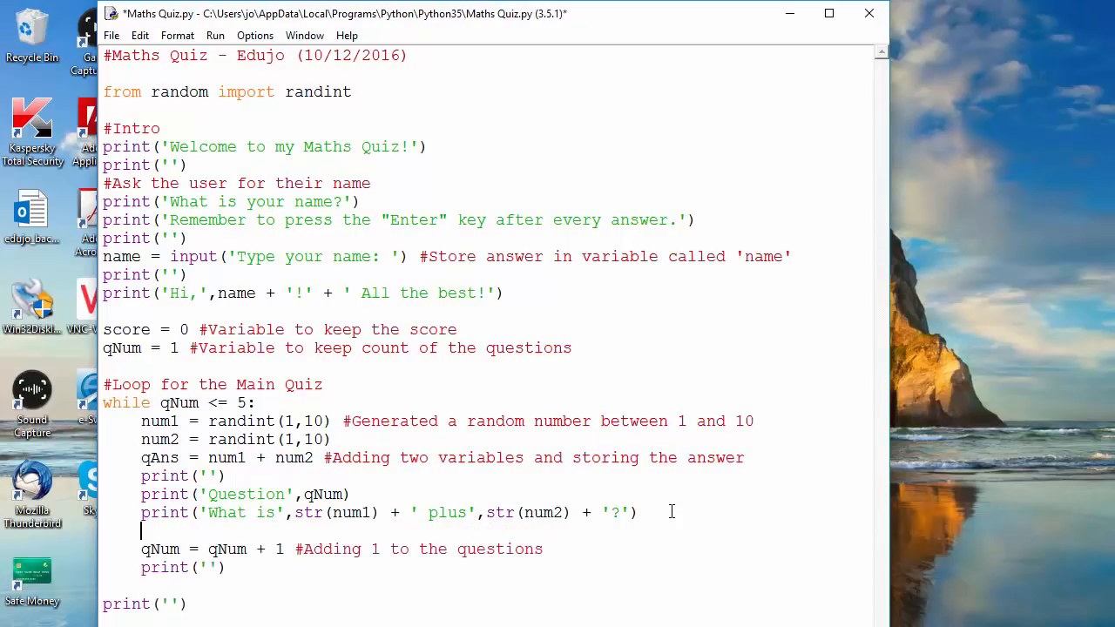
{"action": "type", "text": "print('"}
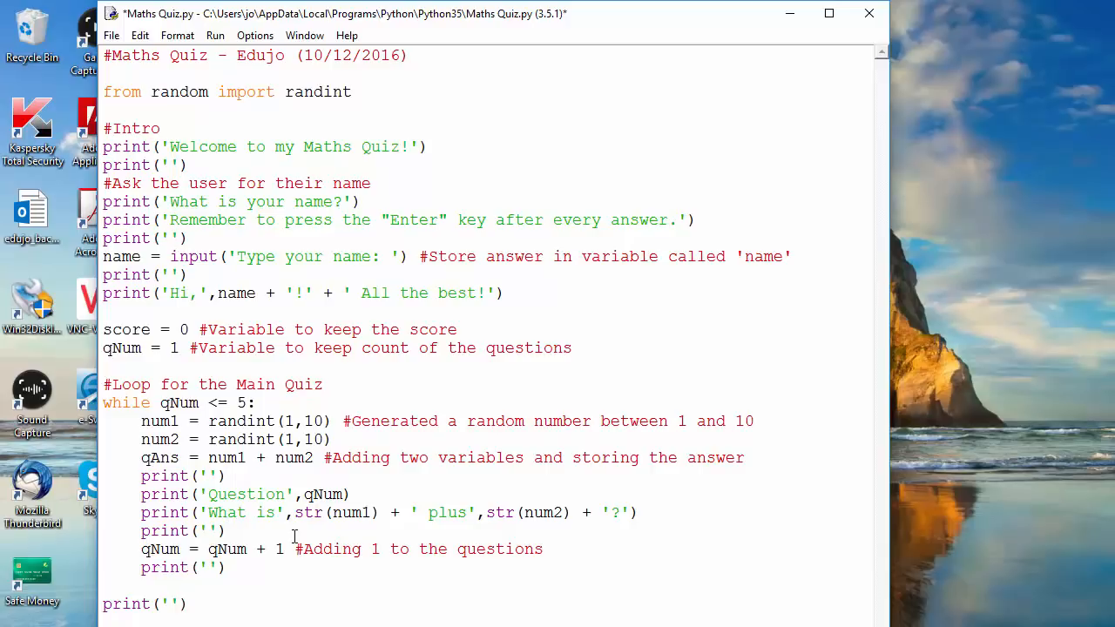
{"action": "left_click", "coordinate": [227, 530]}
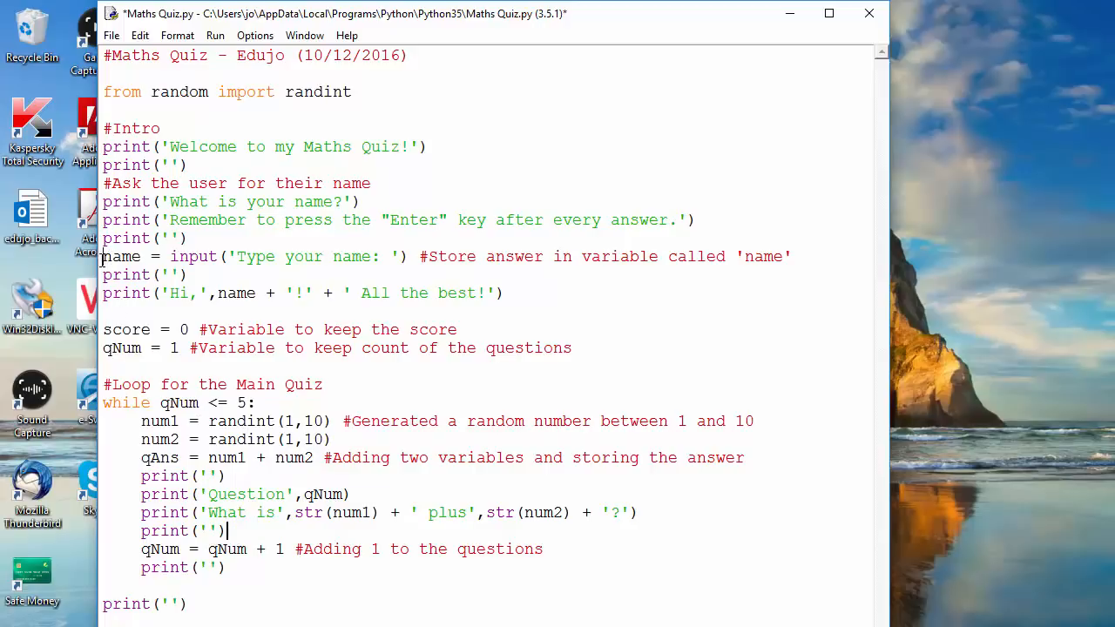
{"action": "double_click", "coordinate": [122, 256]}
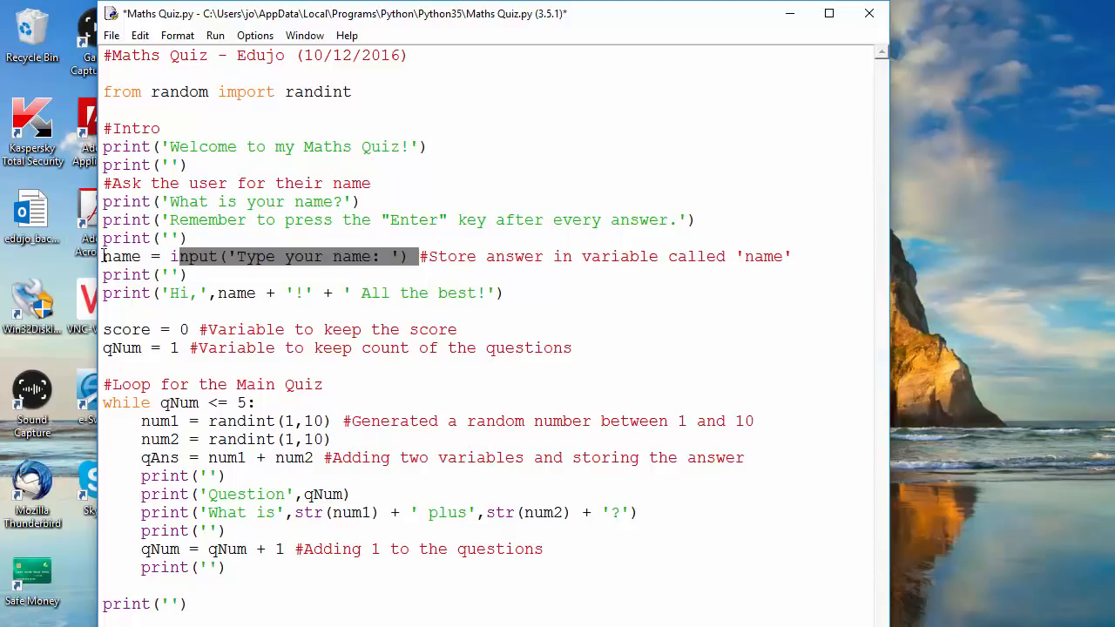
{"action": "double_click", "coordinate": [122, 256]}
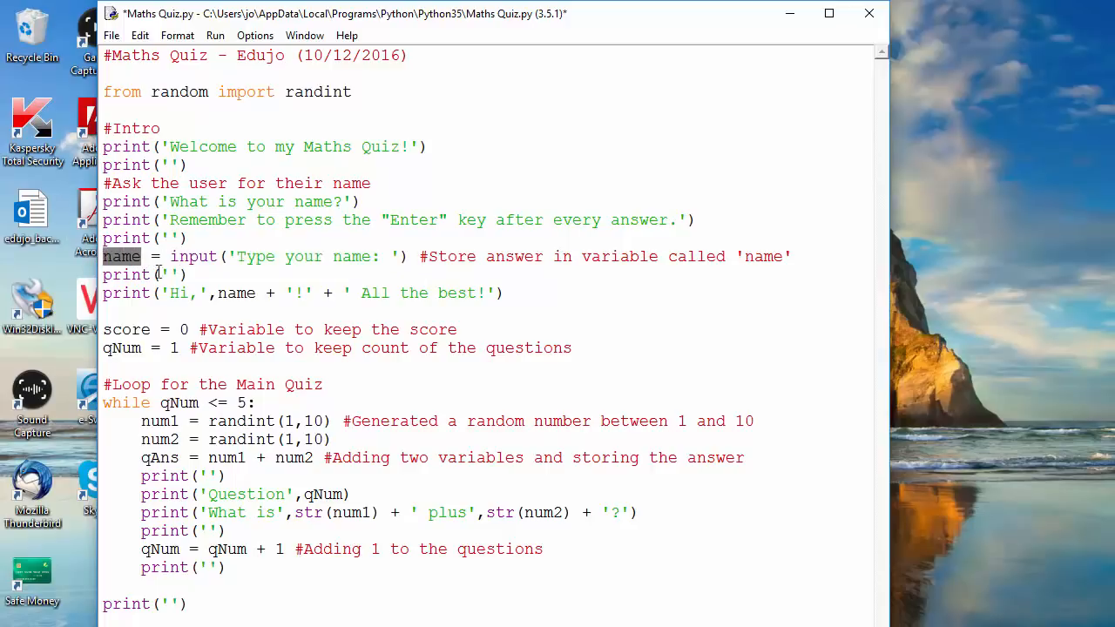
{"action": "double_click", "coordinate": [237, 293]}
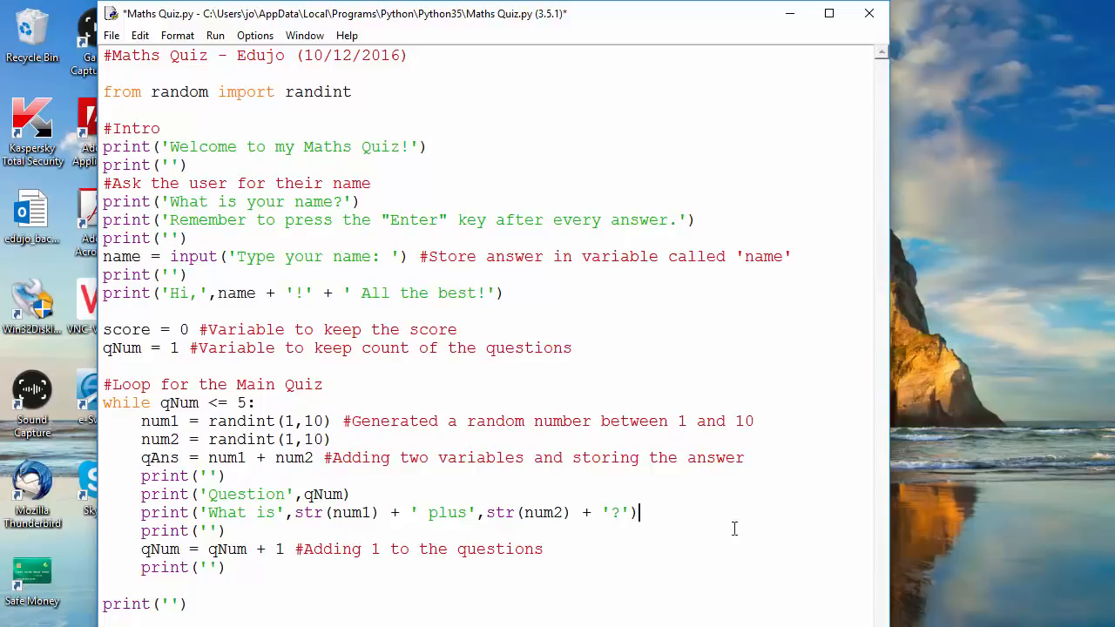
Step: Comment the question print line with '#Changed an integer to string'
{"action": "type", "text": "#"}
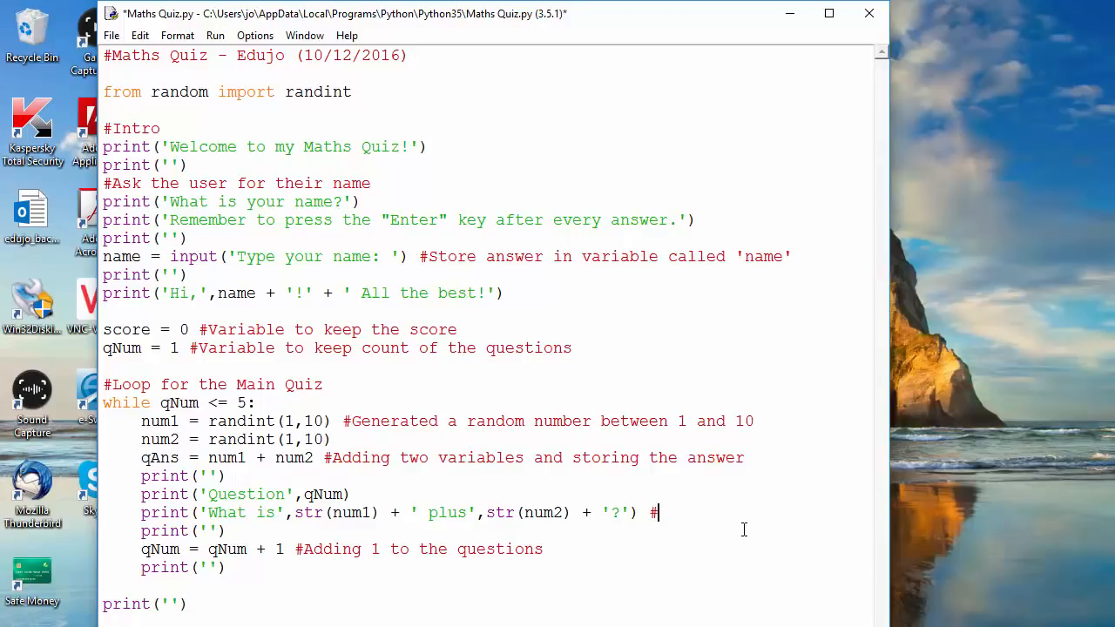
{"action": "type", "text": "Cha"}
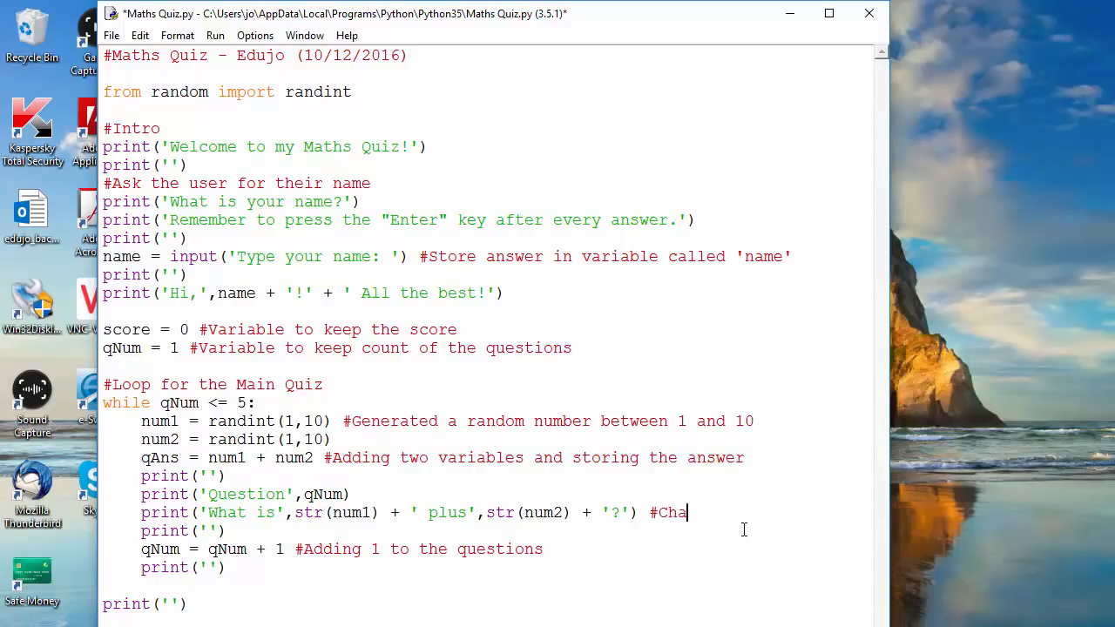
{"action": "type", "text": "nged"}
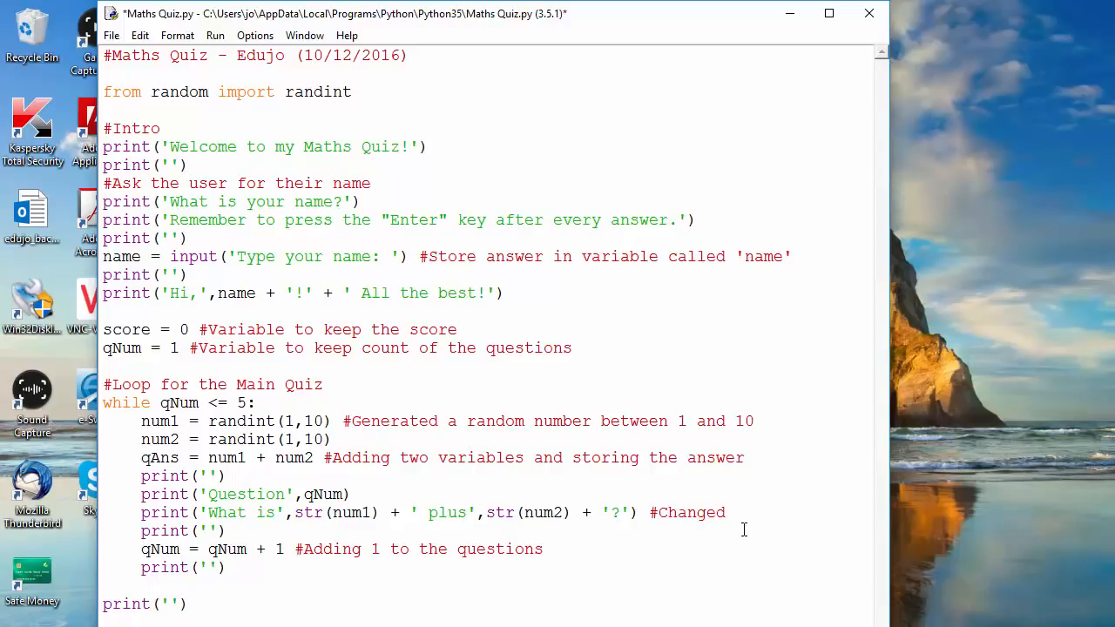
{"action": "type", "text": "an integer to string"}
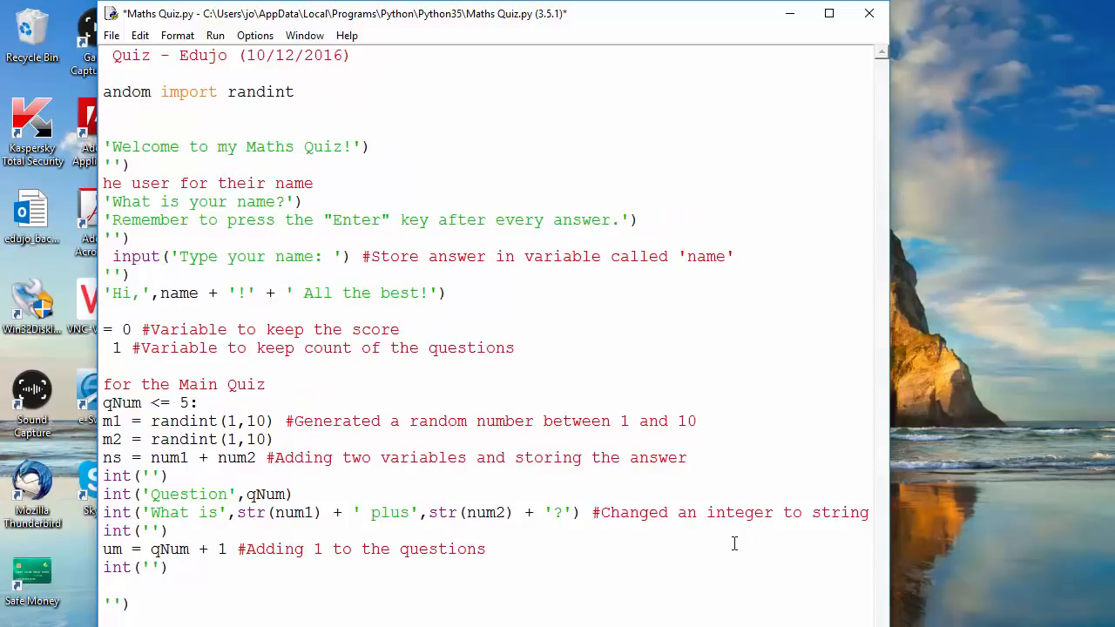
{"action": "mouse_move", "coordinate": [690, 526]}
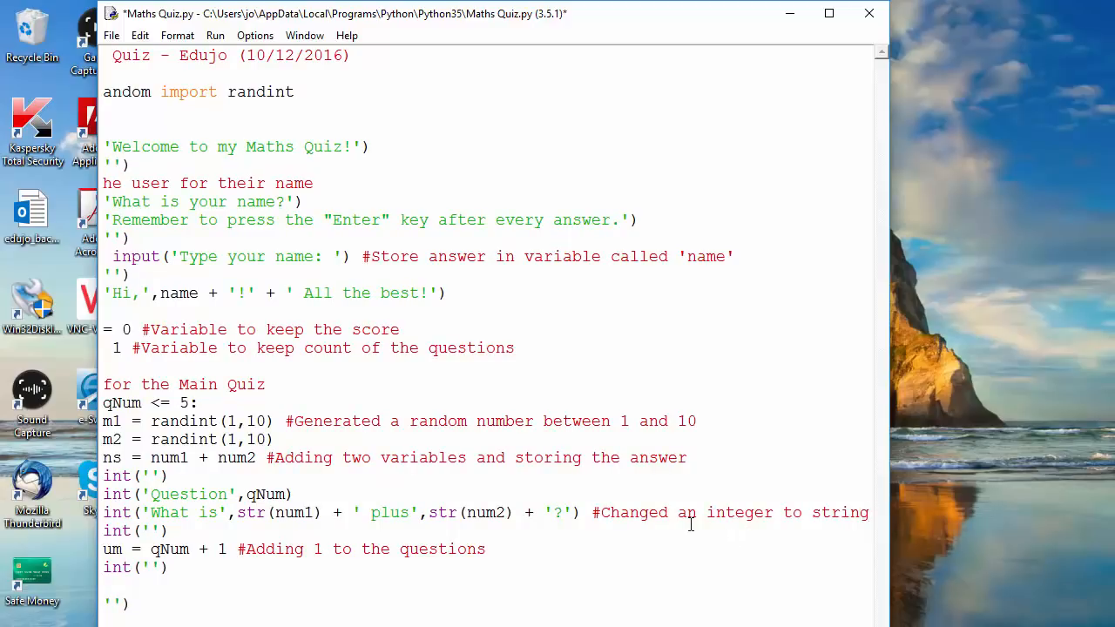
{"action": "scroll", "scroll_direction": "left", "scroll_amount": 3}
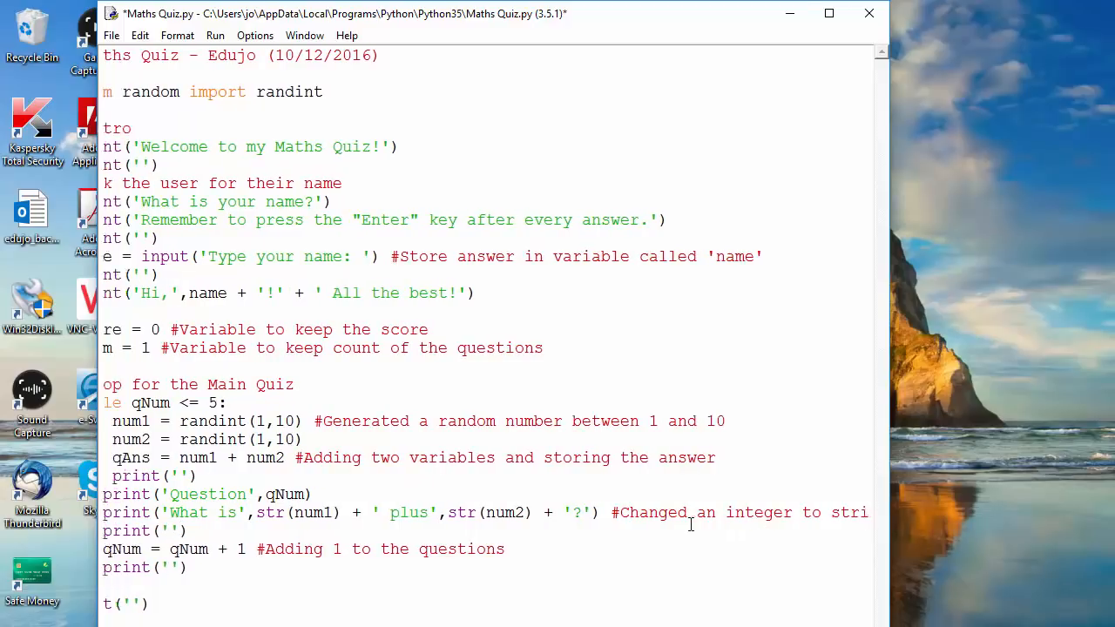
{"action": "scroll", "scroll_direction": "left", "scroll_amount": 3}
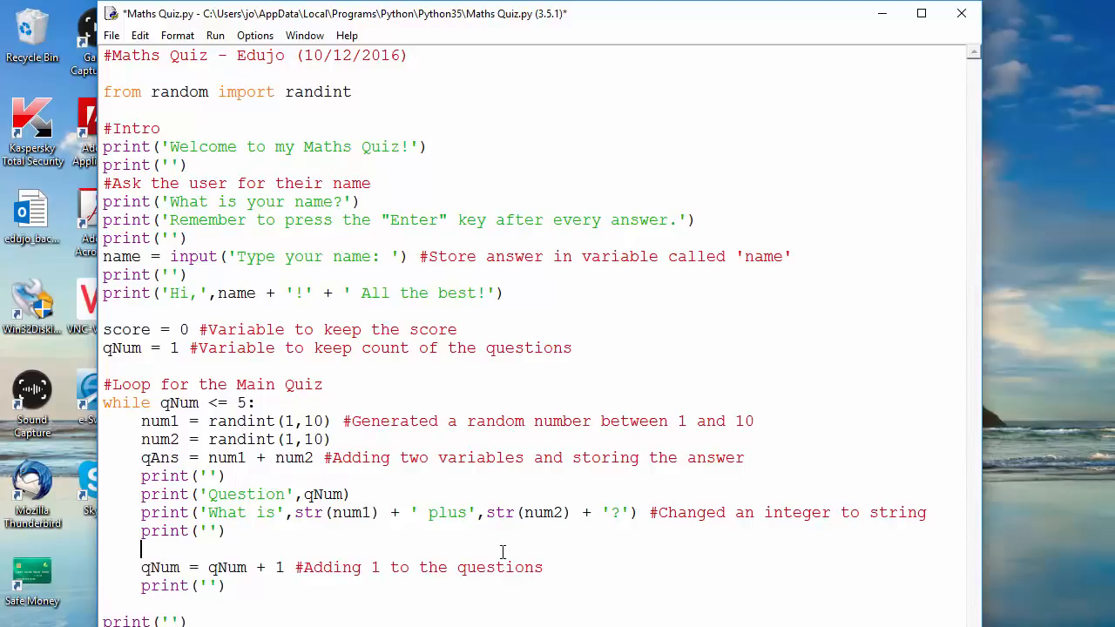
Step: Write ans = input('Type your answer: ') inside the loop to capture each reply
{"action": "type", "text": "ans"}
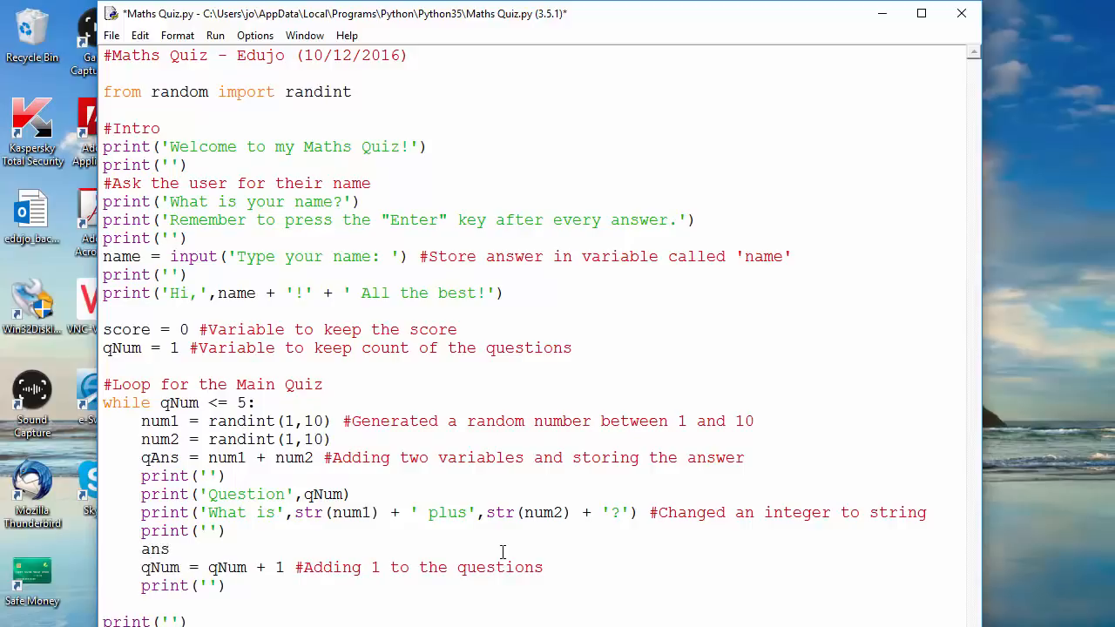
{"action": "type", "text": "="}
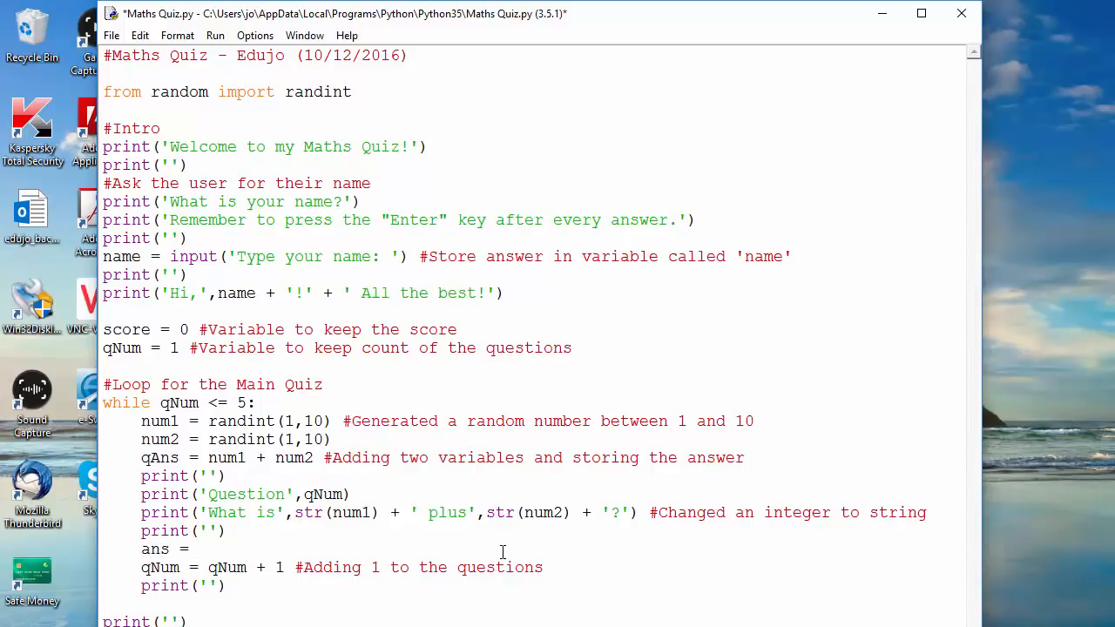
{"action": "left_click", "coordinate": [199, 549]}
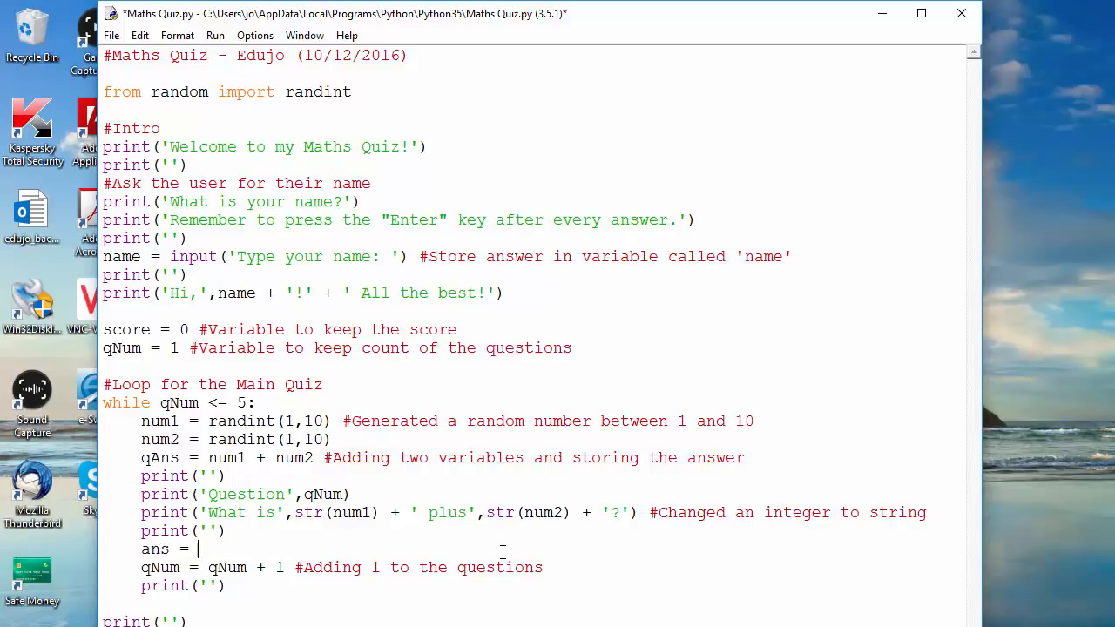
{"action": "mouse_move", "coordinate": [582, 508]}
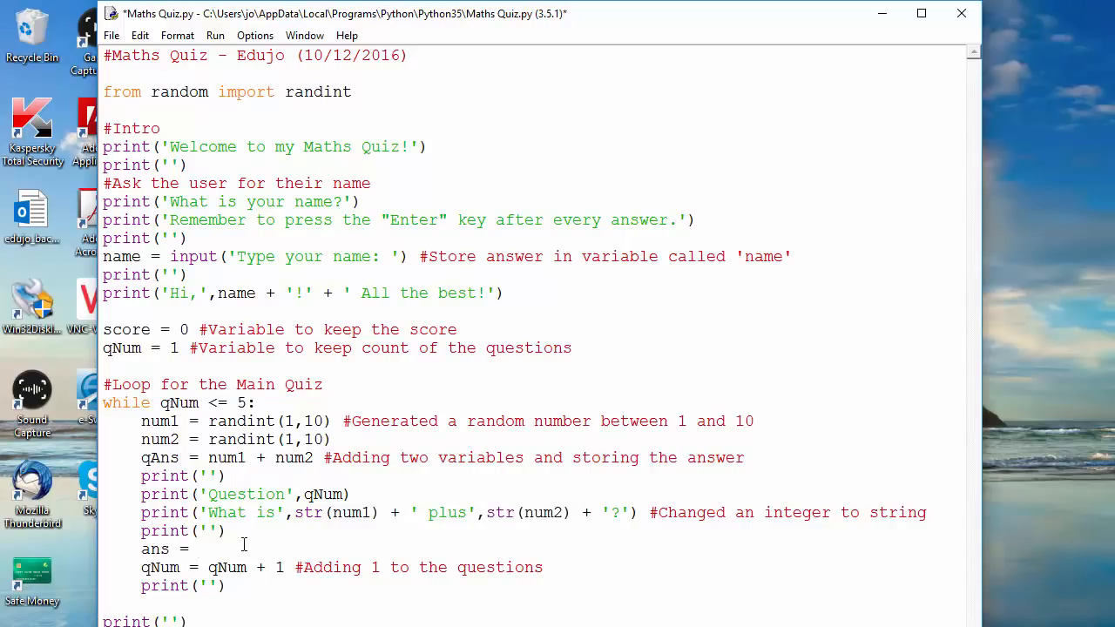
{"action": "left_click", "coordinate": [199, 549]}
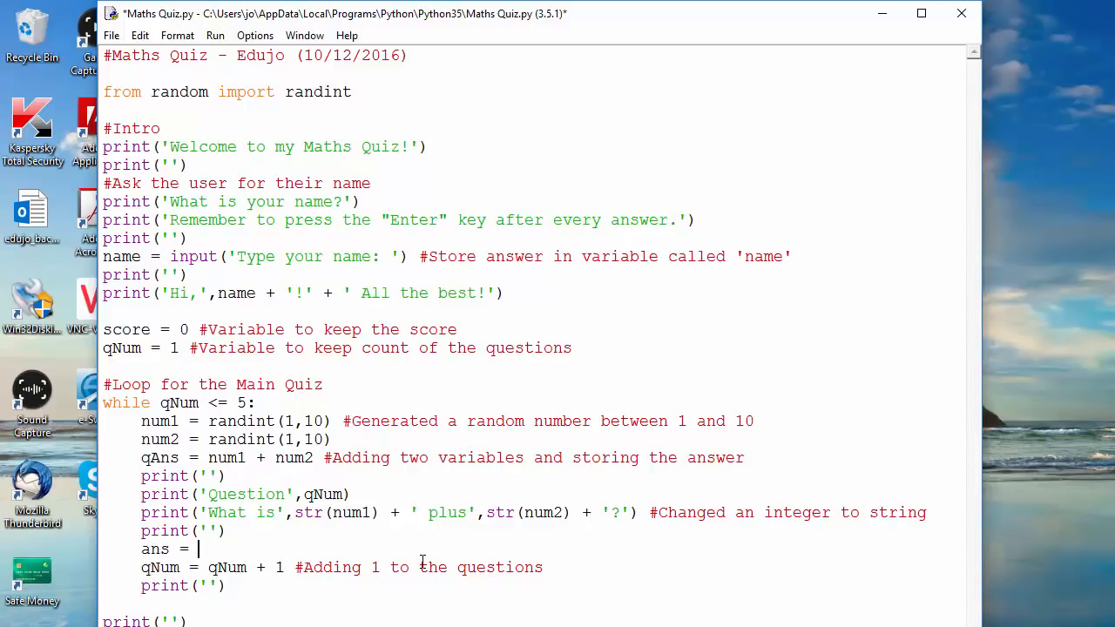
{"action": "type", "text": "input"}
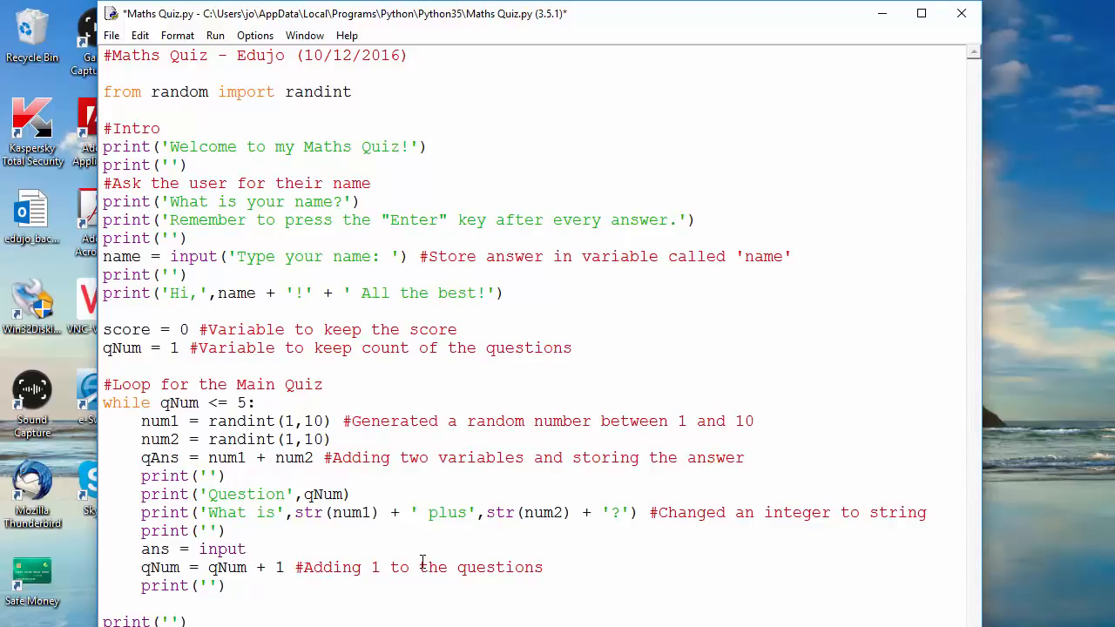
{"action": "type", "text": "('"}
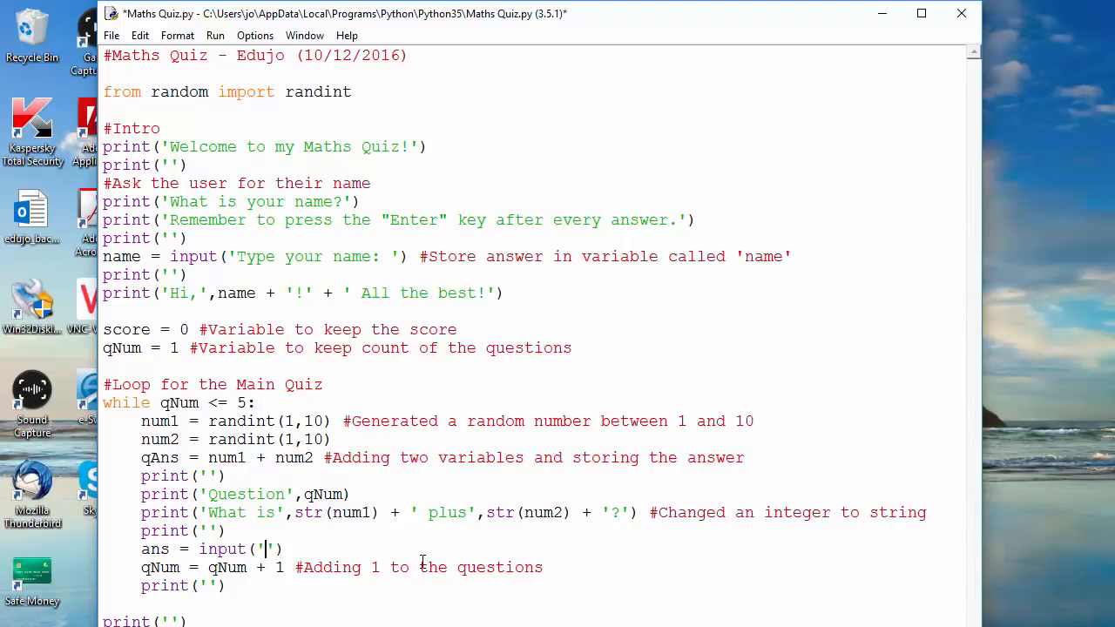
{"action": "type", "text": "Type"}
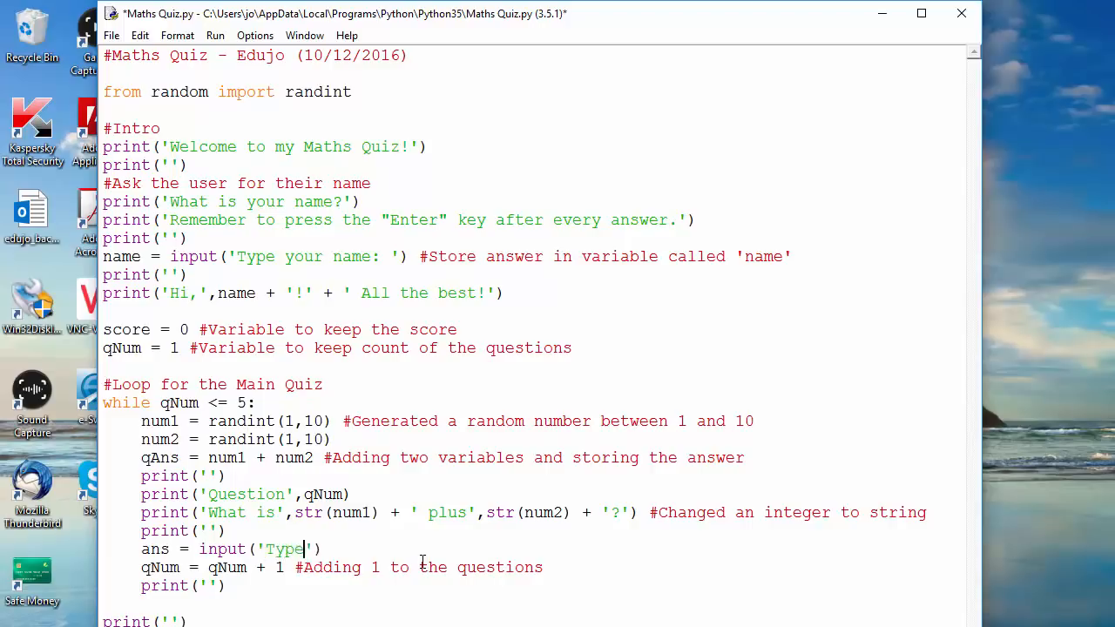
{"action": "type", "text": "your"}
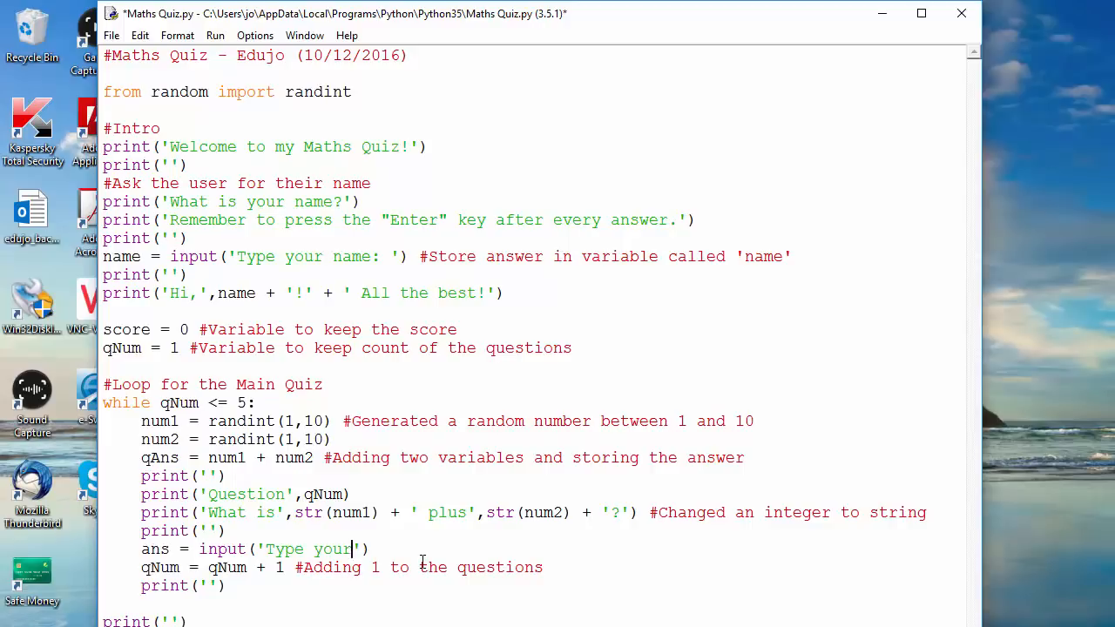
{"action": "type", "text": "a"}
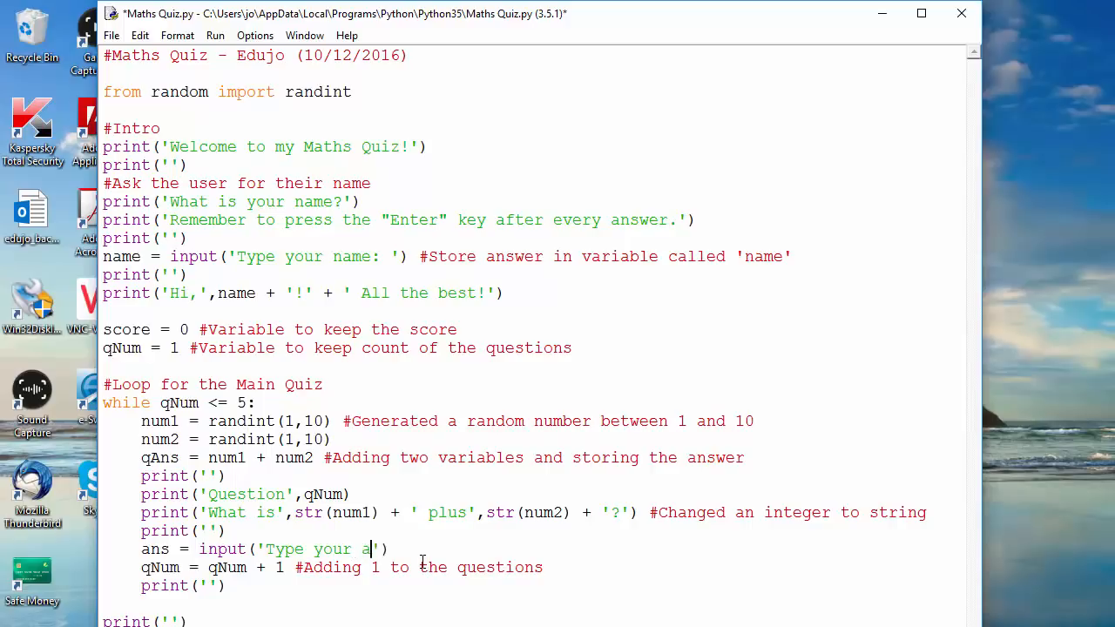
{"action": "type", "text": "nswer:"}
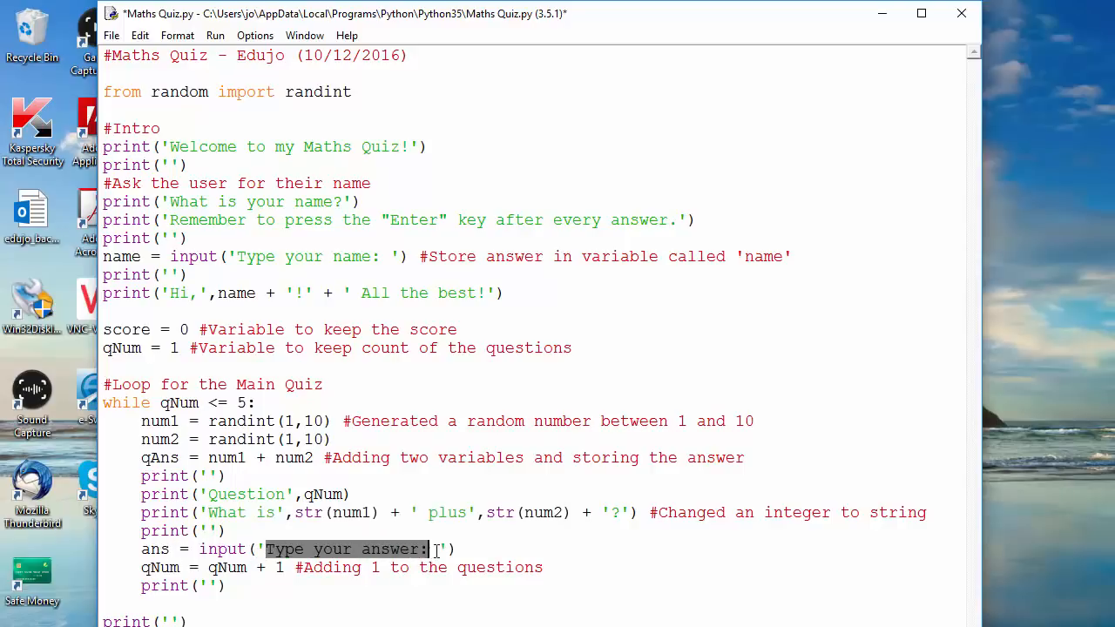
{"action": "left_click", "coordinate": [436, 549]}
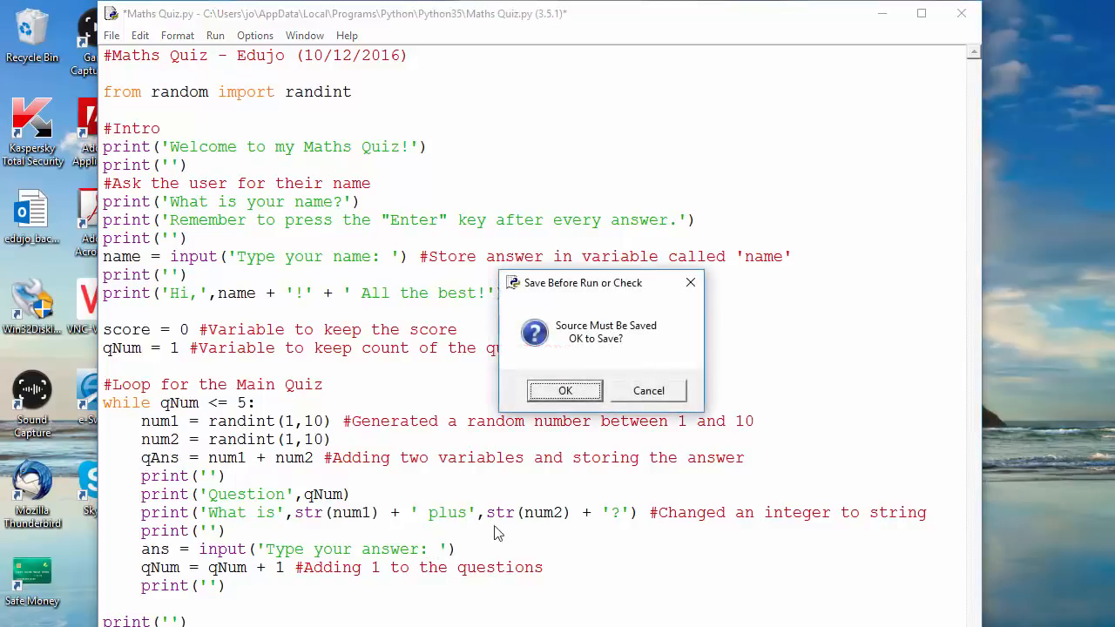
Step: Agree to save the script, then answer question 1 with 8 in the shell
{"action": "left_click", "coordinate": [565, 390]}
{"action": "type", "text": "Edujo"}
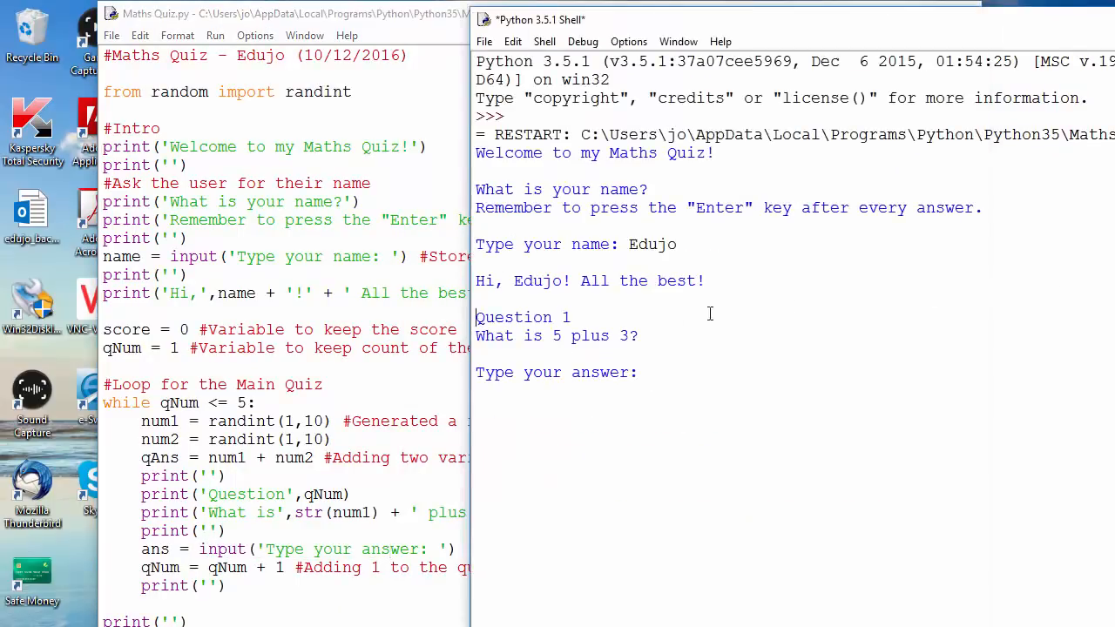
{"action": "mouse_move", "coordinate": [700, 192]}
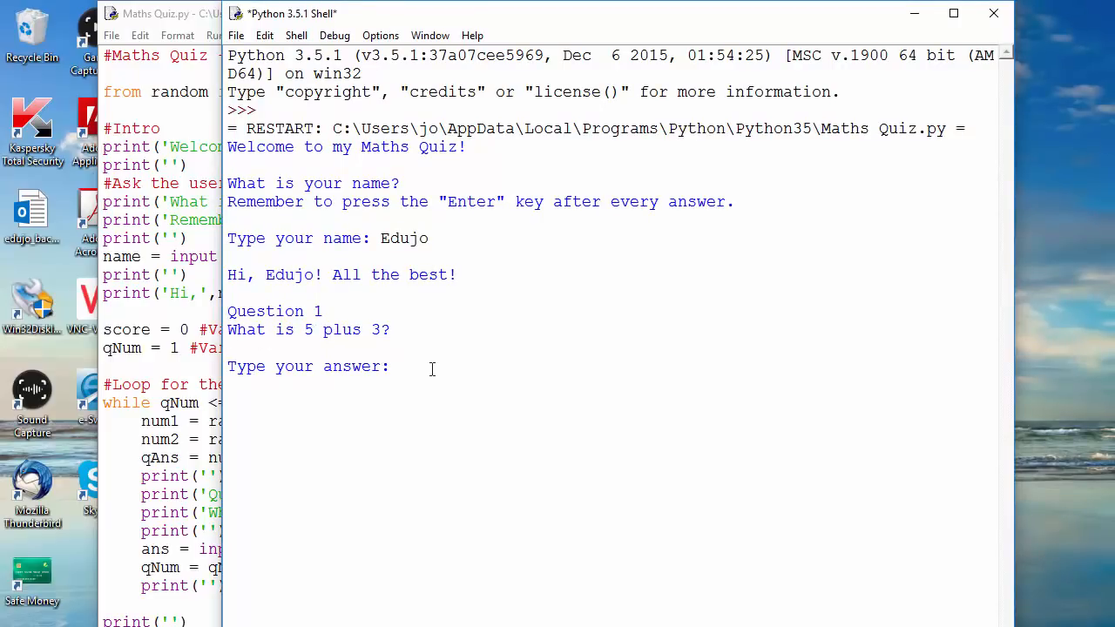
{"action": "type", "text": "8"}
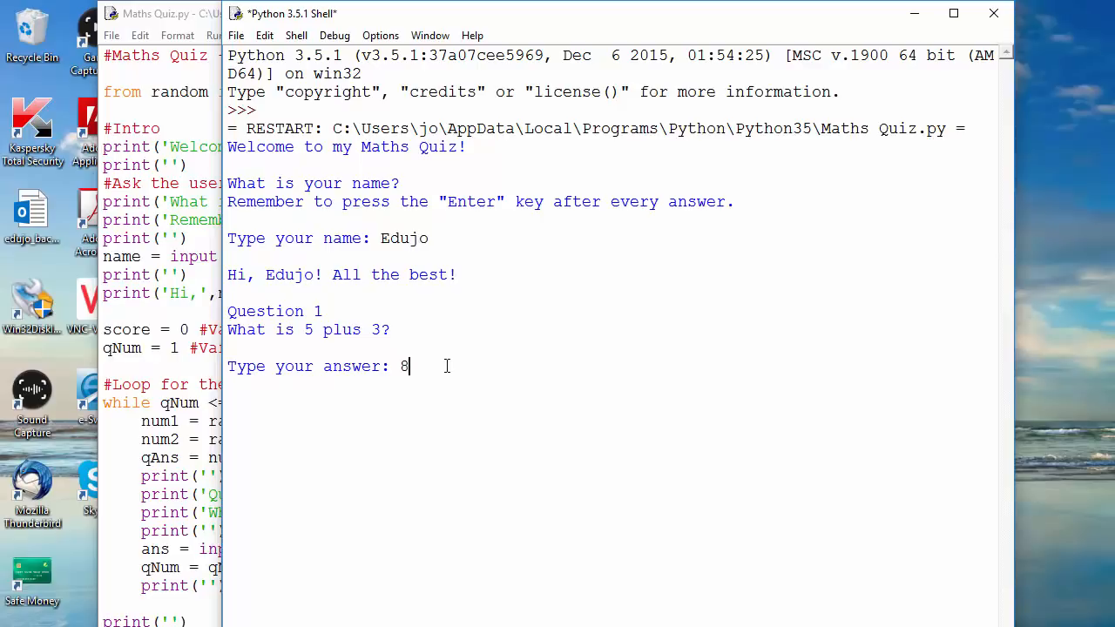
{"action": "key", "text": "Return"}
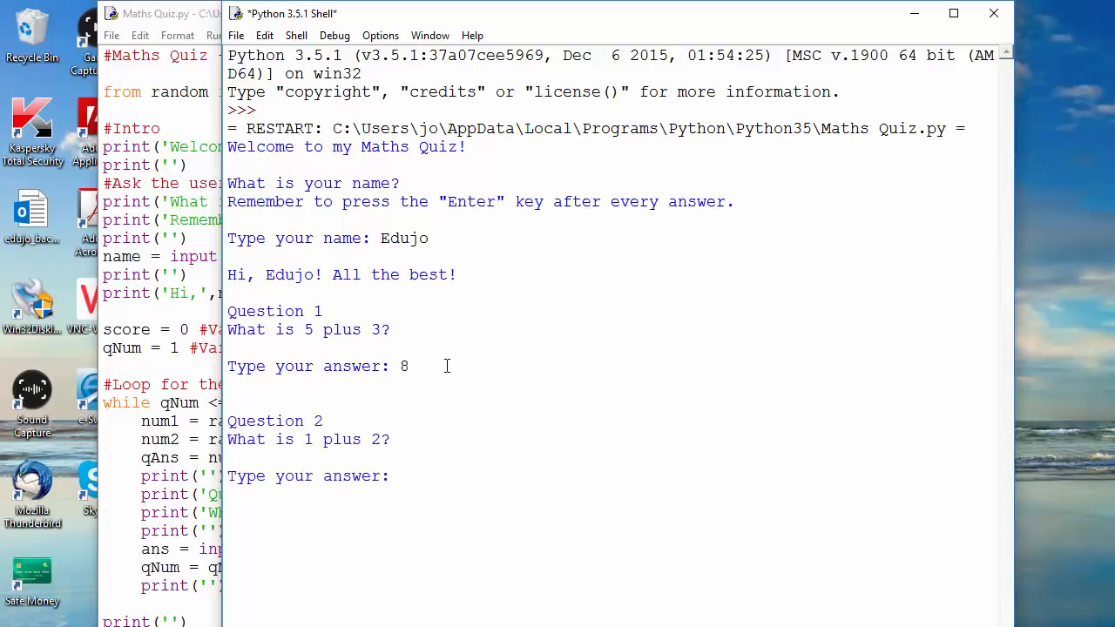
Step: Answer question 2 with 3 and follow the remaining quiz output in the shell
{"action": "left_click", "coordinate": [398, 475]}
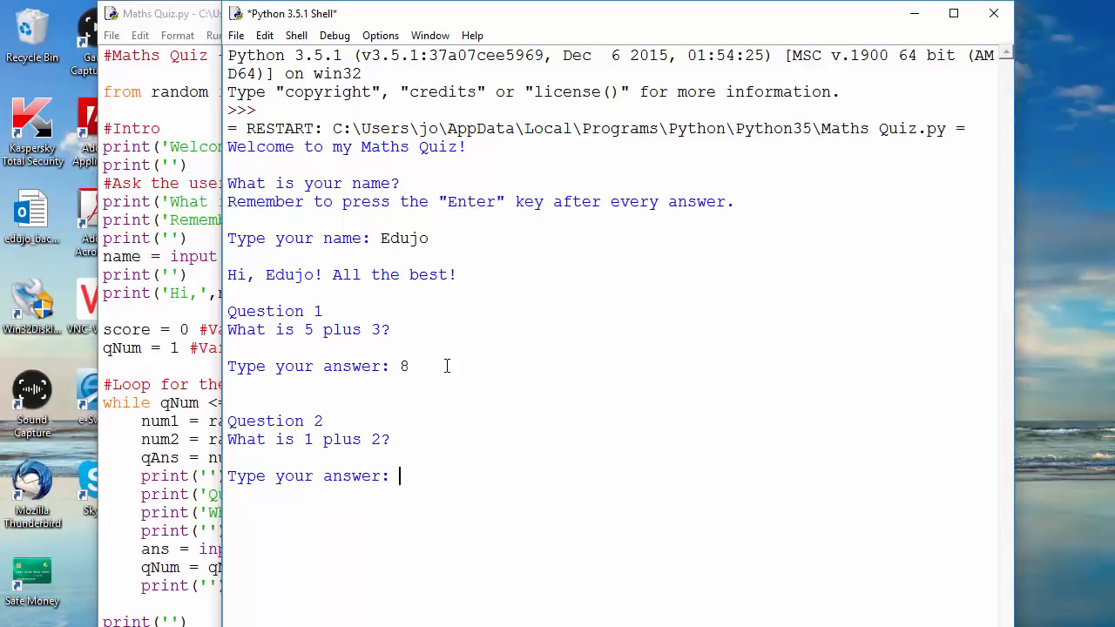
{"action": "type", "text": "3"}
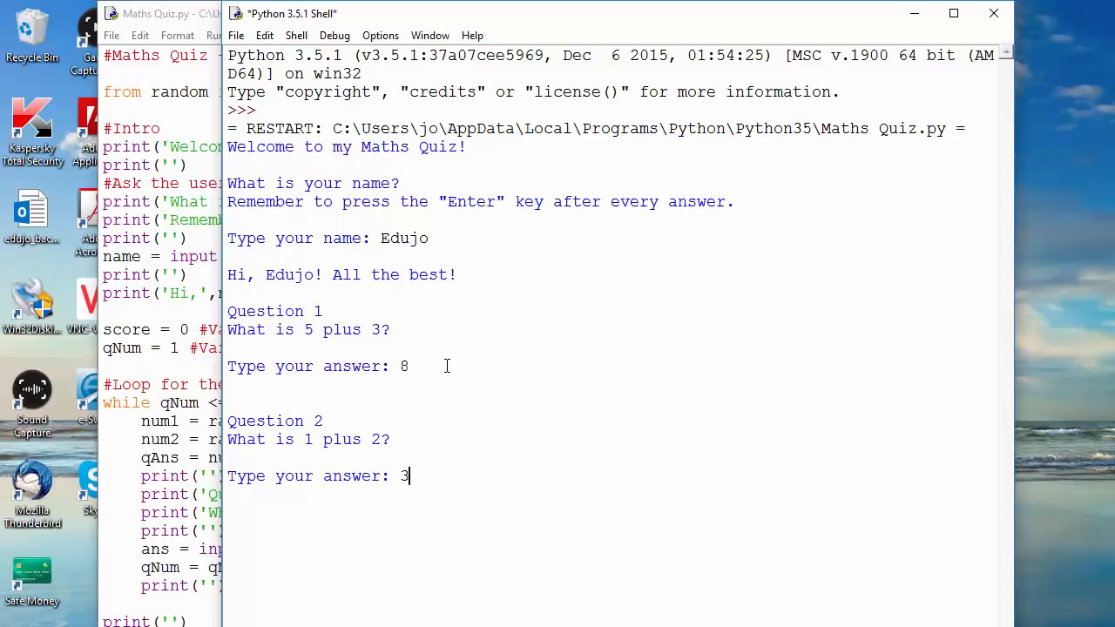
{"action": "key", "text": "Return"}
{"action": "type", "text": "10"}
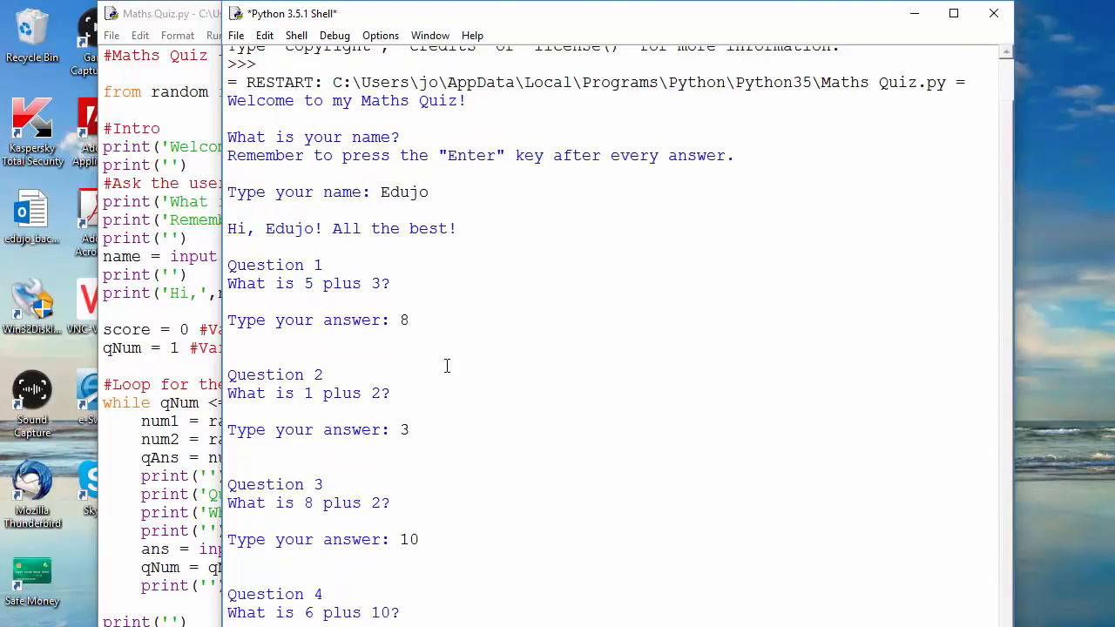
{"action": "scroll", "scroll_direction": "down", "scroll_amount": 3}
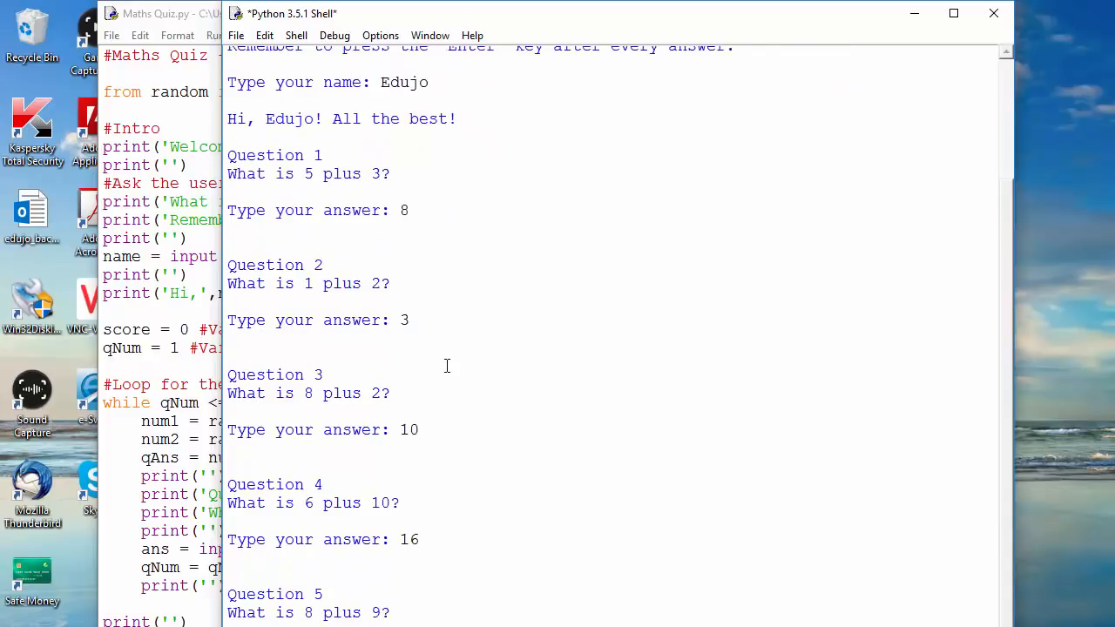
{"action": "scroll", "scroll_direction": "down", "scroll_amount": 3}
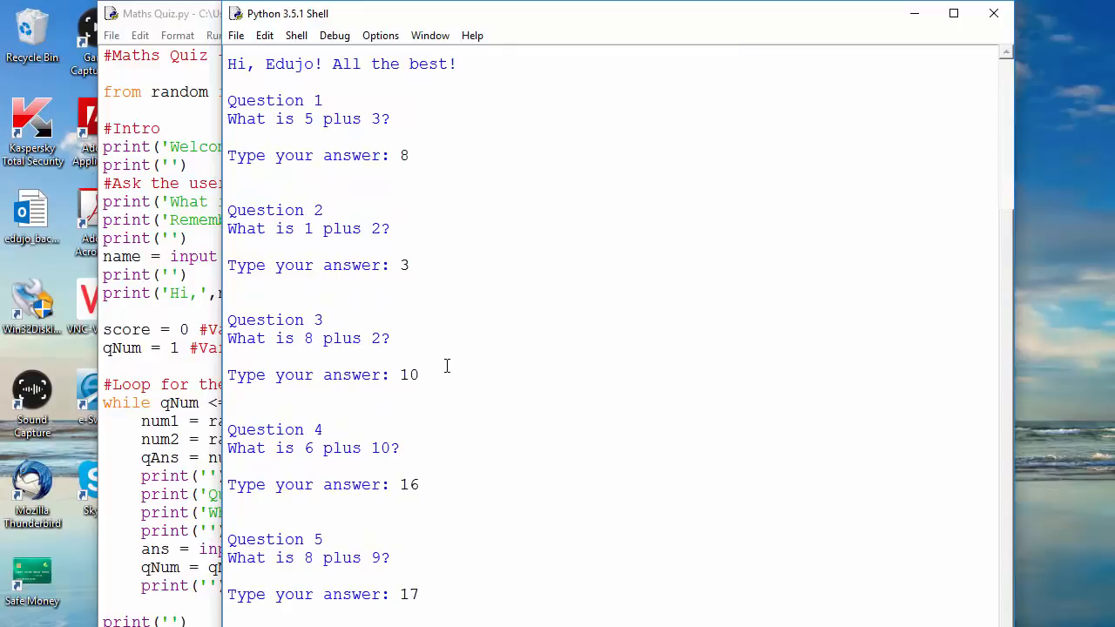
{"action": "left_click_drag", "start_coordinate": [610, 14], "coordinate": [610, 54]}
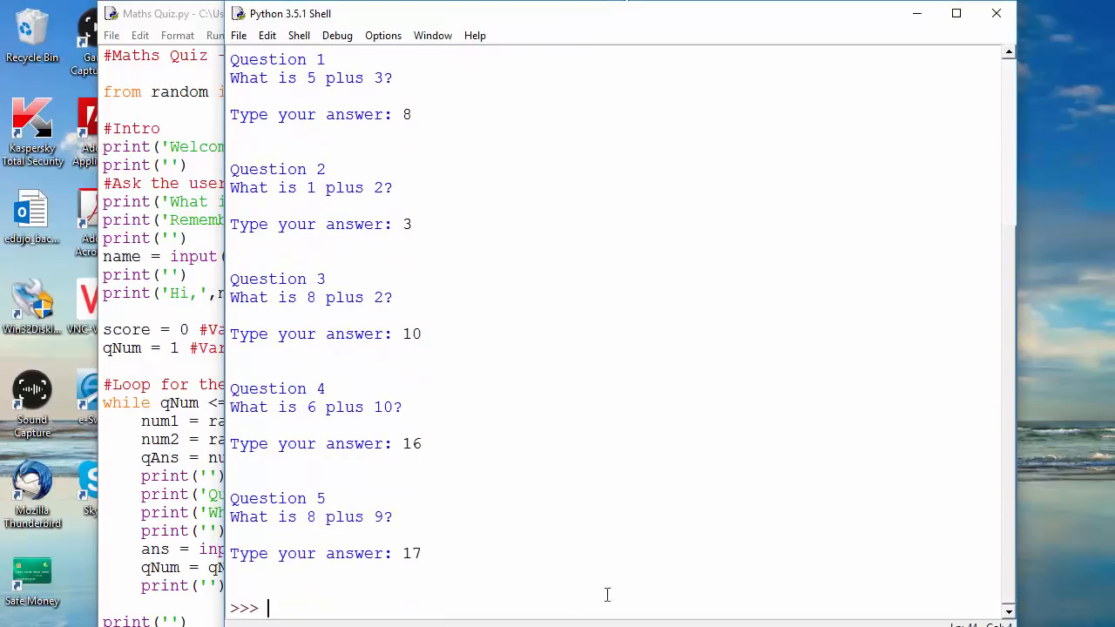
{"action": "mouse_move", "coordinate": [360, 446]}
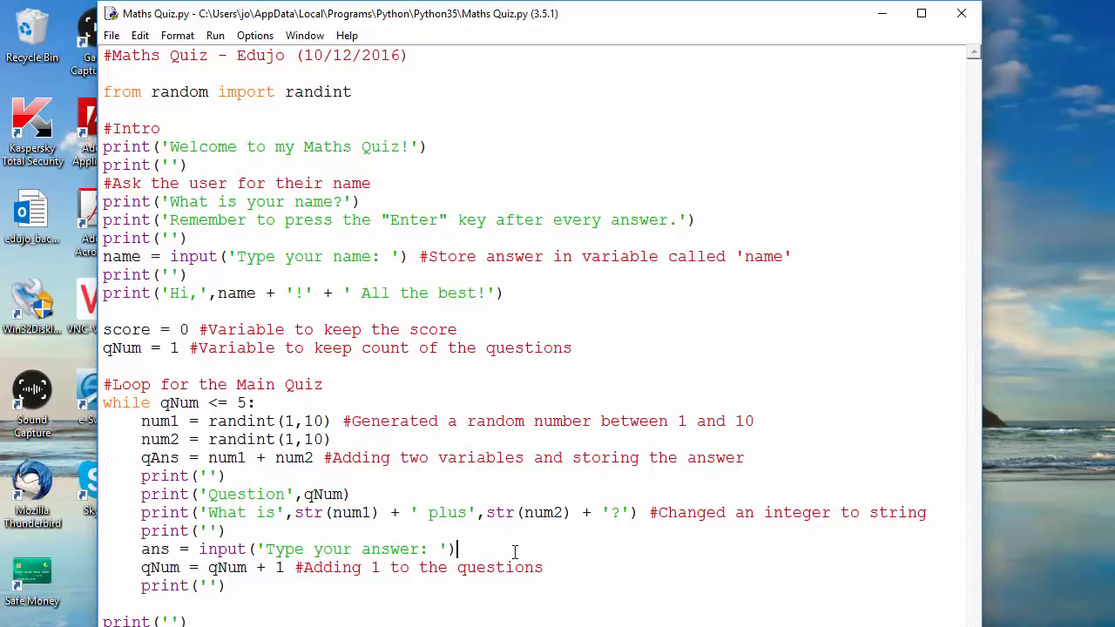
{"action": "mouse_move", "coordinate": [592, 119]}
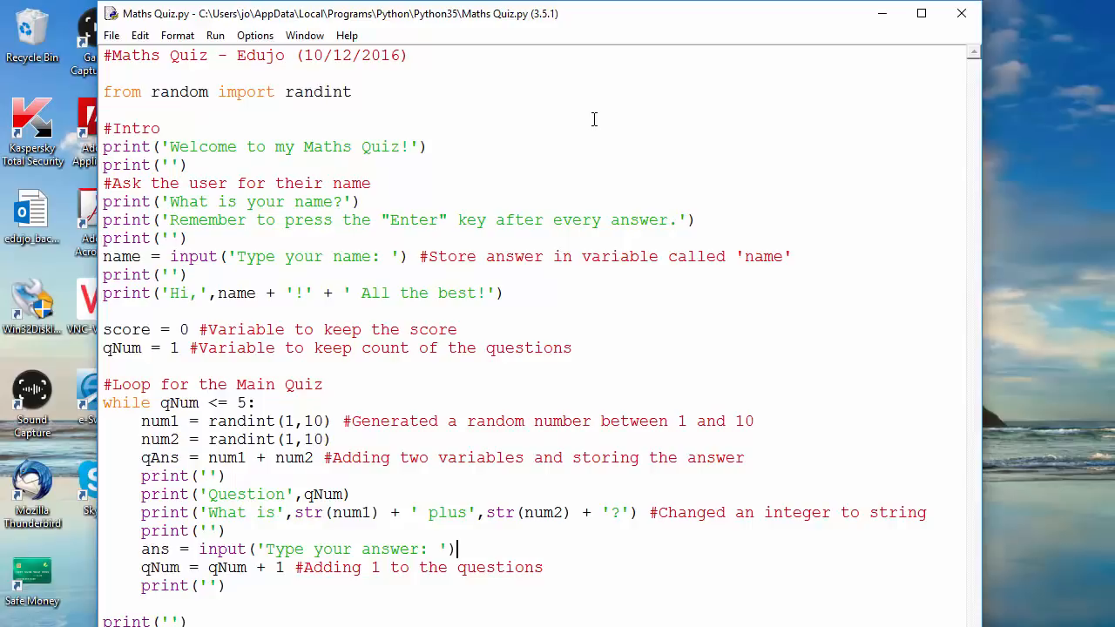
{"action": "mouse_move", "coordinate": [481, 178]}
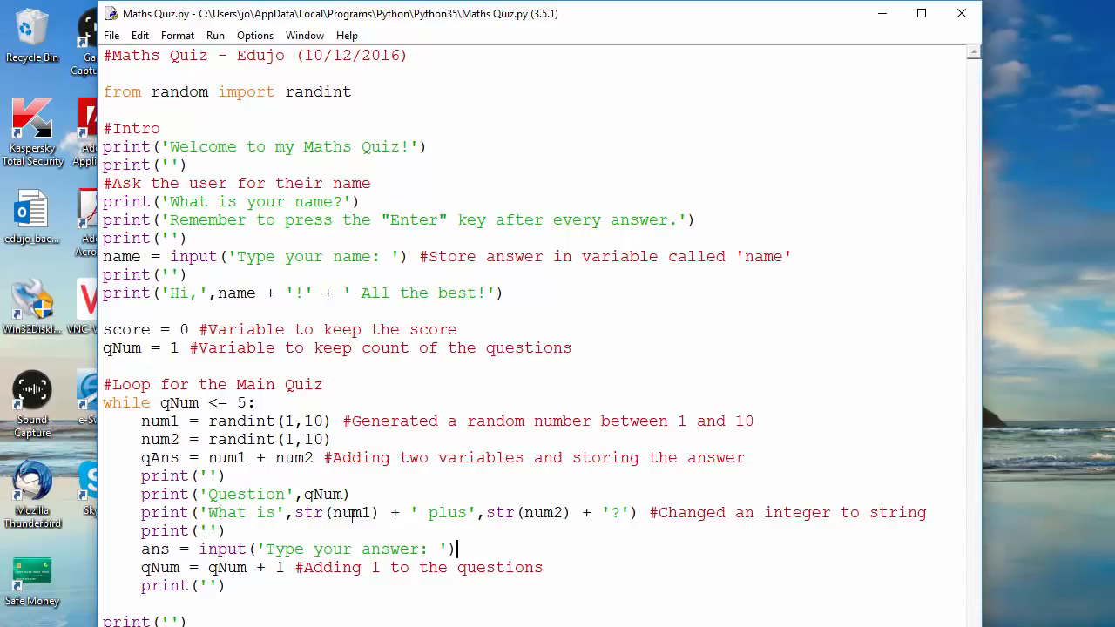
Step: Highlight num1, num2 and the str conversions in the question line, ending on the comment word Changed
{"action": "double_click", "coordinate": [351, 512]}
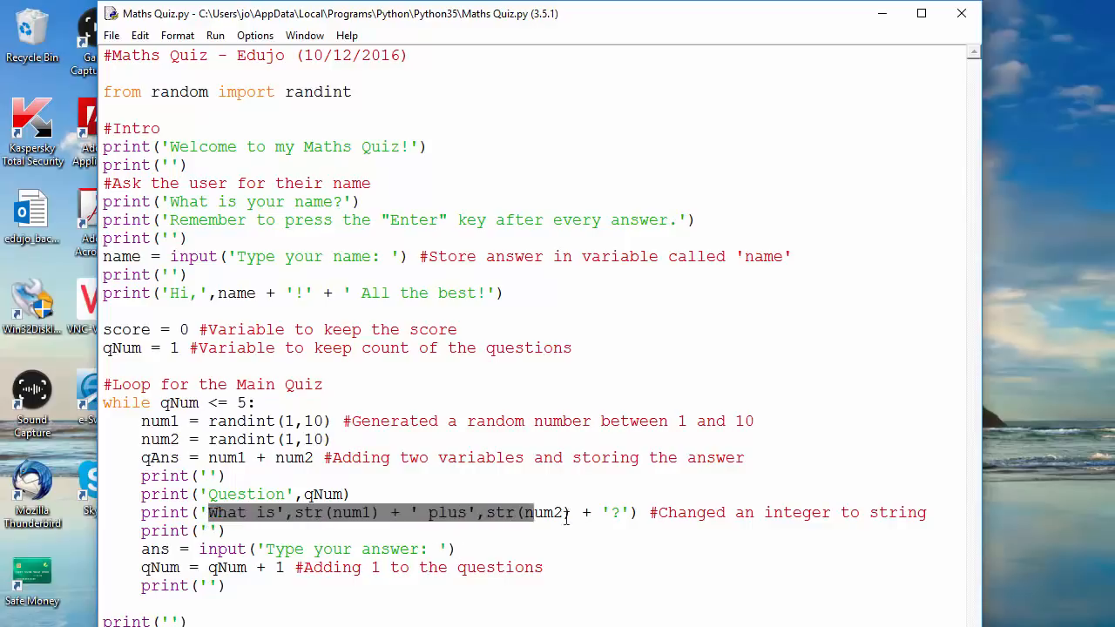
{"action": "left_click", "coordinate": [557, 512]}
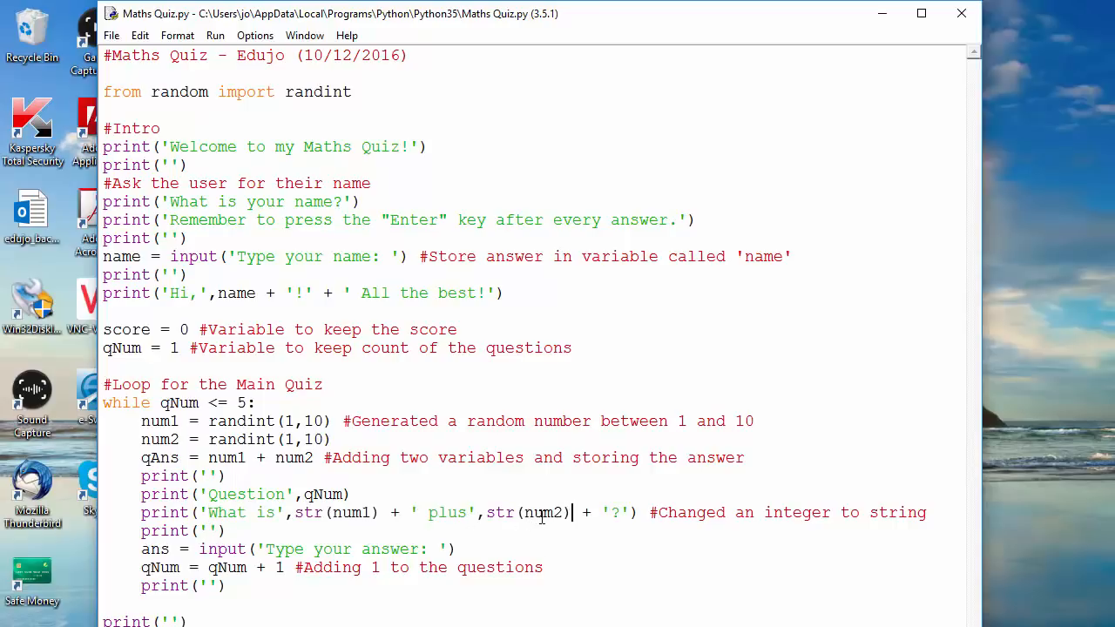
{"action": "double_click", "coordinate": [549, 512]}
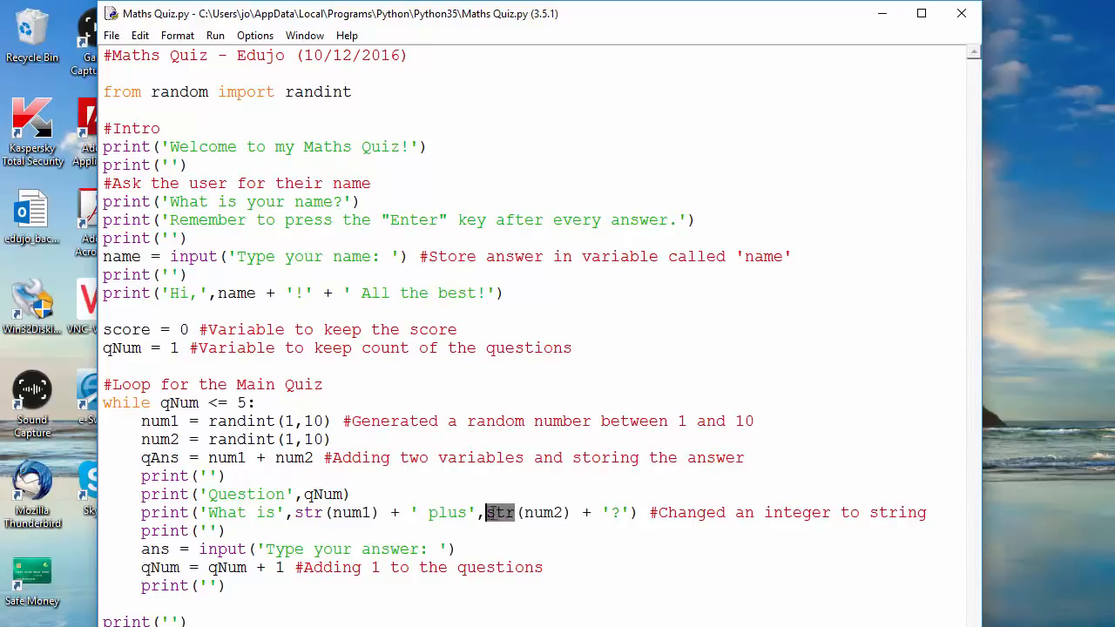
{"action": "double_click", "coordinate": [540, 512]}
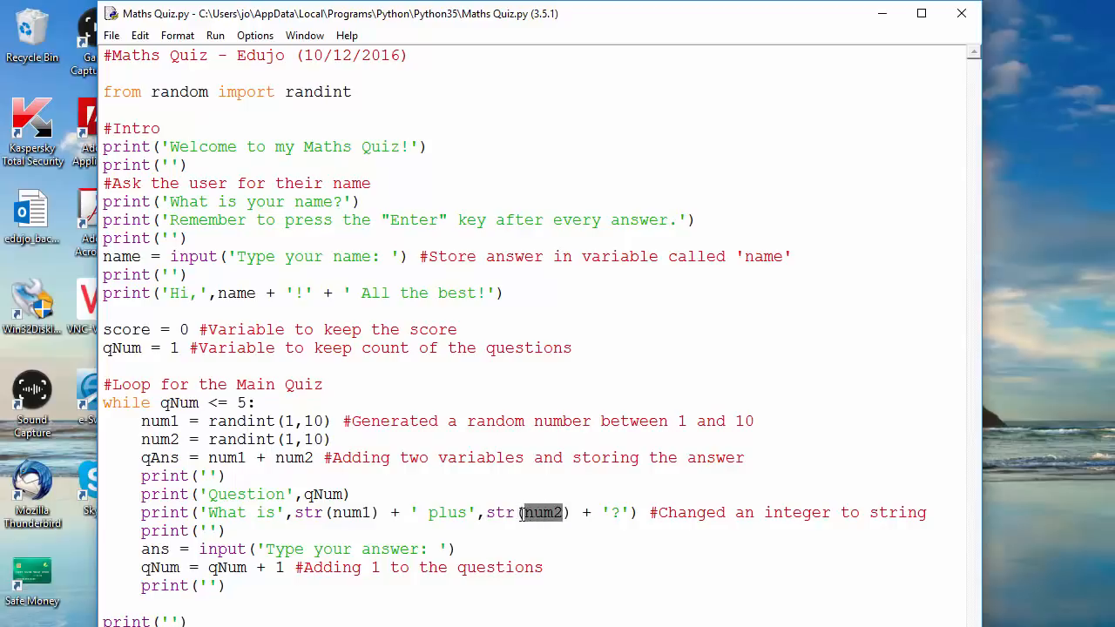
{"action": "double_click", "coordinate": [498, 512]}
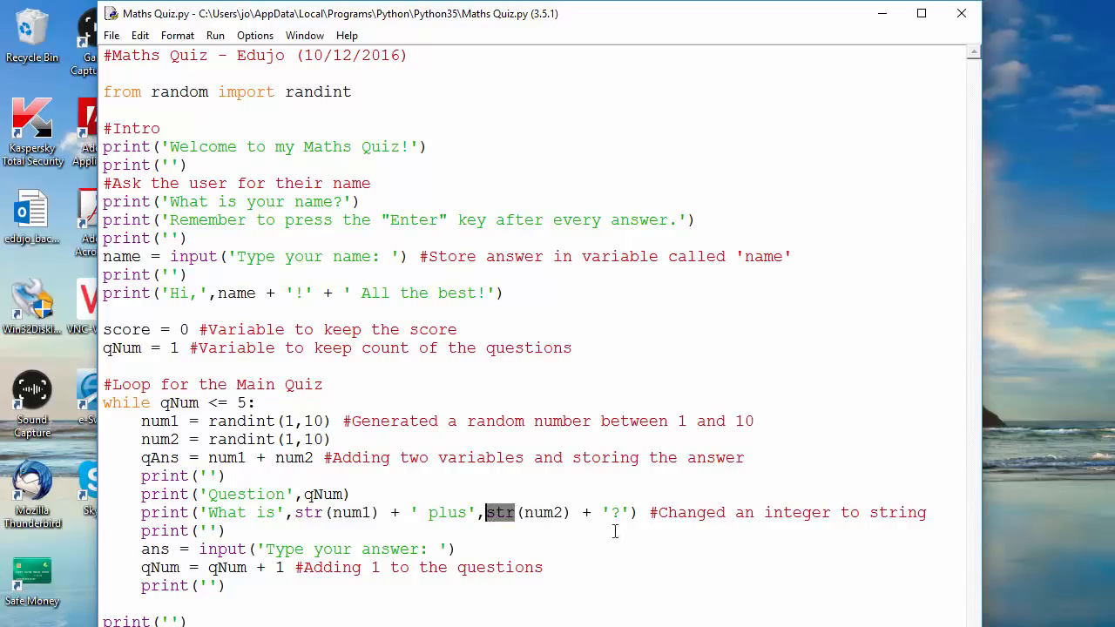
{"action": "double_click", "coordinate": [694, 512]}
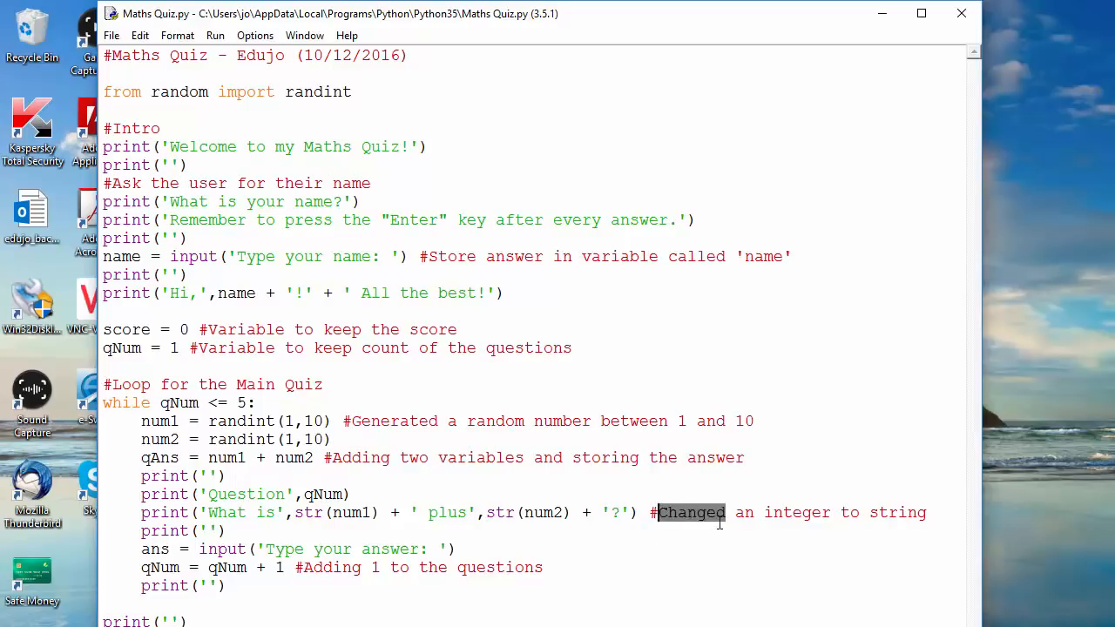
Step: Reword the comment to 'Converted an integer to string', save with Ctrl+S and rerun
{"action": "type", "text": "Convert,"}
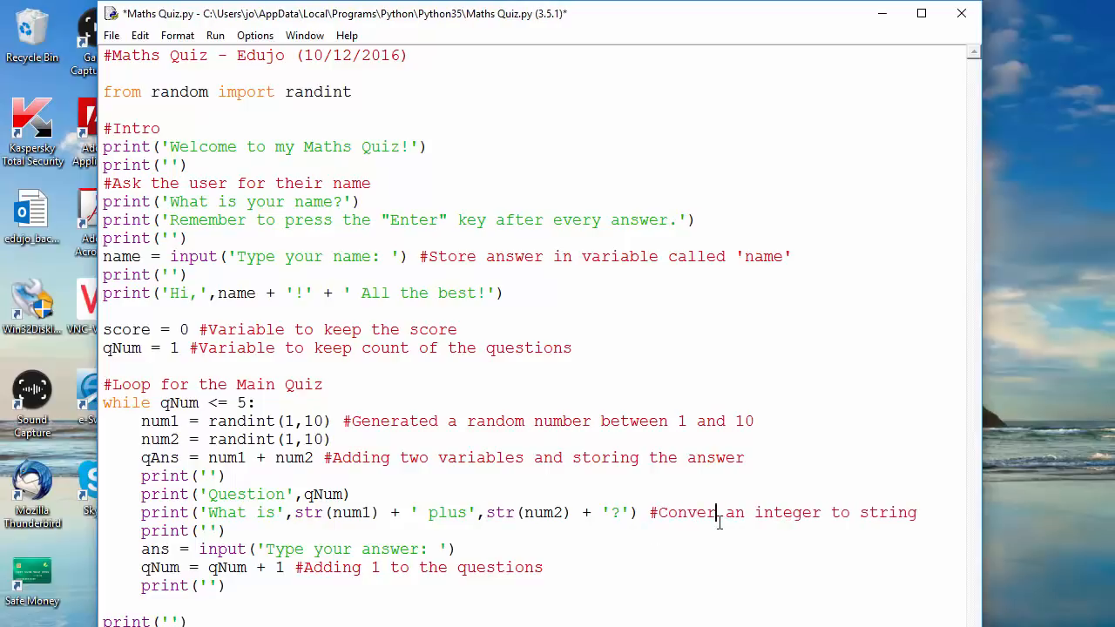
{"action": "type", "text": "ed"}
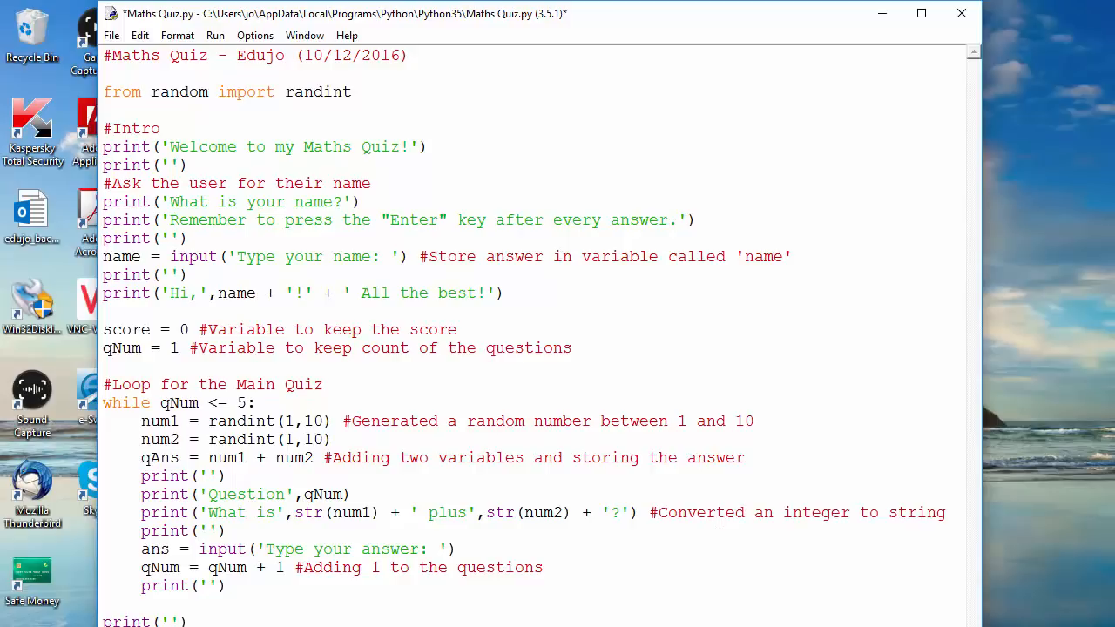
{"action": "mouse_move", "coordinate": [425, 519]}
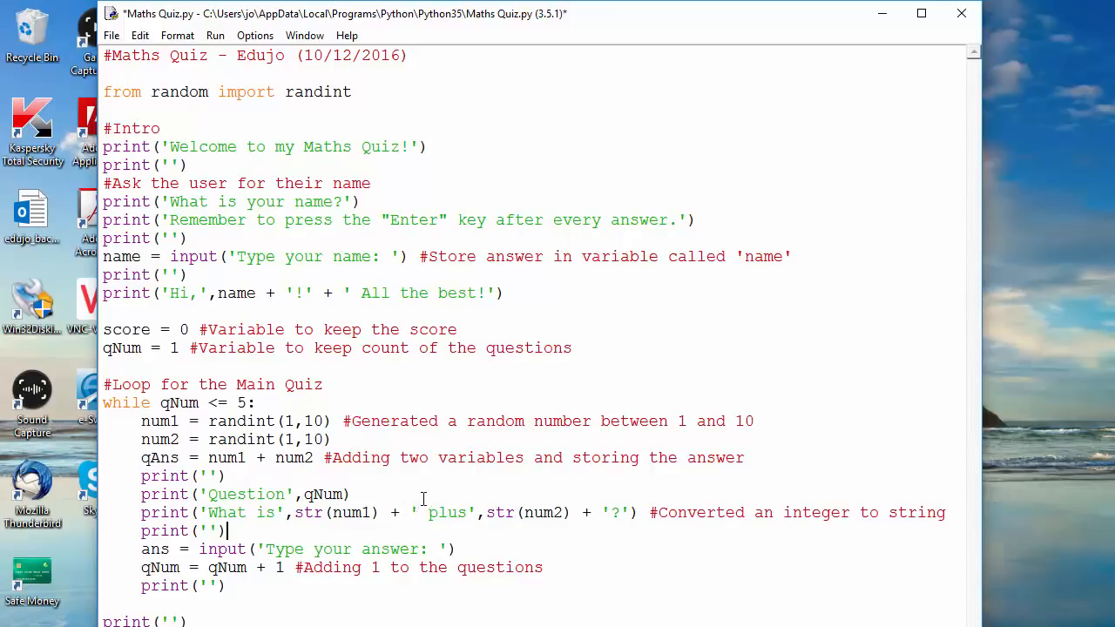
{"action": "mouse_move", "coordinate": [415, 486]}
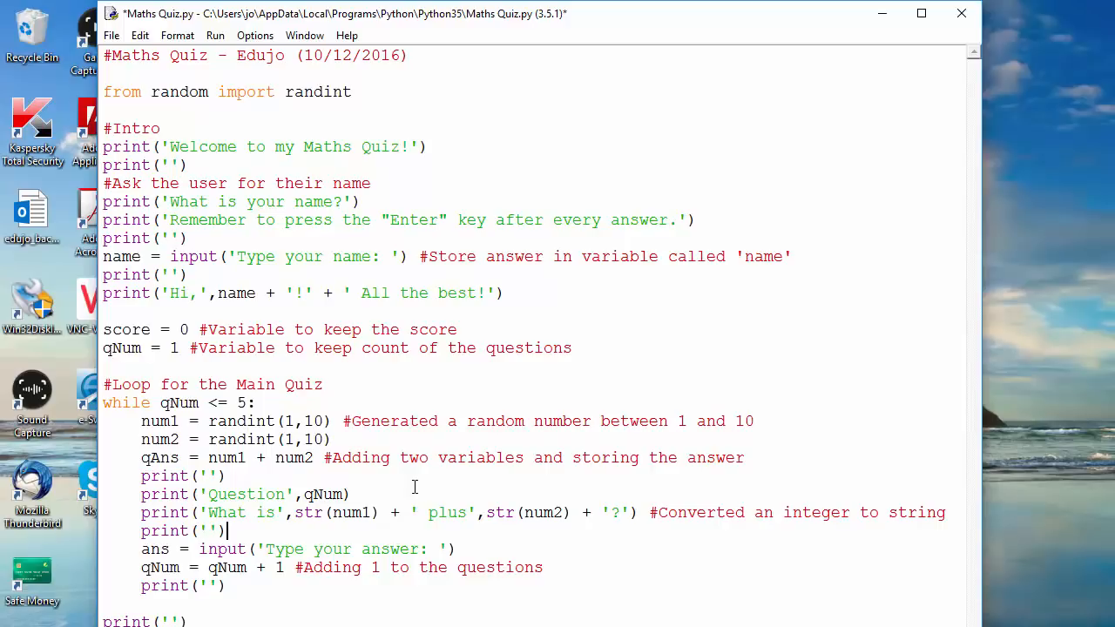
{"action": "key", "text": "ctrl+s"}
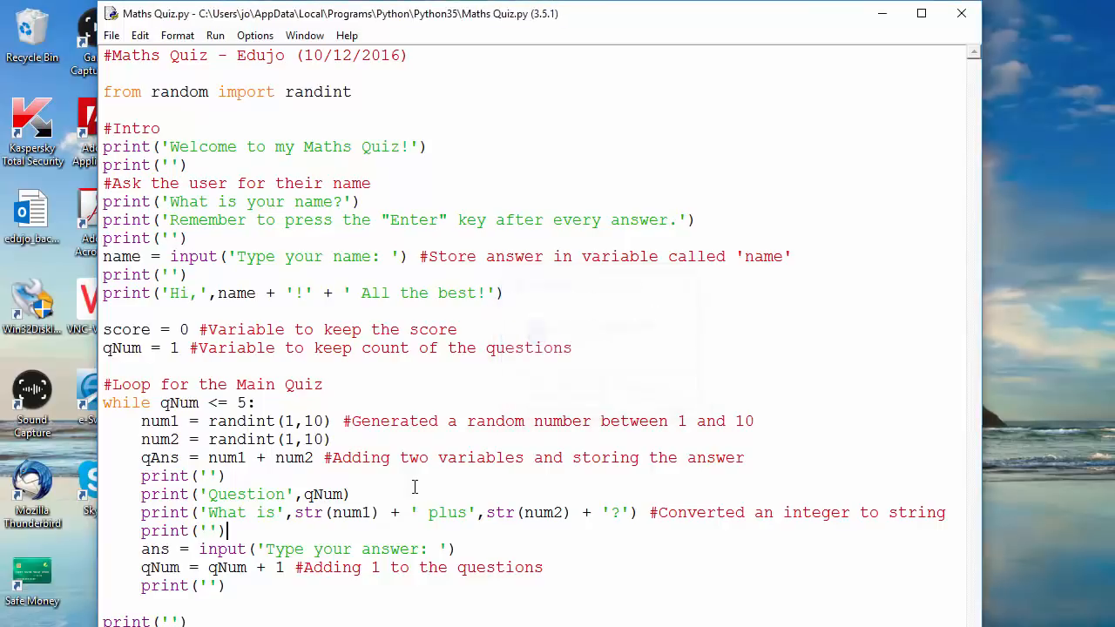
{"action": "key", "text": "F5"}
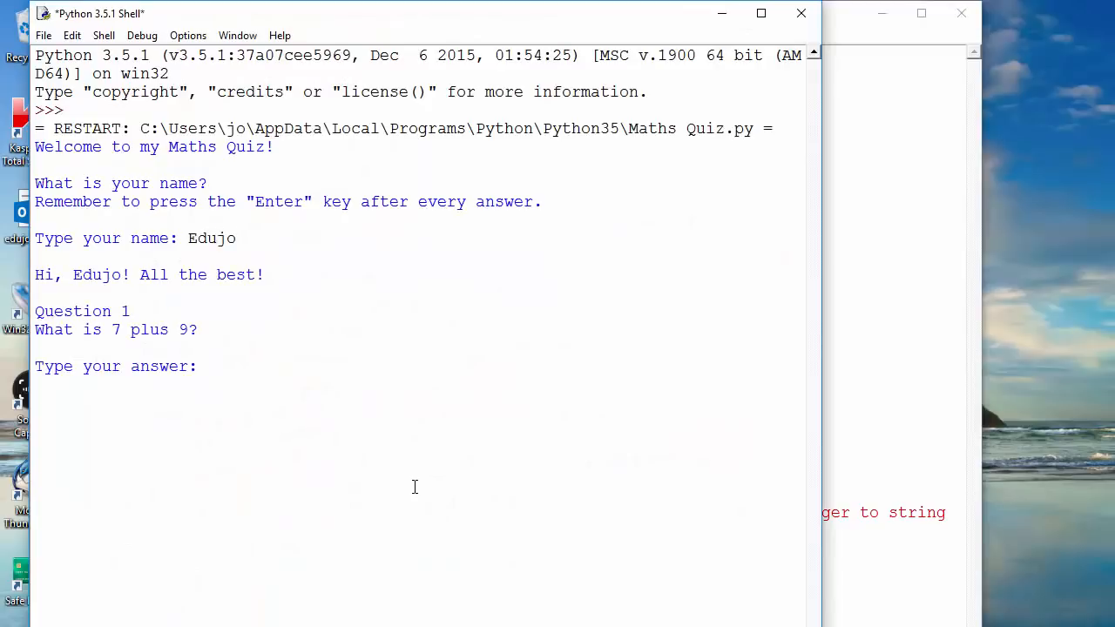
Step: Answer question 1 with 16 in the shell and refocus the script editor
{"action": "type", "text": "16"}
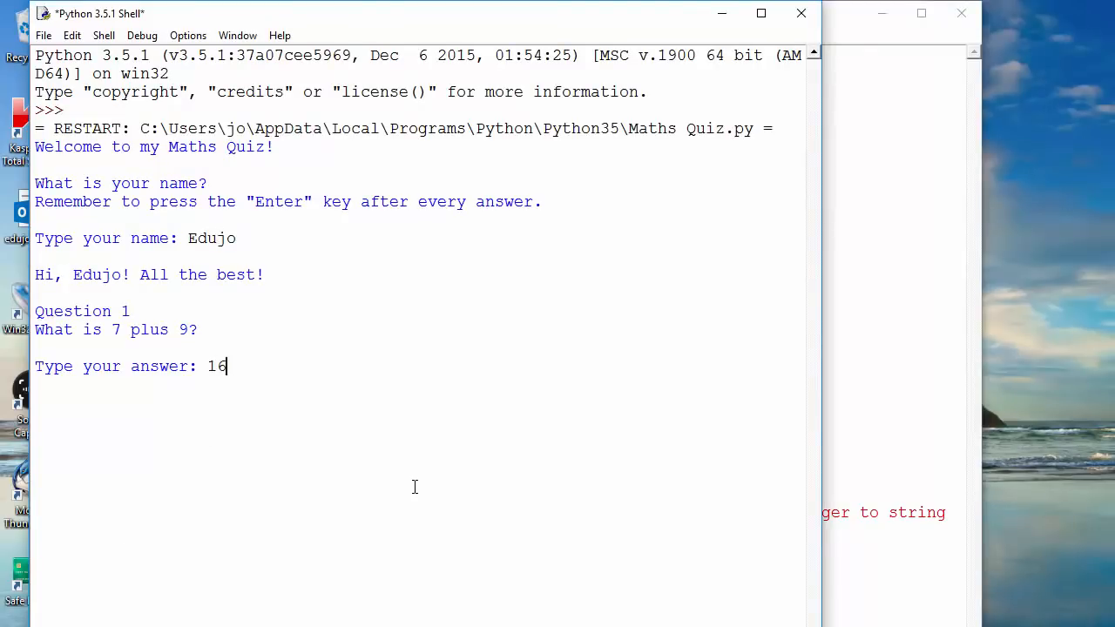
{"action": "key", "text": "Return"}
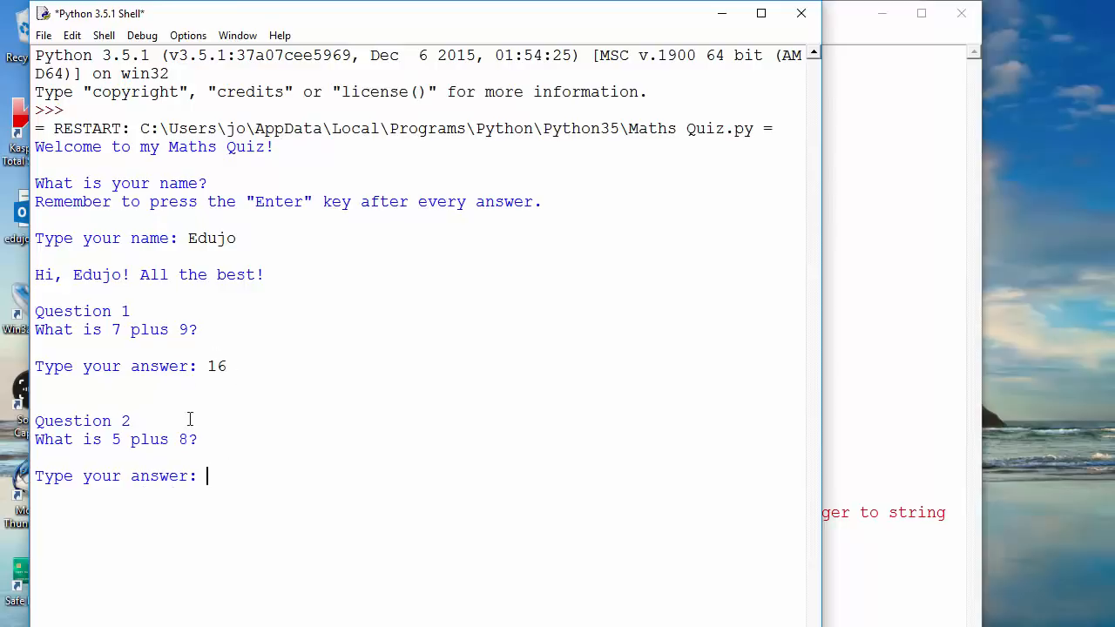
{"action": "mouse_move", "coordinate": [204, 515]}
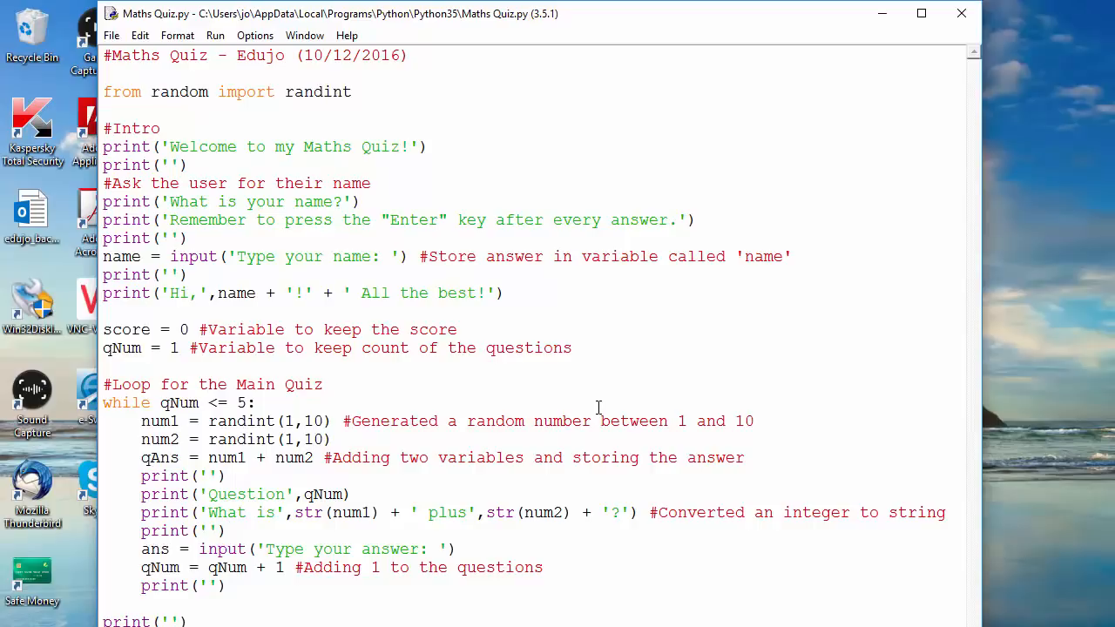
{"action": "left_click", "coordinate": [228, 529]}
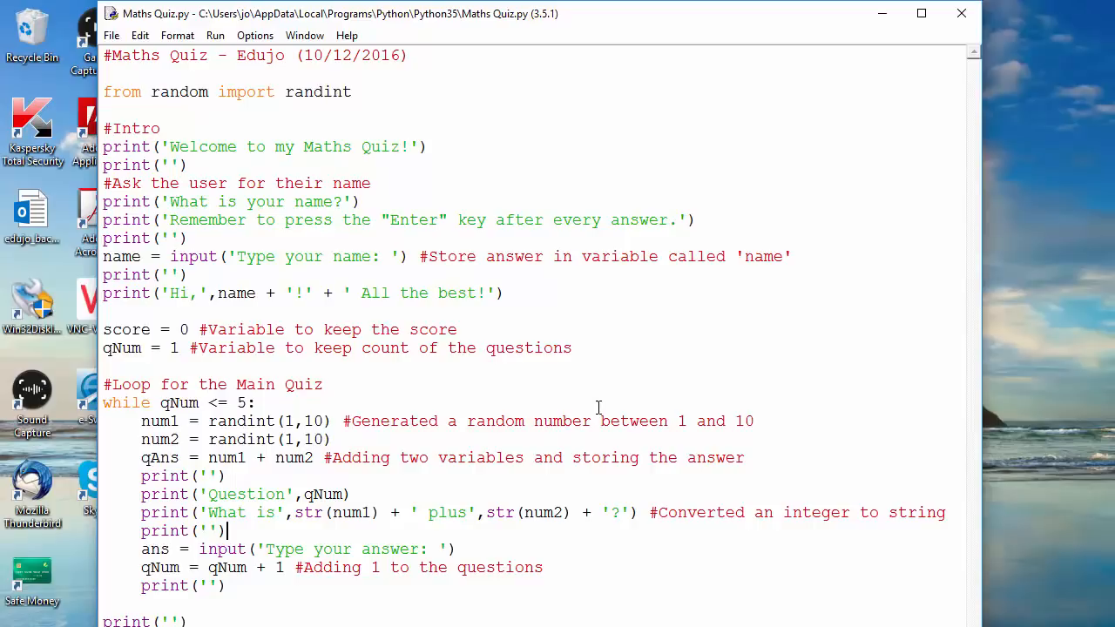